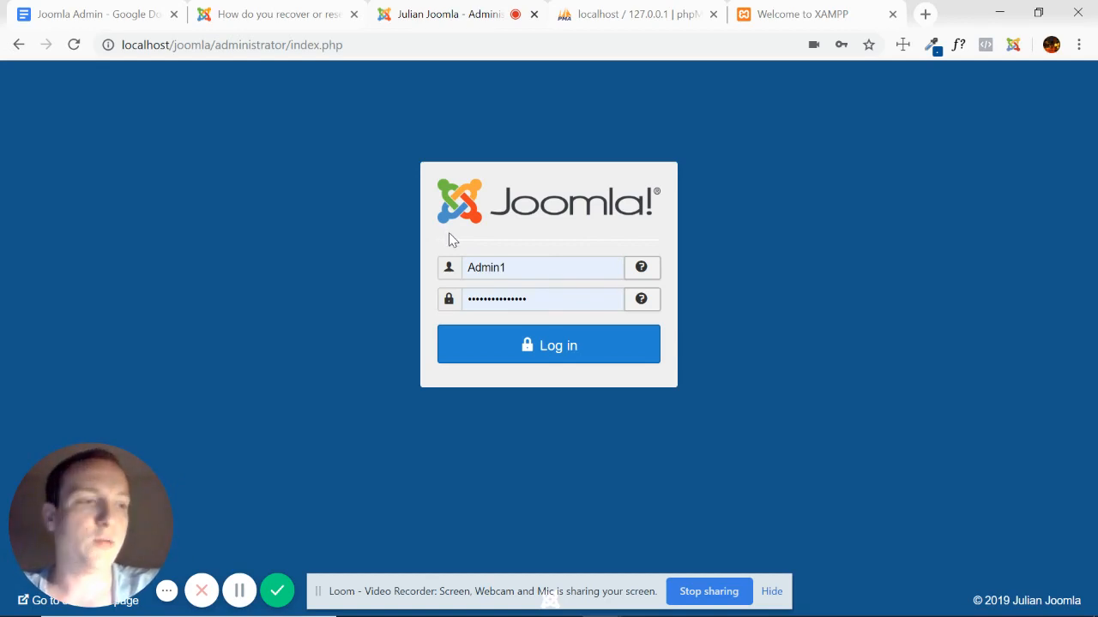
{"action": "mouse_move", "coordinate": [583, 127]}
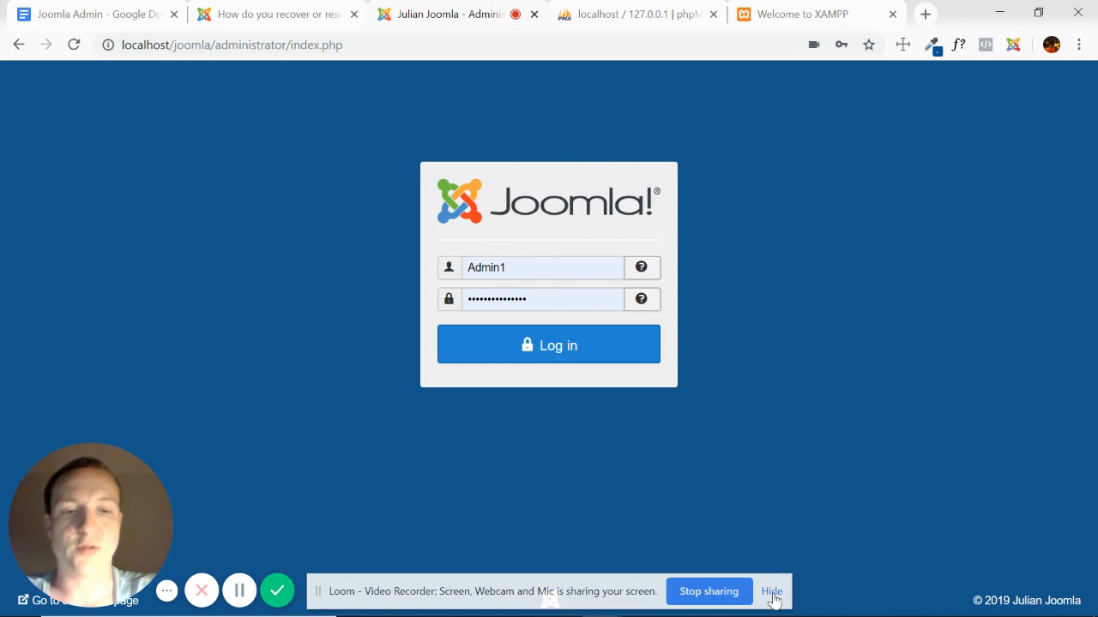
Log in to the Joomla administrator as Admin1 and head to Users > Manage.
{"action": "left_click", "coordinate": [772, 590]}
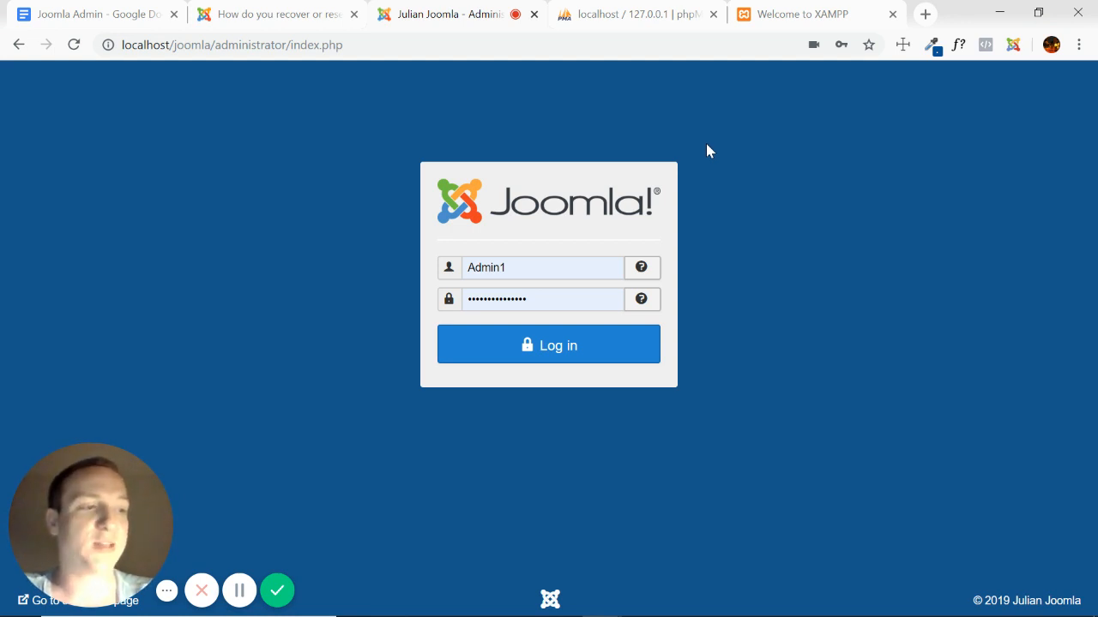
{"action": "mouse_move", "coordinate": [726, 153]}
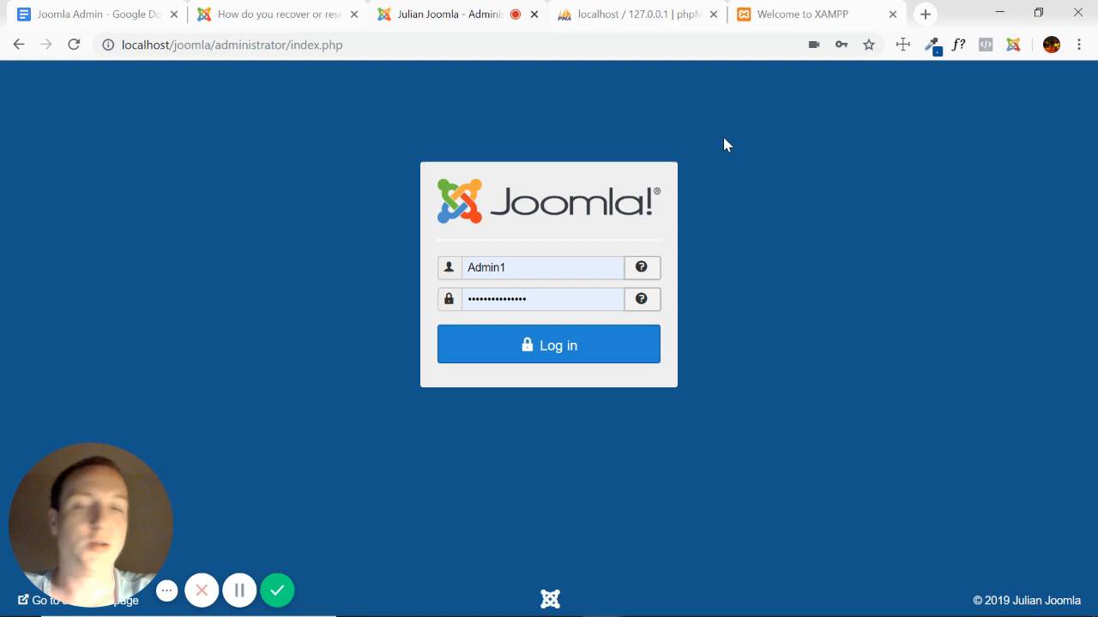
{"action": "mouse_move", "coordinate": [660, 209]}
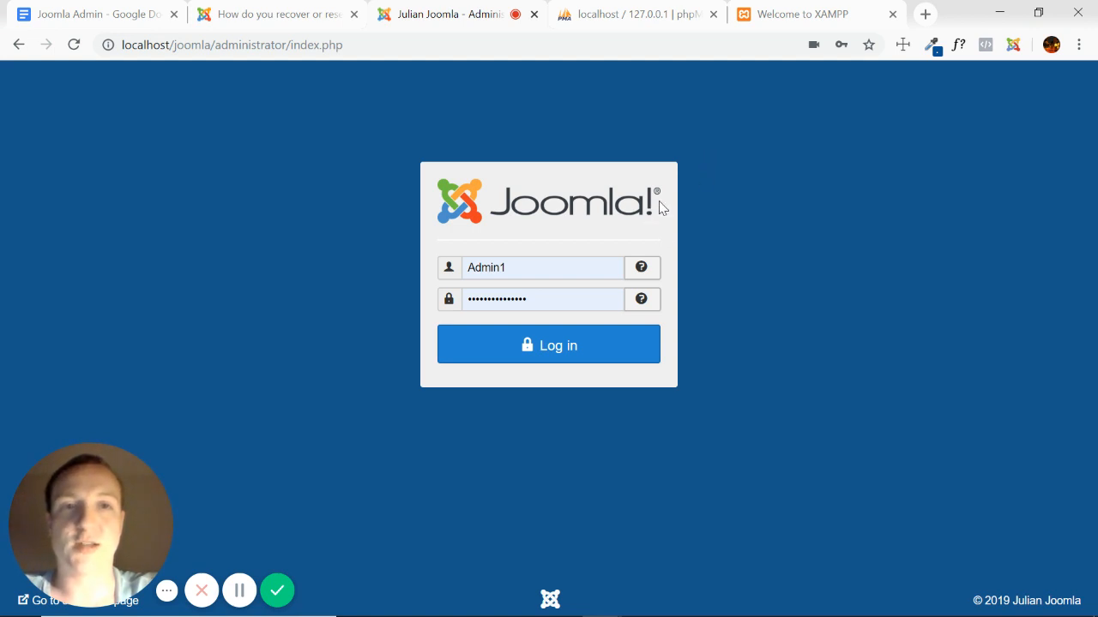
{"action": "mouse_move", "coordinate": [692, 197]}
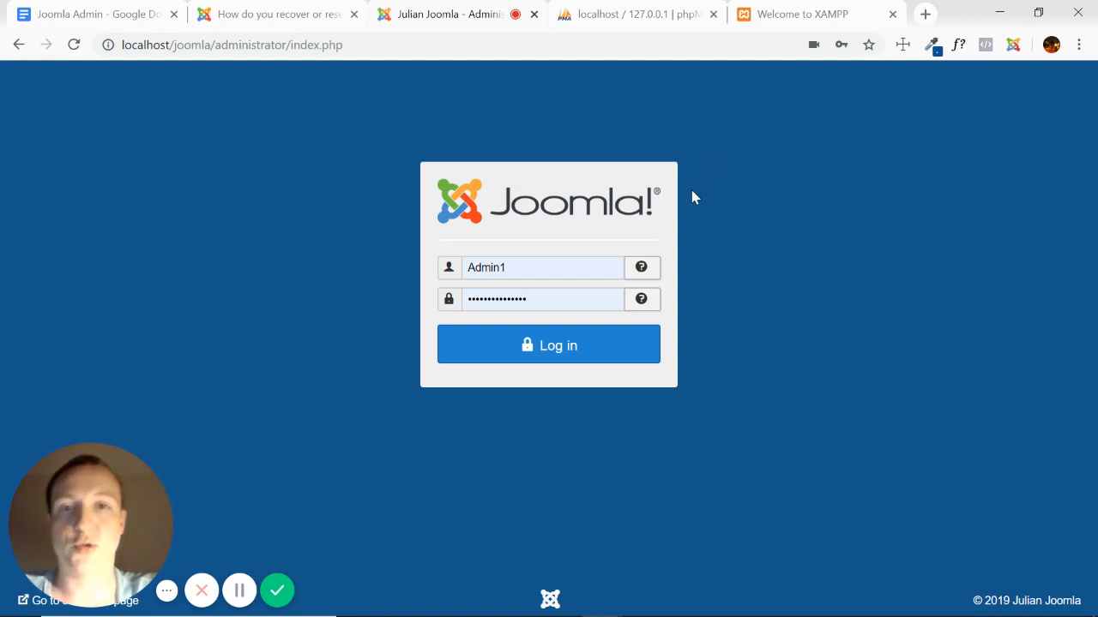
{"action": "mouse_move", "coordinate": [693, 141]}
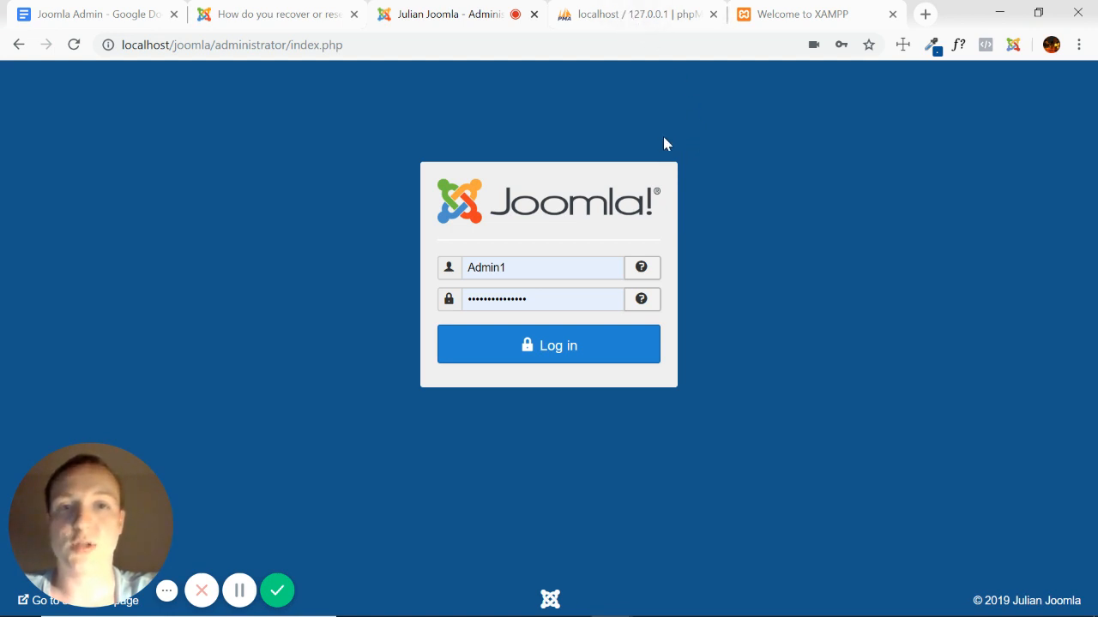
{"action": "mouse_move", "coordinate": [346, 185]}
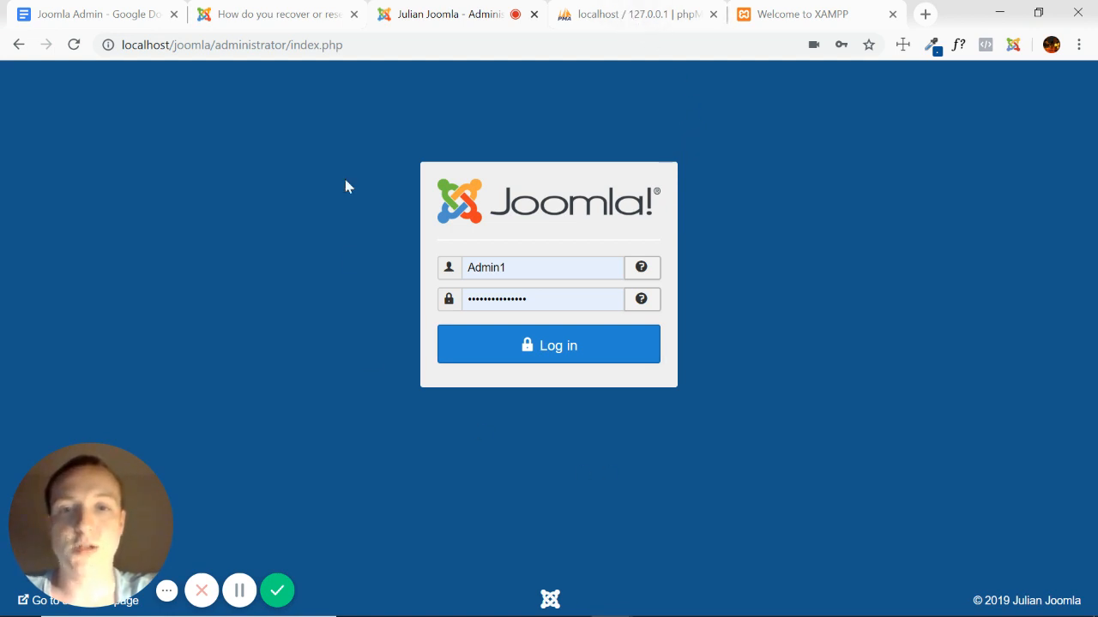
{"action": "mouse_move", "coordinate": [631, 223]}
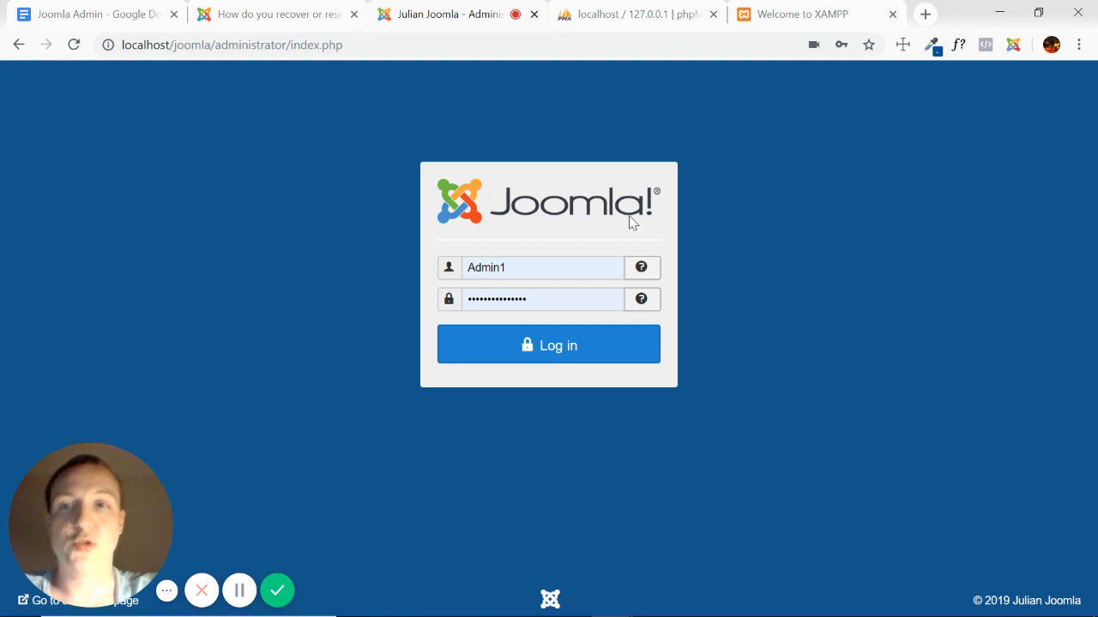
{"action": "mouse_move", "coordinate": [609, 237]}
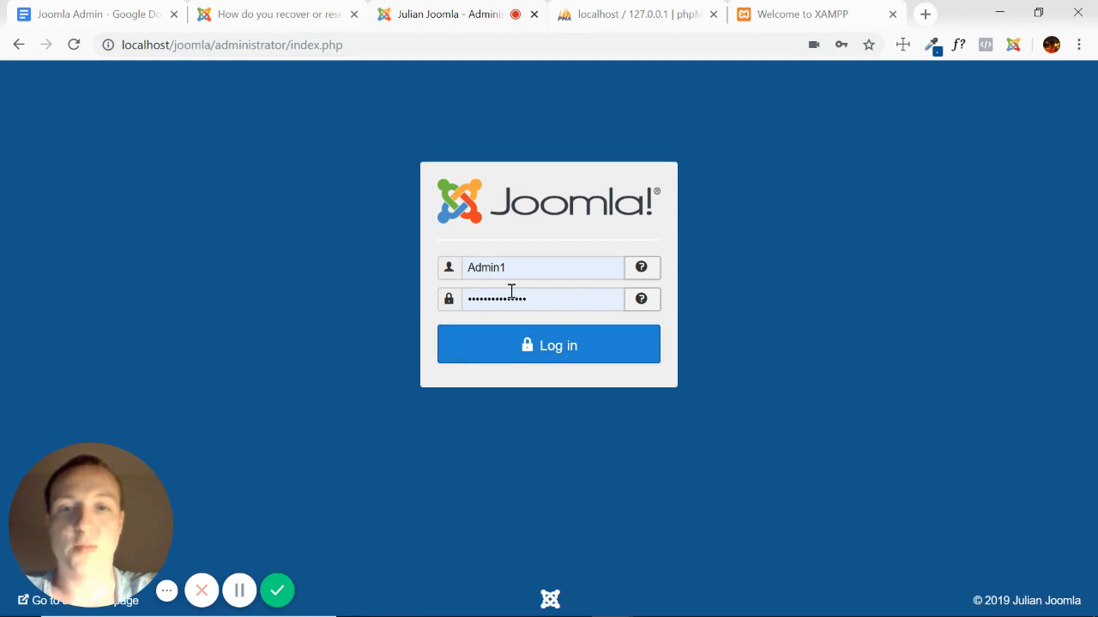
{"action": "left_click", "coordinate": [549, 343]}
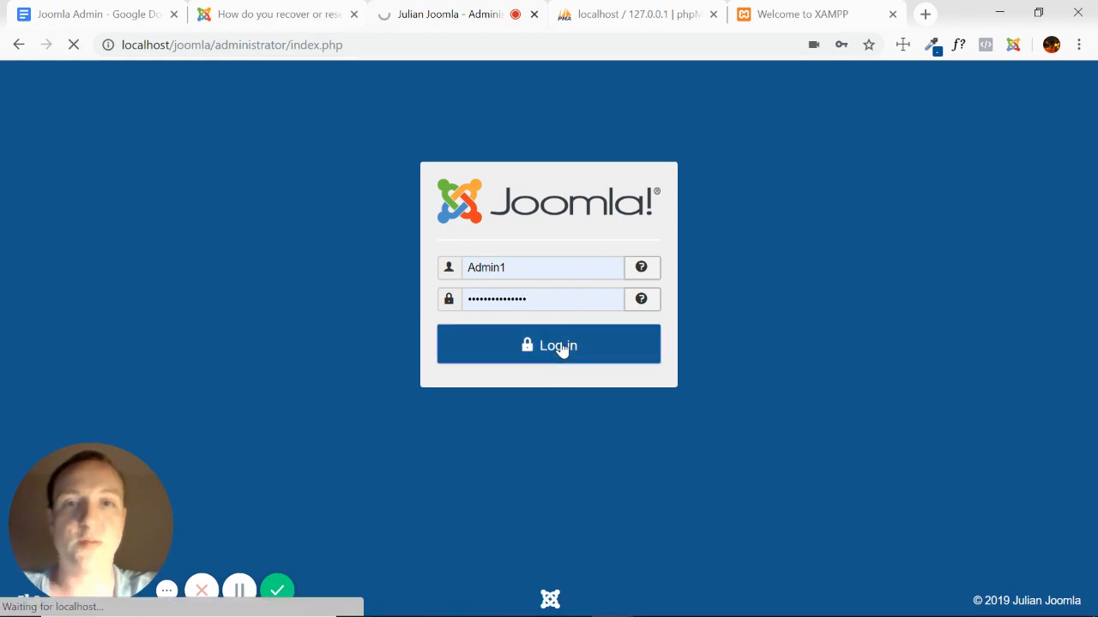
{"action": "left_click", "coordinate": [549, 343]}
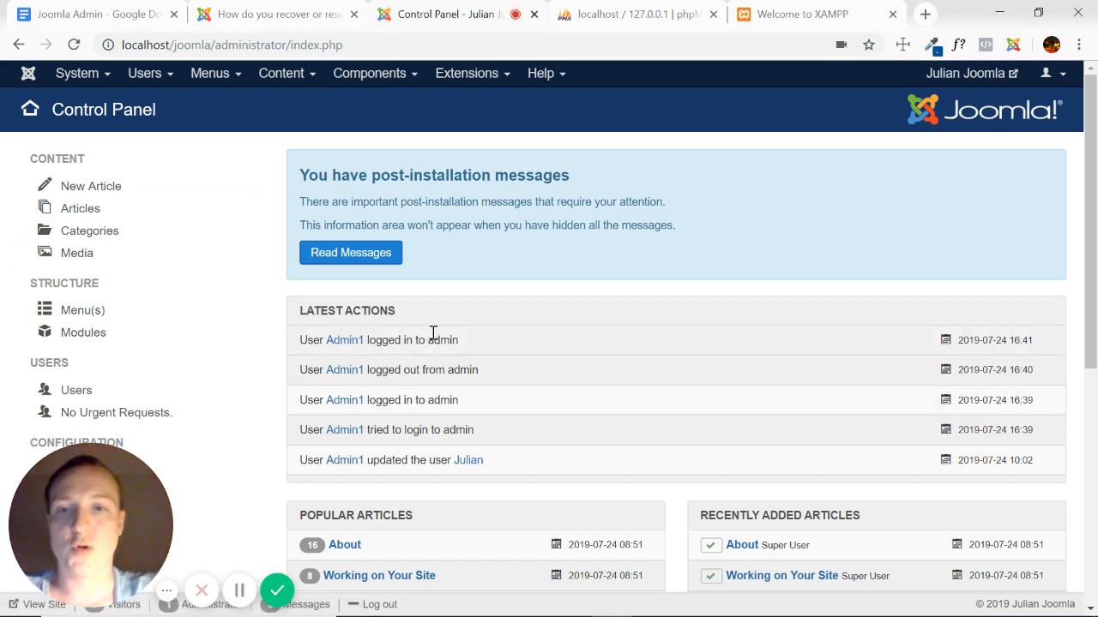
{"action": "mouse_move", "coordinate": [144, 72]}
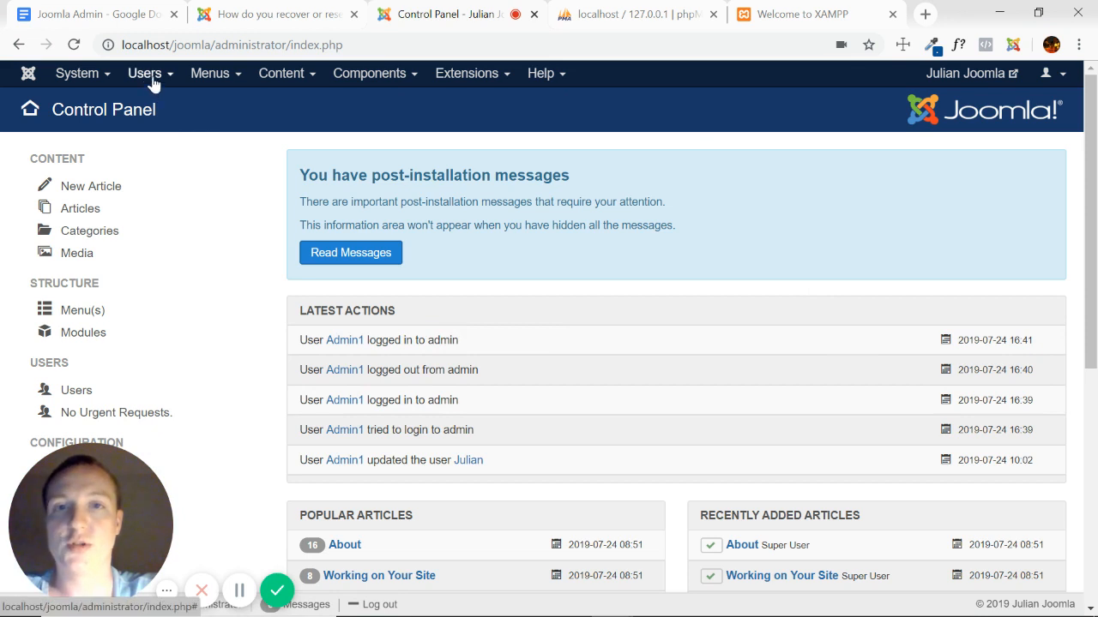
{"action": "mouse_move", "coordinate": [599, 31]}
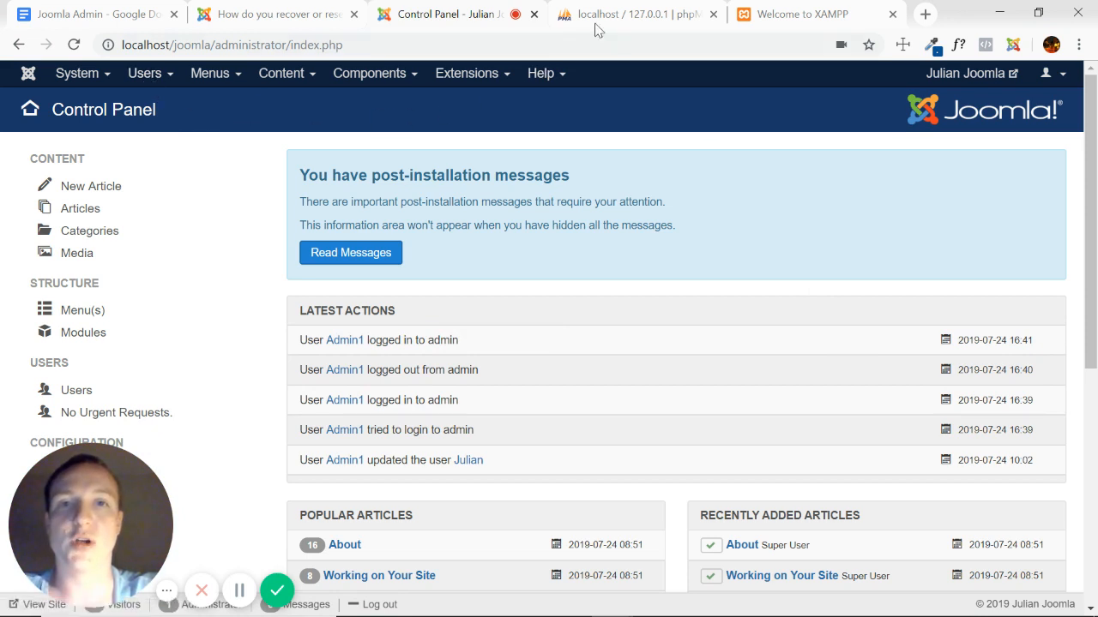
{"action": "mouse_move", "coordinate": [635, 14]}
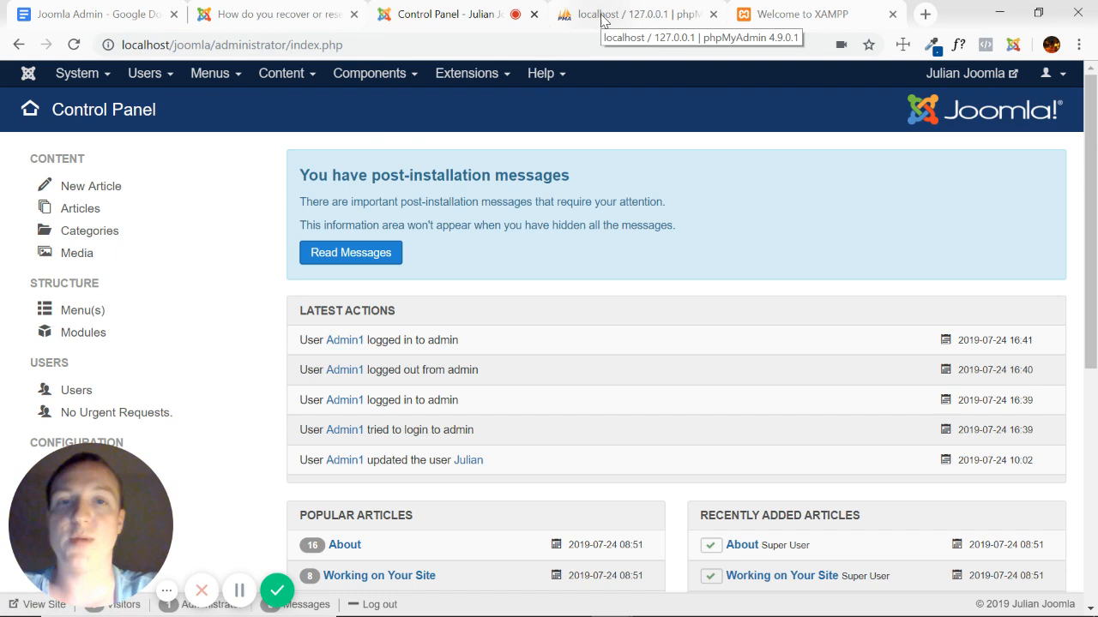
{"action": "mouse_move", "coordinate": [566, 369]}
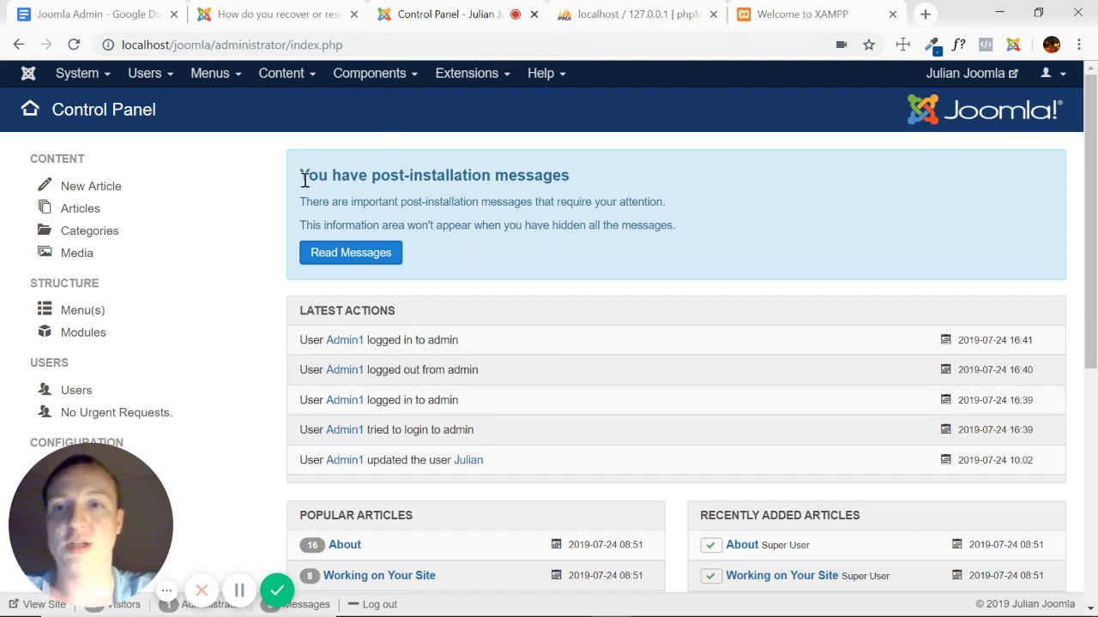
{"action": "left_click", "coordinate": [144, 72]}
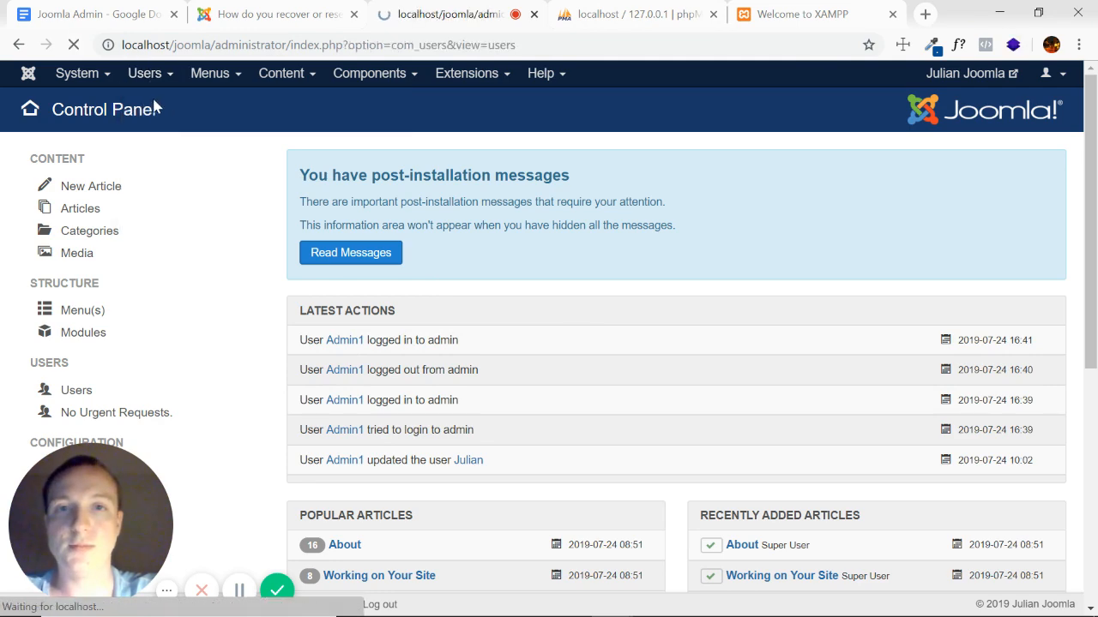
Load the Users: Manage list showing the Julian and Super User accounts.
{"action": "left_click", "coordinate": [75, 389]}
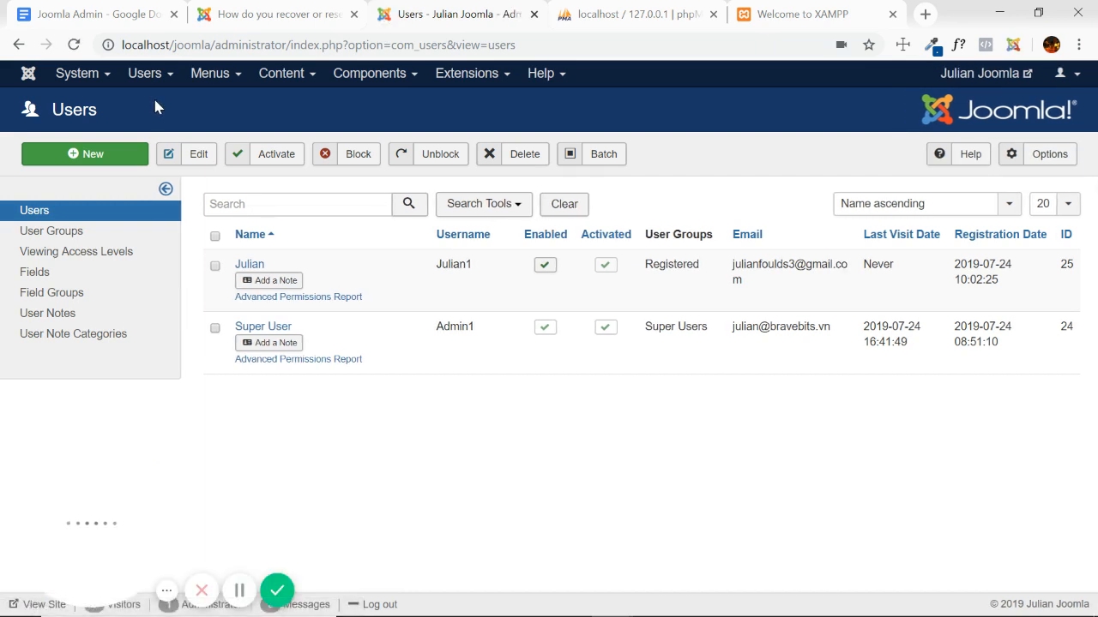
{"action": "mouse_move", "coordinate": [416, 315]}
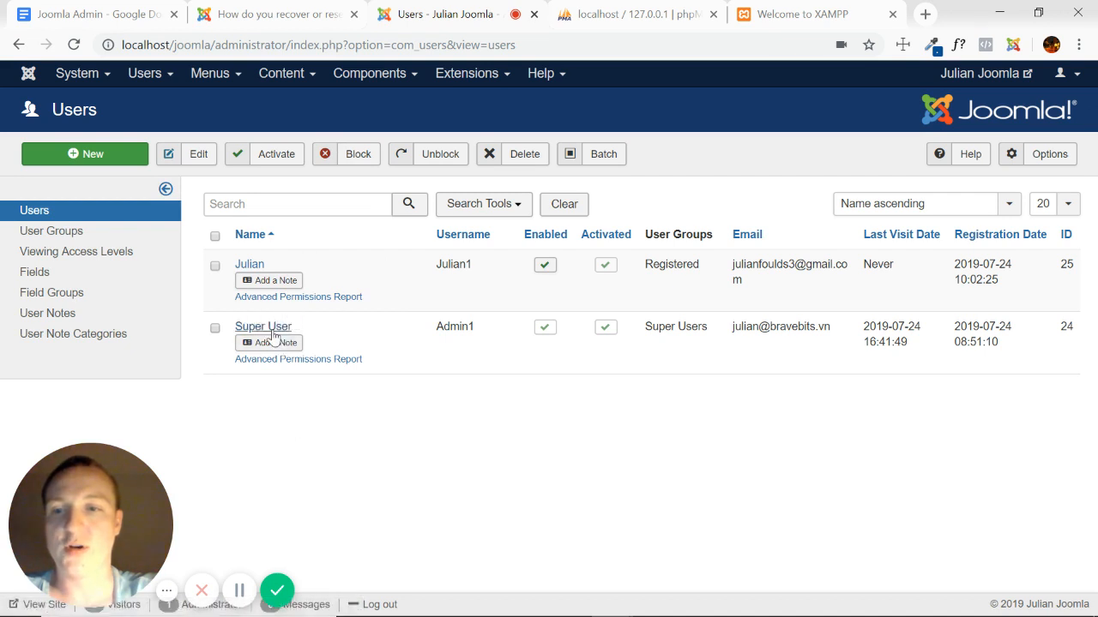
{"action": "mouse_move", "coordinate": [319, 436]}
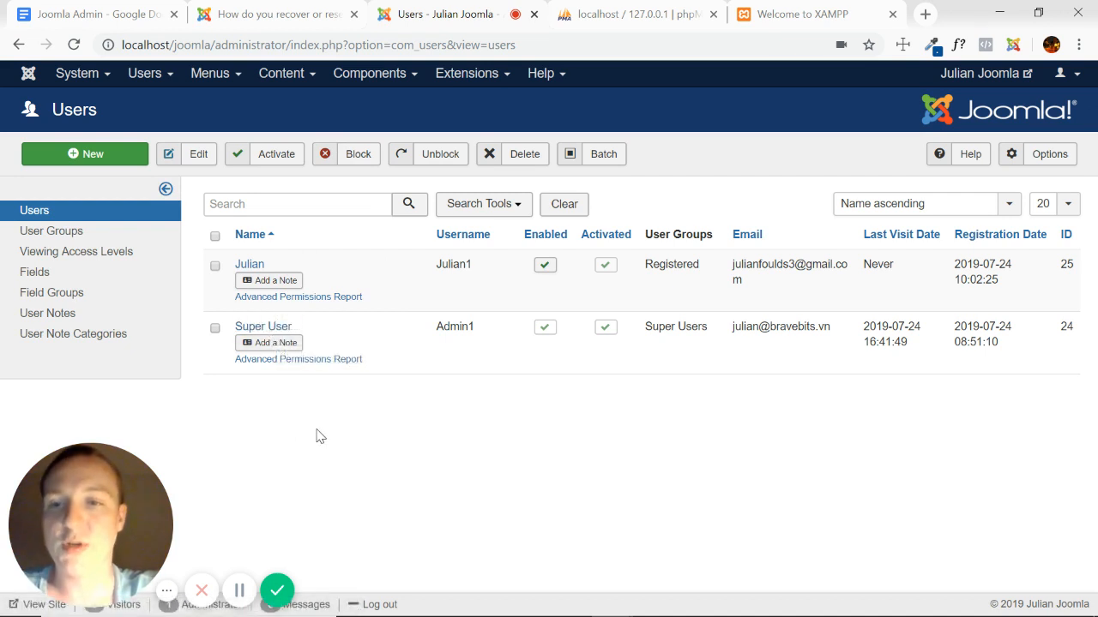
{"action": "mouse_move", "coordinate": [264, 326]}
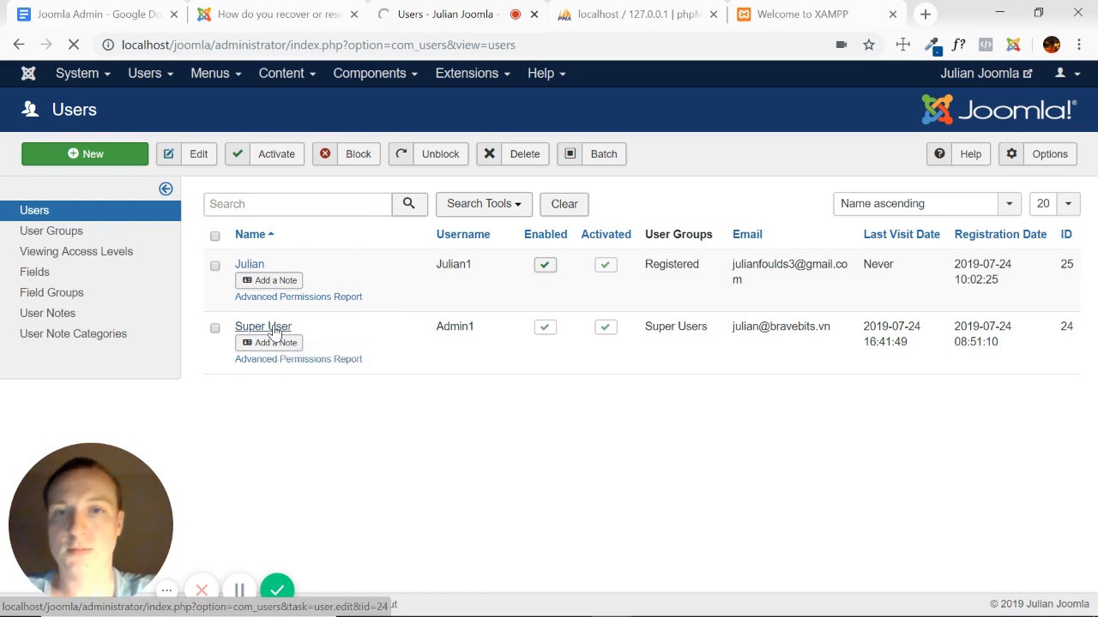
Edit the Super User profile, review the password fields and Save & Close back to the Users list.
{"action": "left_click", "coordinate": [264, 326]}
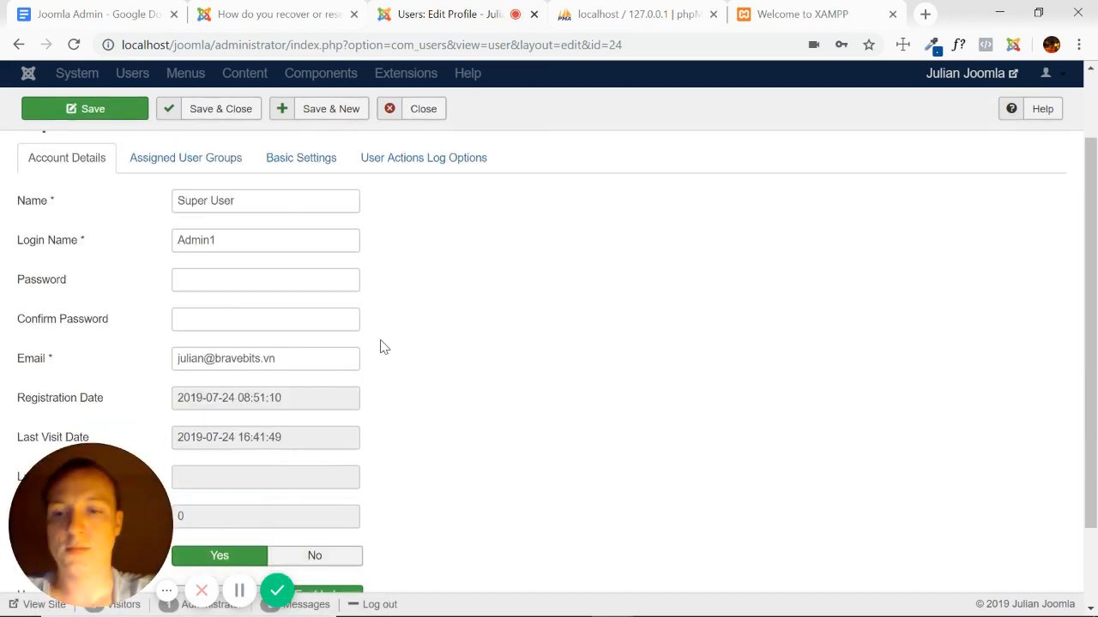
{"action": "scroll", "scroll_direction": "up", "scroll_amount": 3}
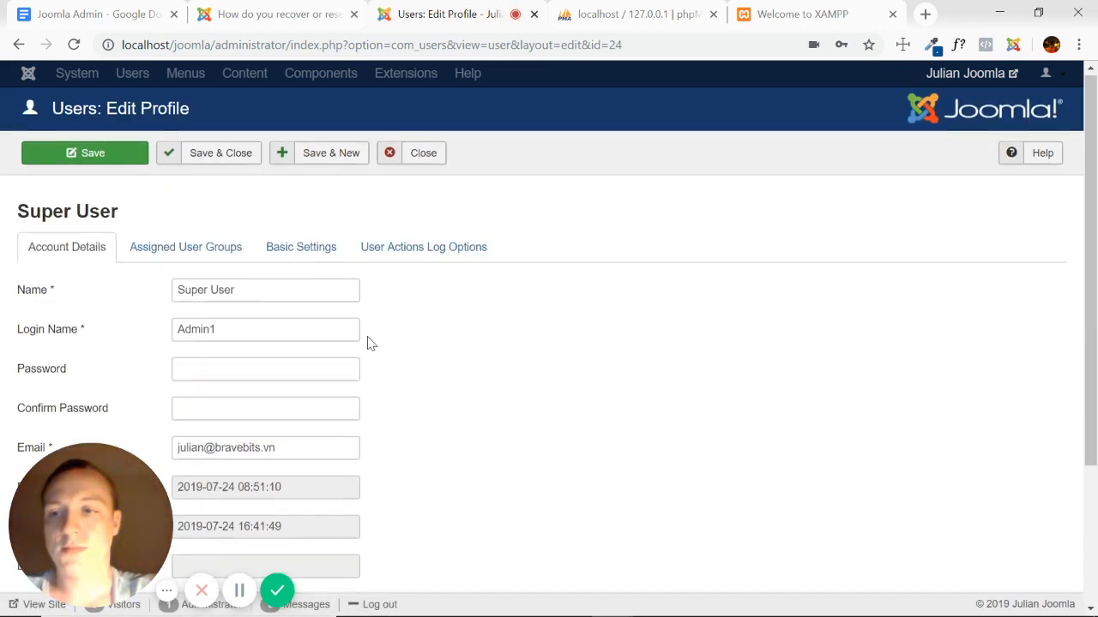
{"action": "scroll", "scroll_direction": "down", "scroll_amount": 3}
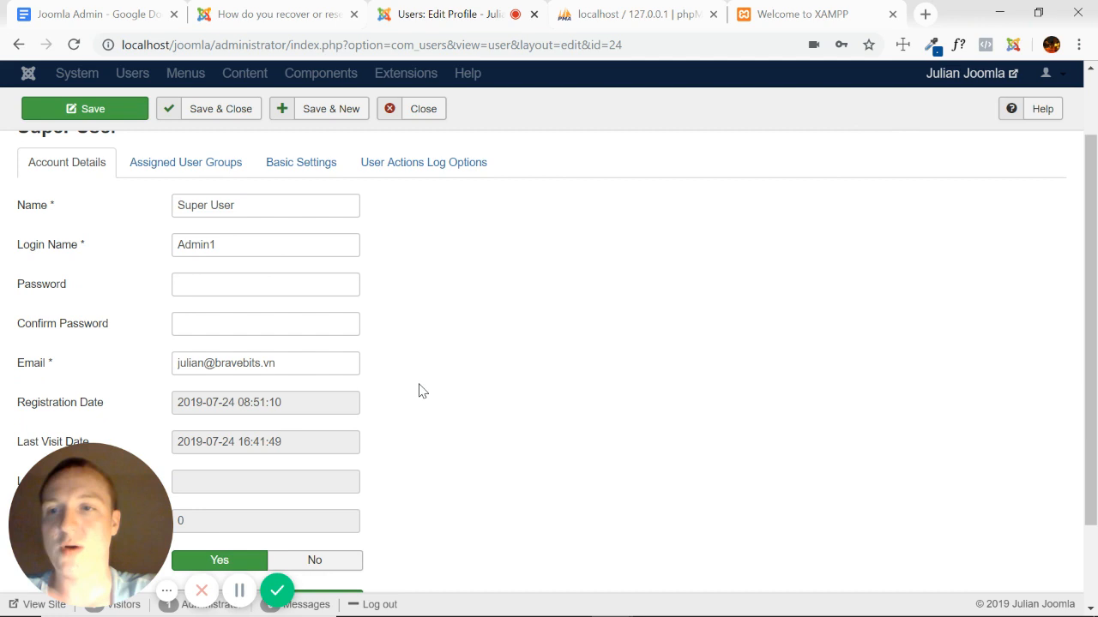
{"action": "left_click", "coordinate": [264, 285]}
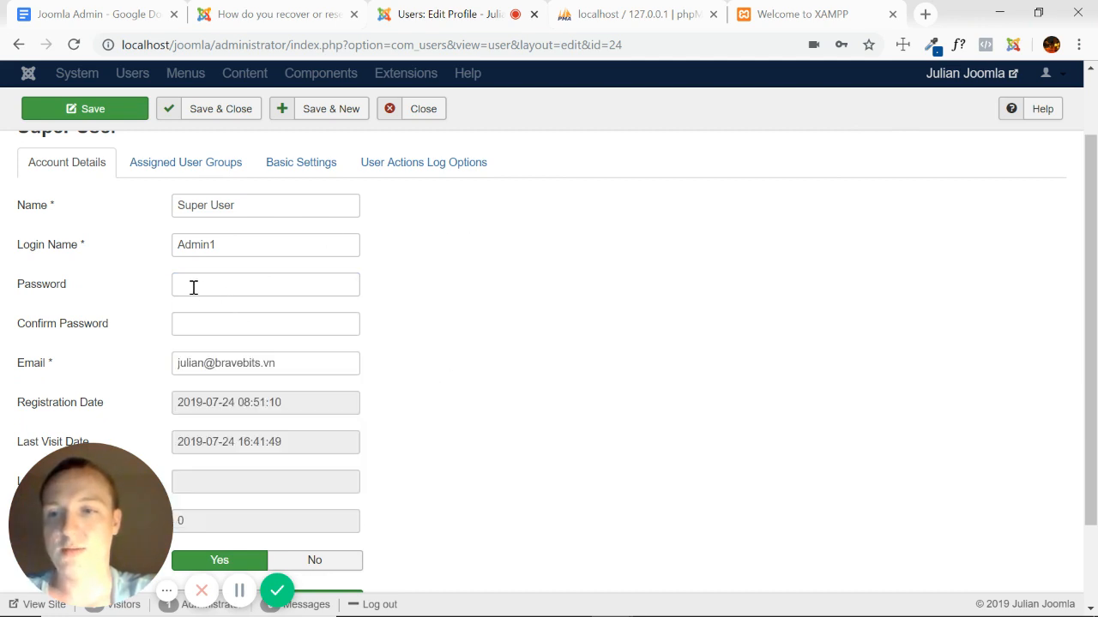
{"action": "mouse_move", "coordinate": [260, 287]}
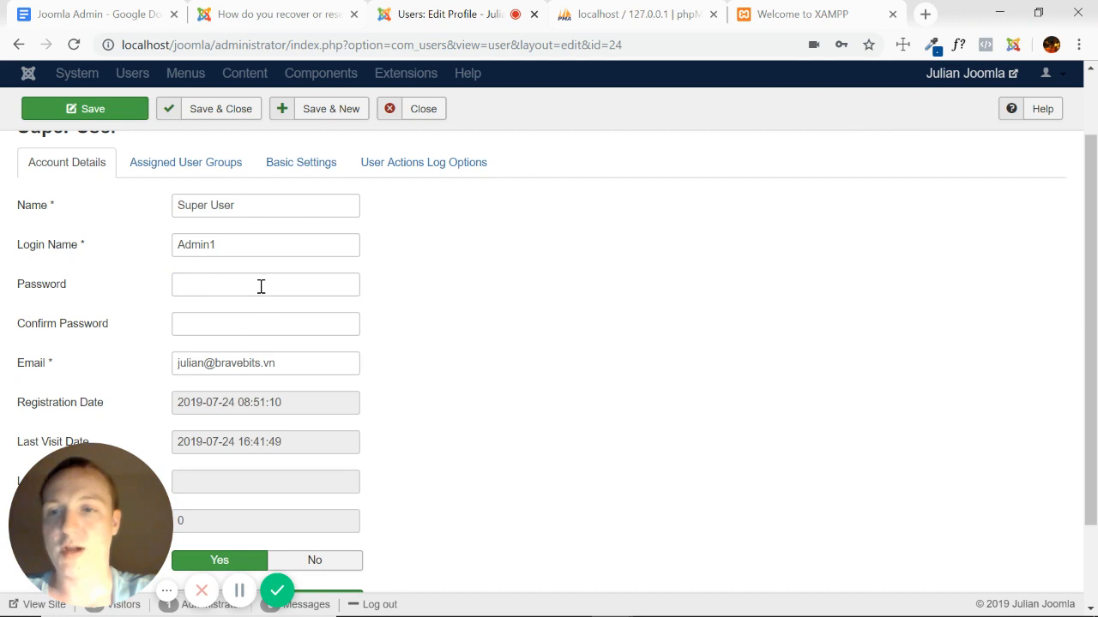
{"action": "mouse_move", "coordinate": [637, 32]}
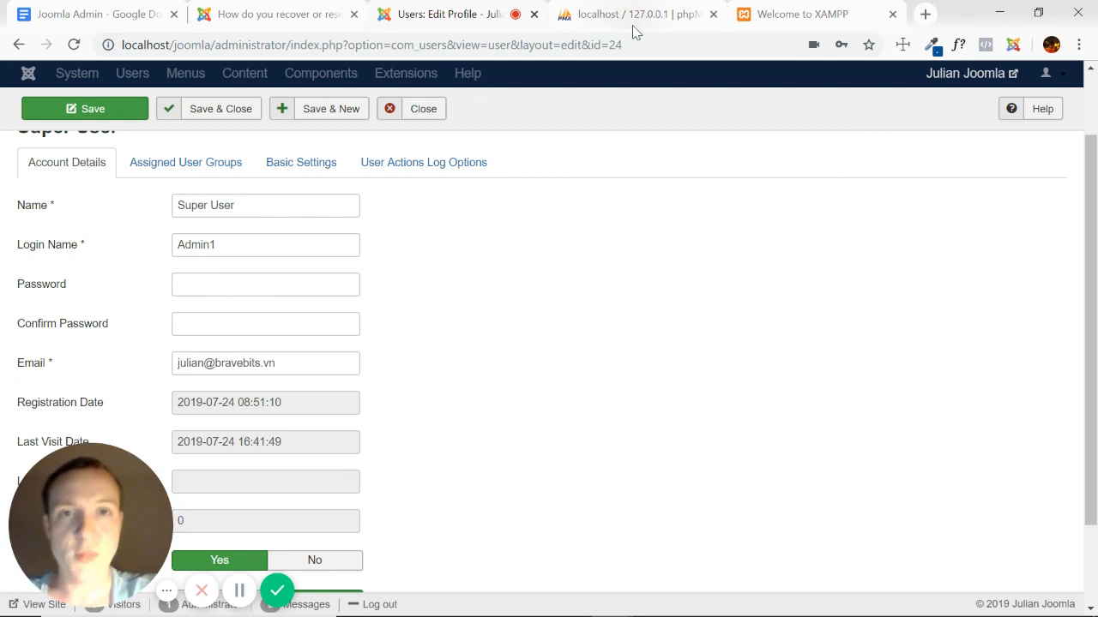
{"action": "scroll", "scroll_direction": "up", "scroll_amount": 3}
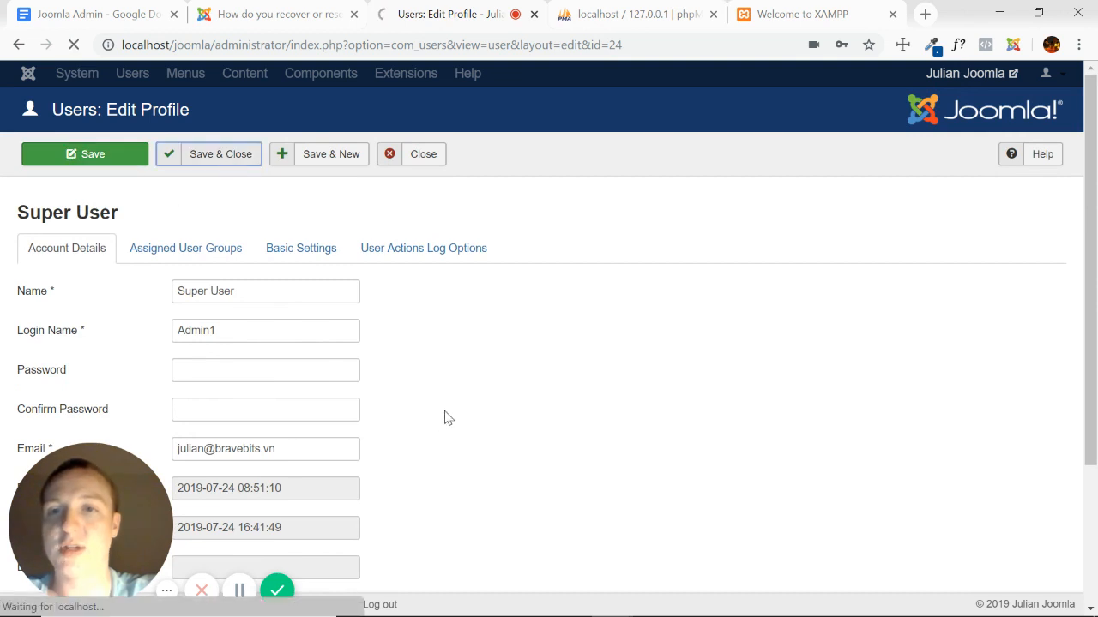
{"action": "left_click", "coordinate": [220, 154]}
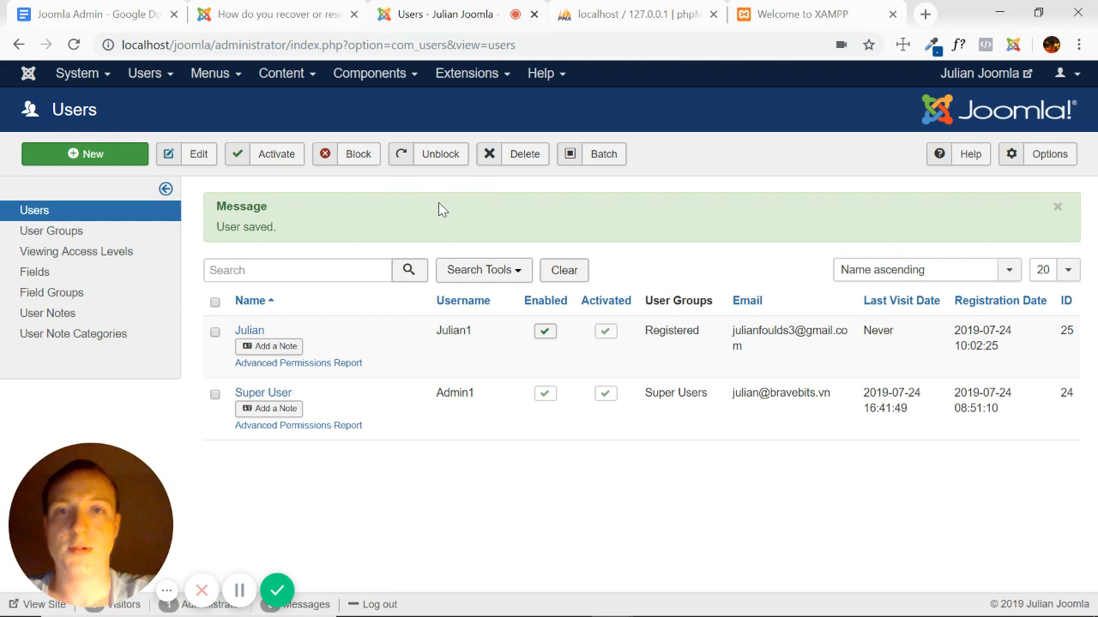
{"action": "mouse_move", "coordinate": [919, 151]}
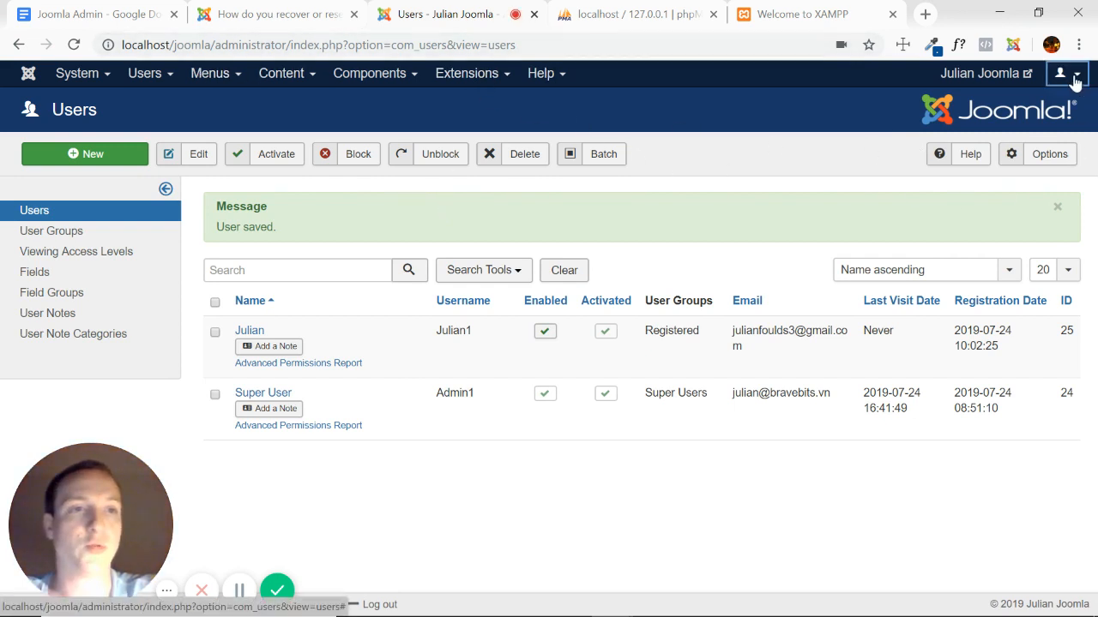
Log out of the Joomla administrator via the account menu and switch to phpMyAdmin.
{"action": "left_click", "coordinate": [1066, 72]}
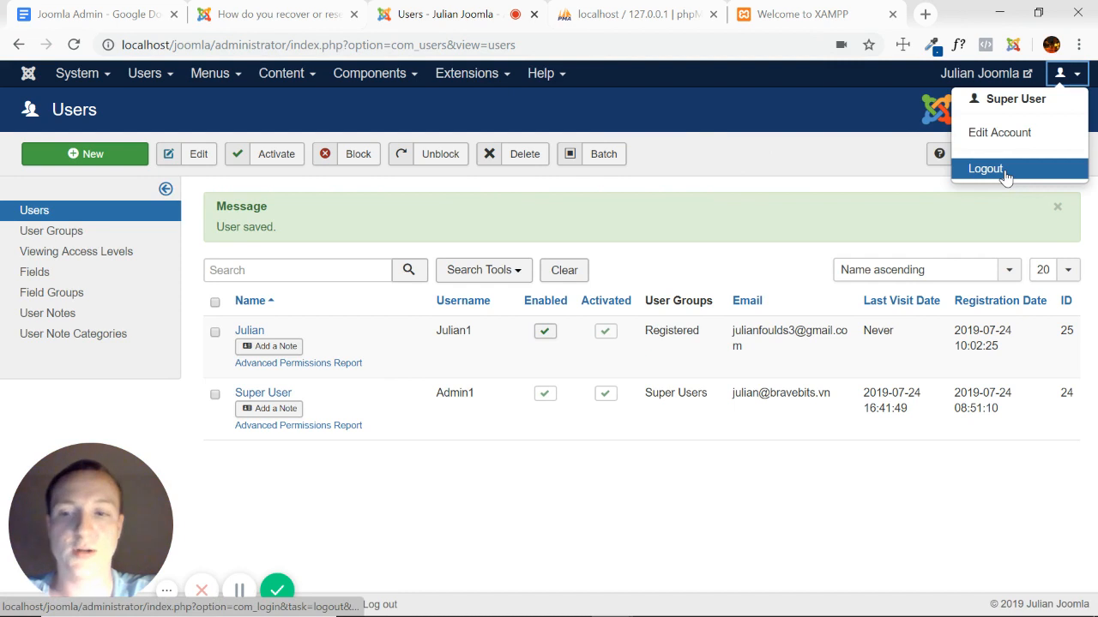
{"action": "left_click", "coordinate": [985, 168]}
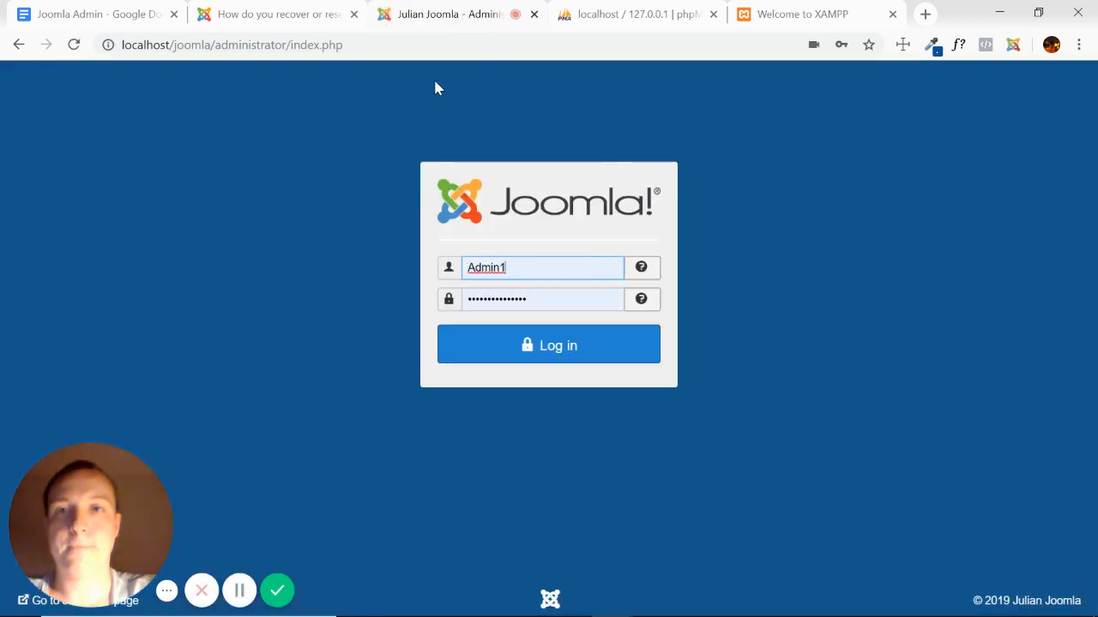
{"action": "mouse_move", "coordinate": [635, 14]}
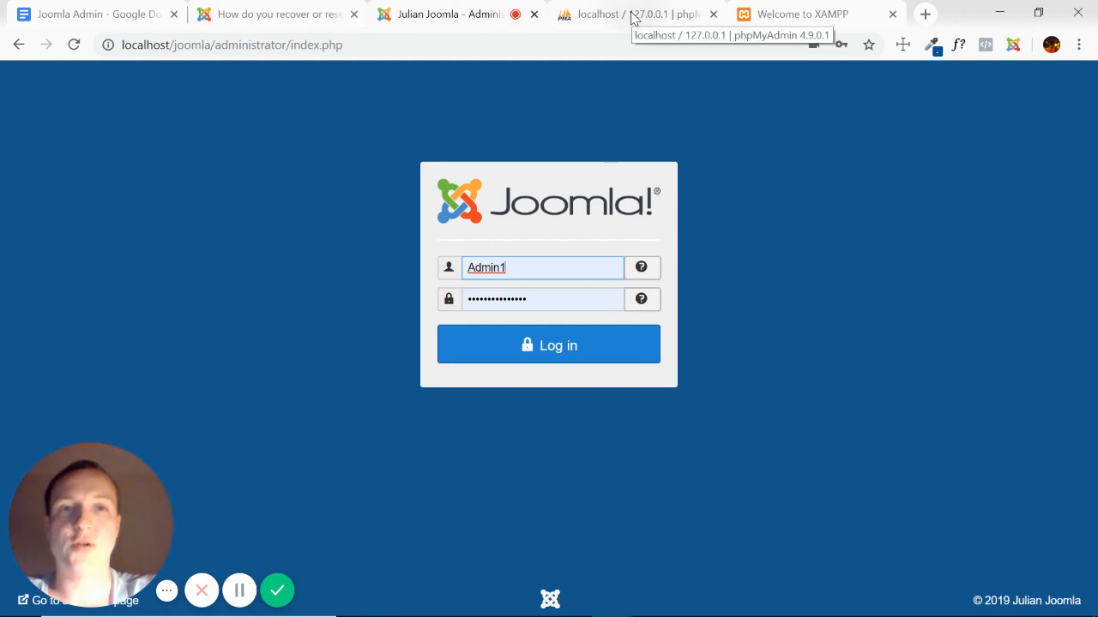
{"action": "left_click", "coordinate": [635, 14]}
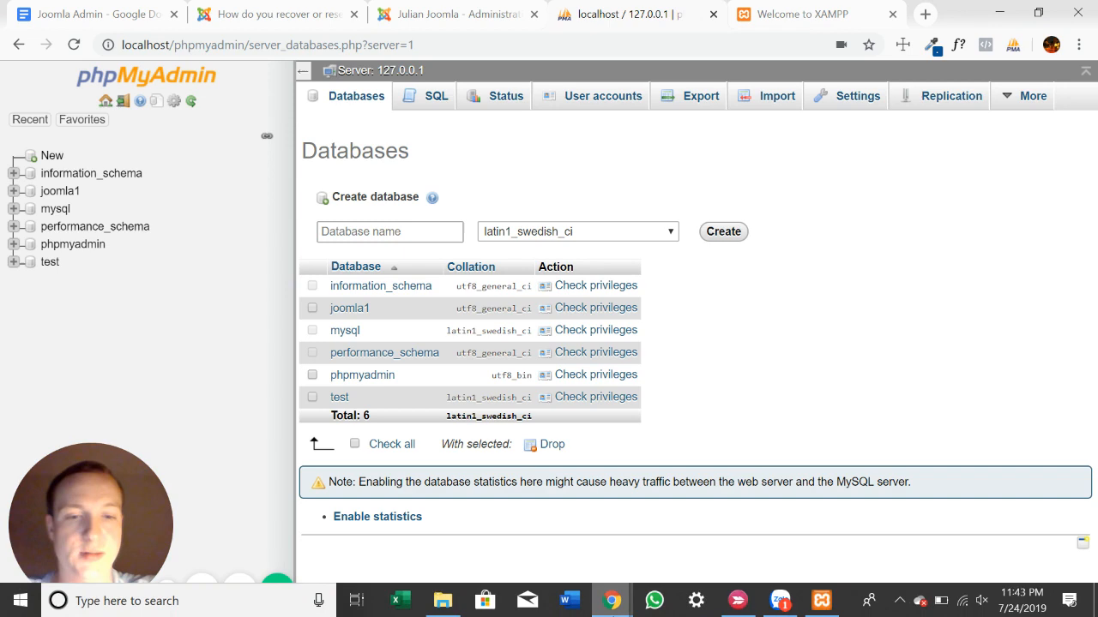
{"action": "left_click", "coordinate": [803, 14]}
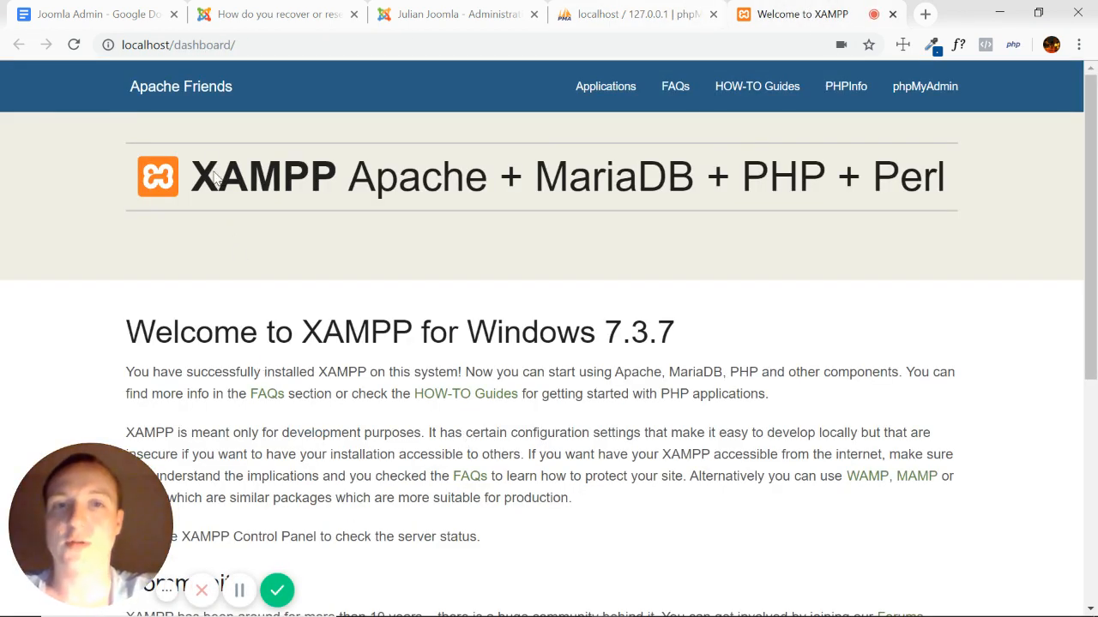
{"action": "mouse_move", "coordinate": [312, 202]}
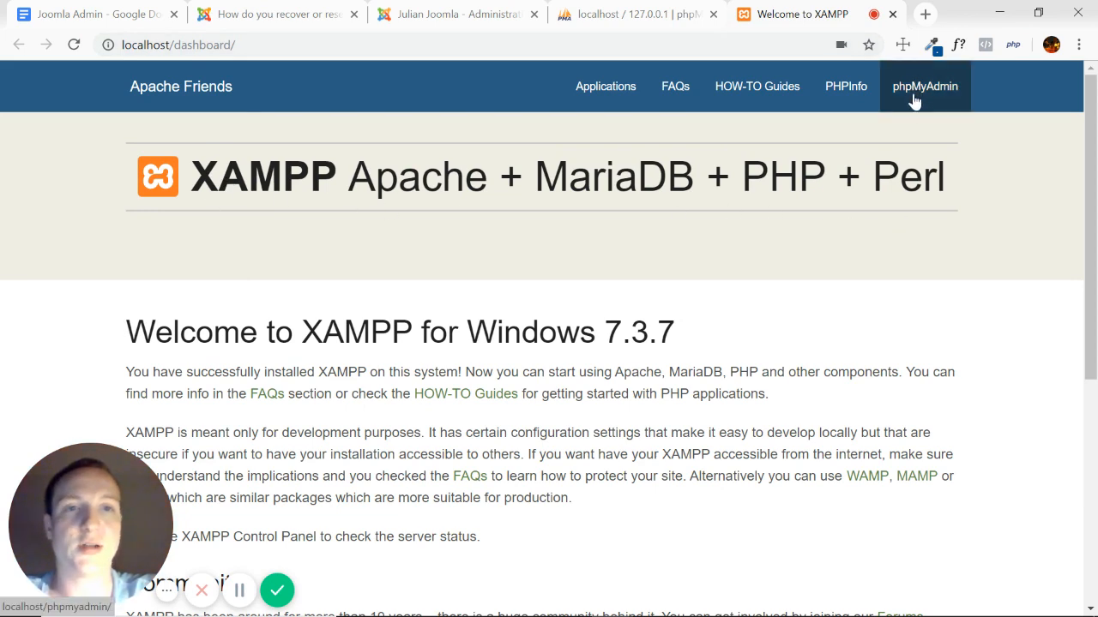
{"action": "left_click", "coordinate": [923, 85]}
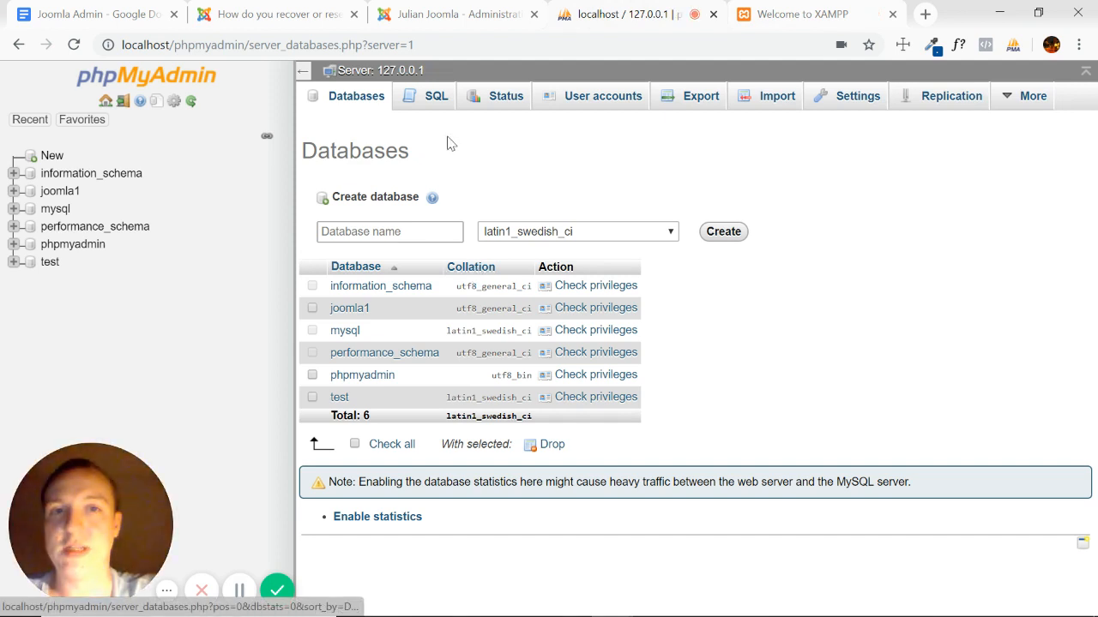
{"action": "mouse_move", "coordinate": [60, 190]}
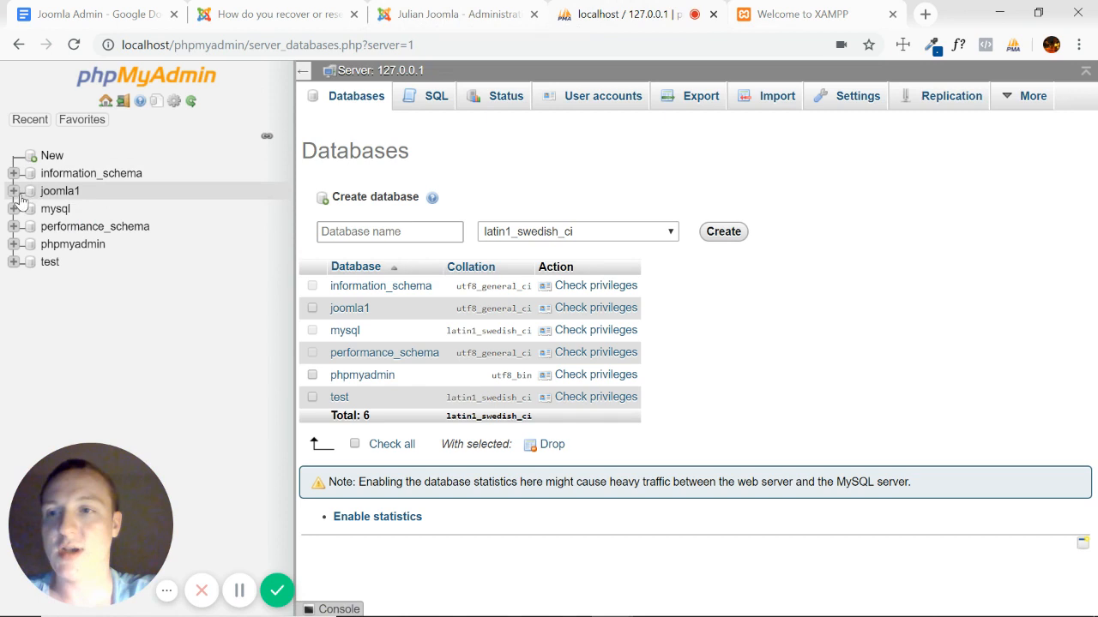
{"action": "mouse_move", "coordinate": [60, 197]}
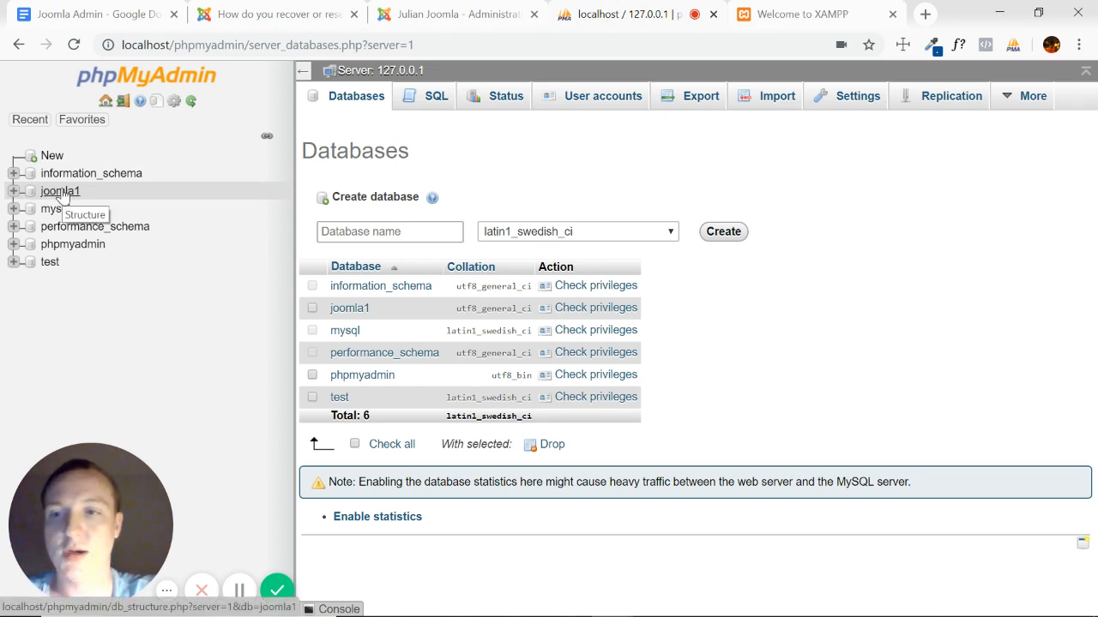
Browse the elu3m_users table of the joomla1 database showing the Admin1 and Julian rows.
{"action": "left_click", "coordinate": [61, 192]}
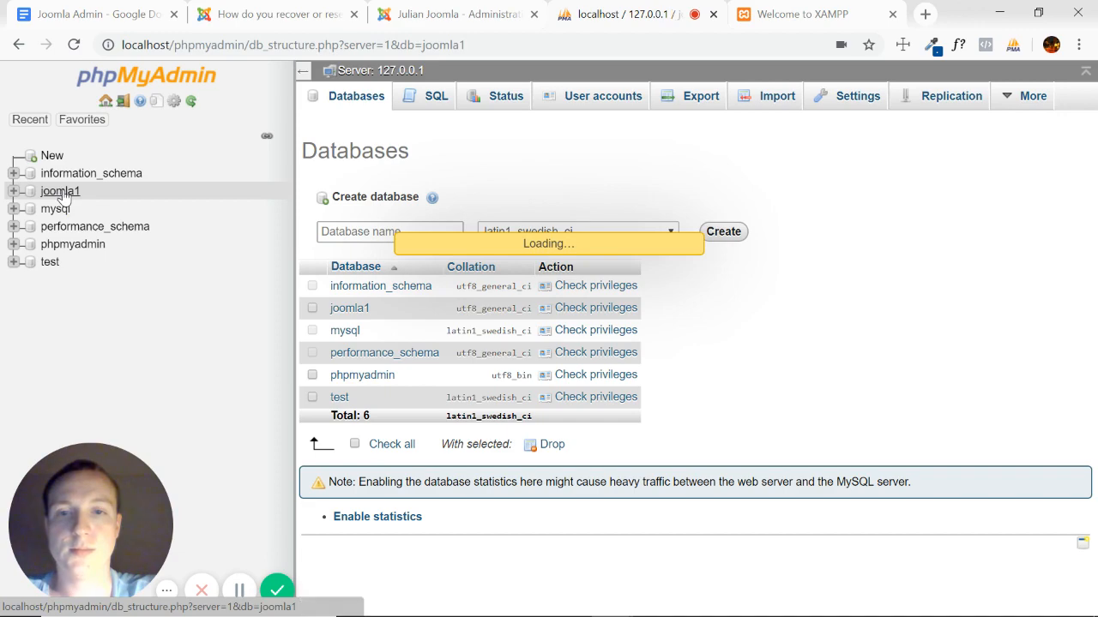
{"action": "left_click", "coordinate": [60, 192]}
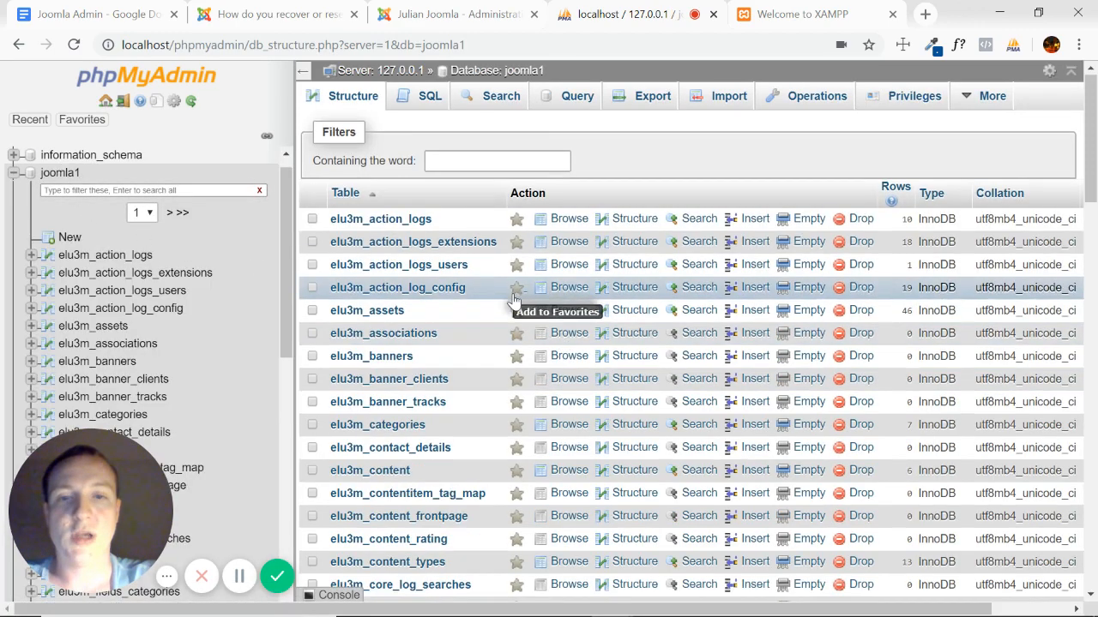
{"action": "scroll", "scroll_direction": "down", "scroll_amount": 3}
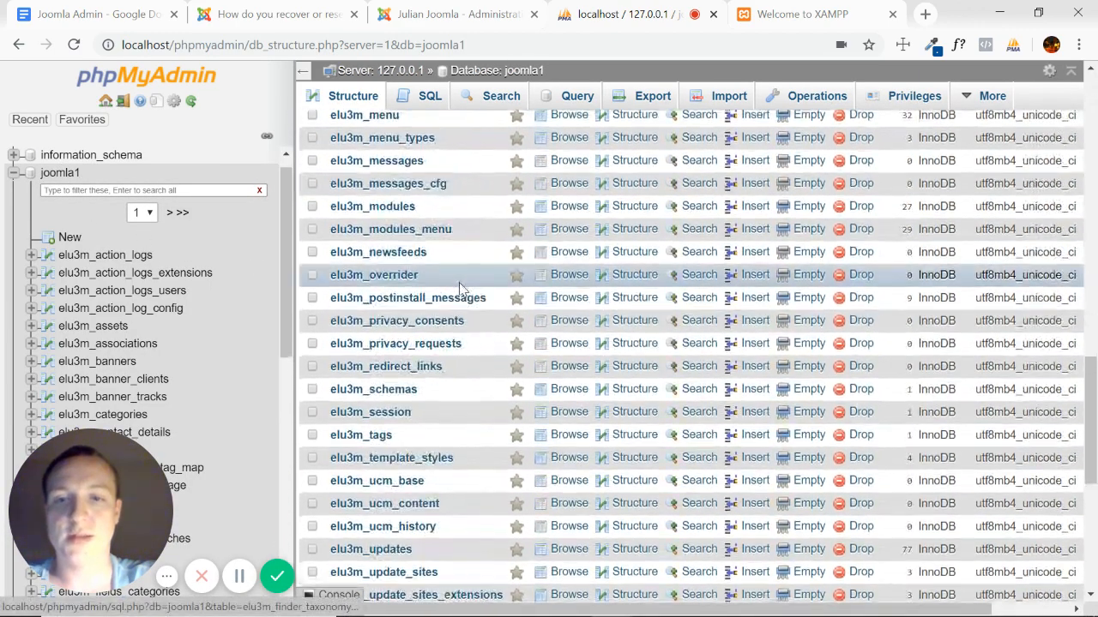
{"action": "scroll", "scroll_direction": "down", "scroll_amount": 3}
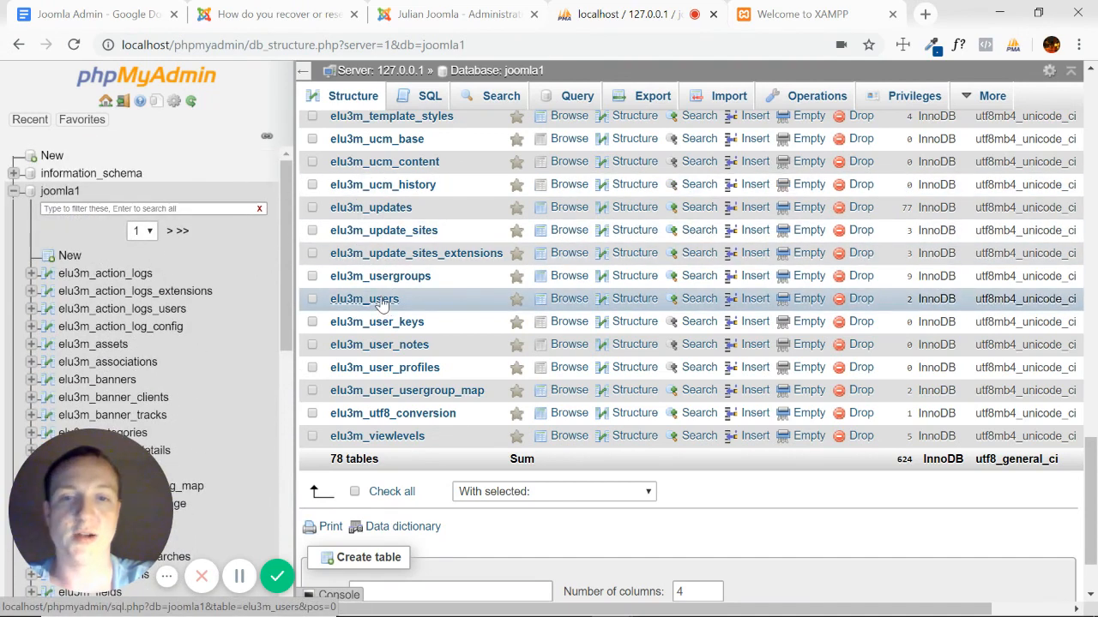
{"action": "left_click", "coordinate": [364, 298]}
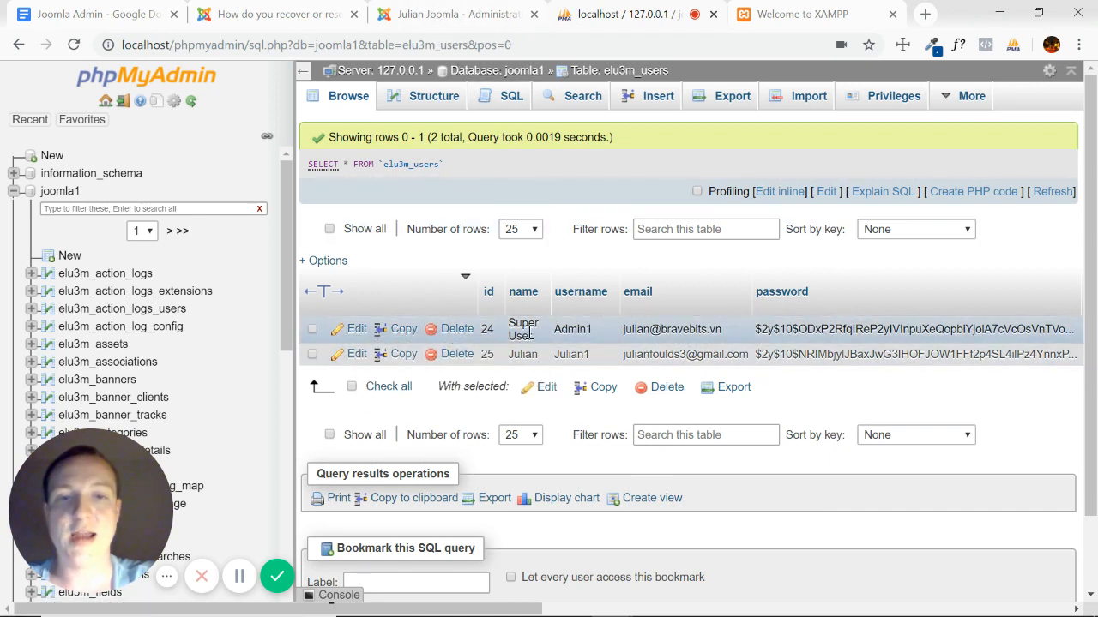
Start editing the Admin1 (Super User) row, then consult the Joomla Admin notes document.
{"action": "left_click", "coordinate": [356, 329]}
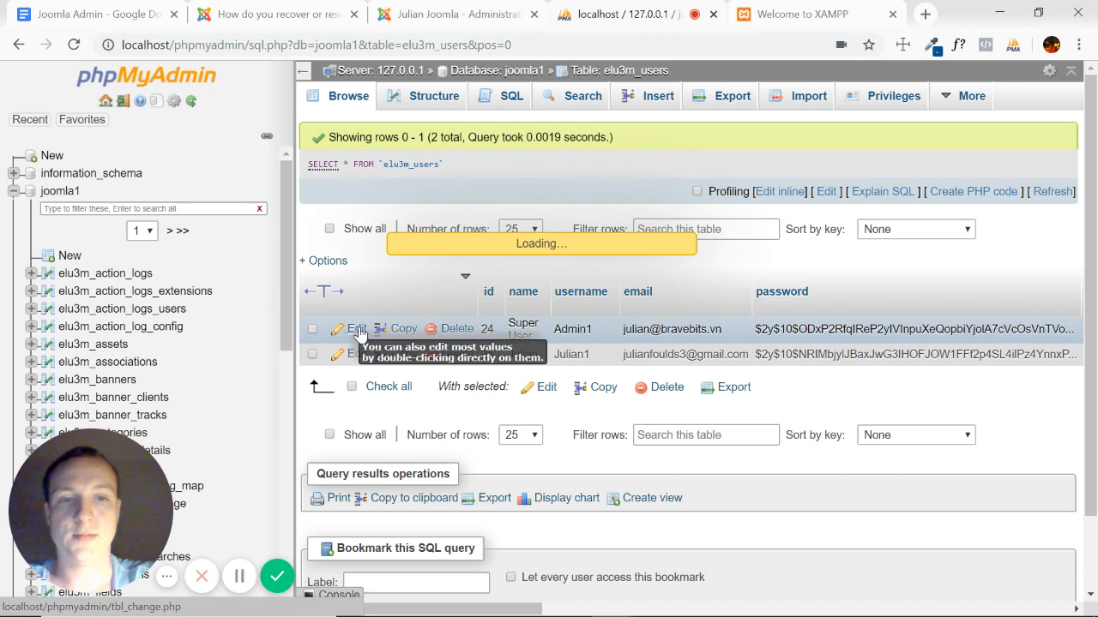
{"action": "left_click", "coordinate": [353, 329]}
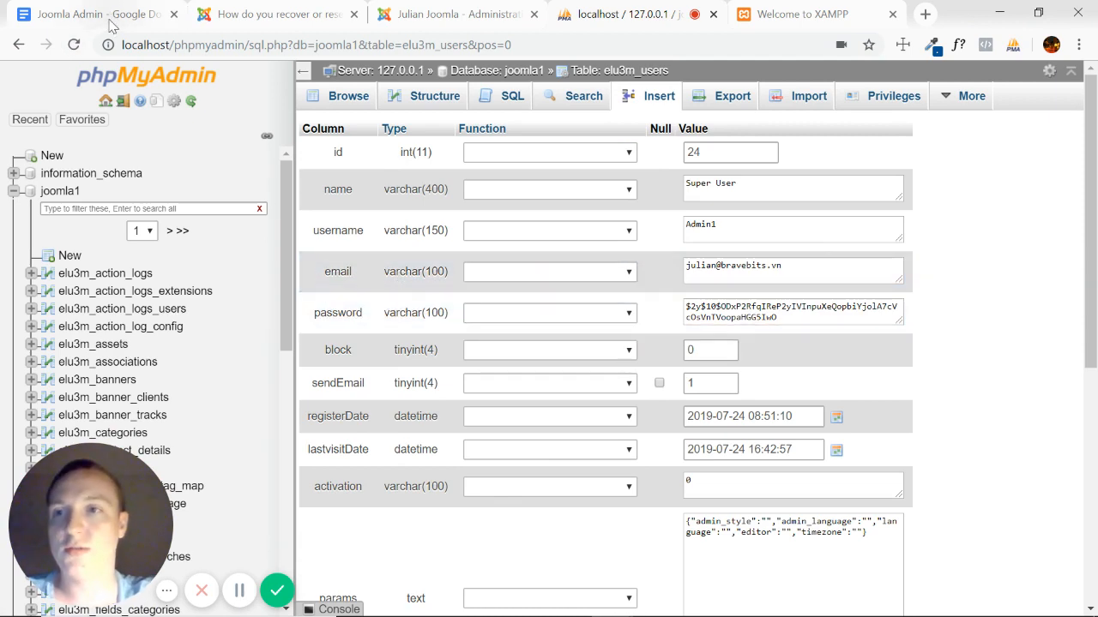
{"action": "mouse_move", "coordinate": [106, 14]}
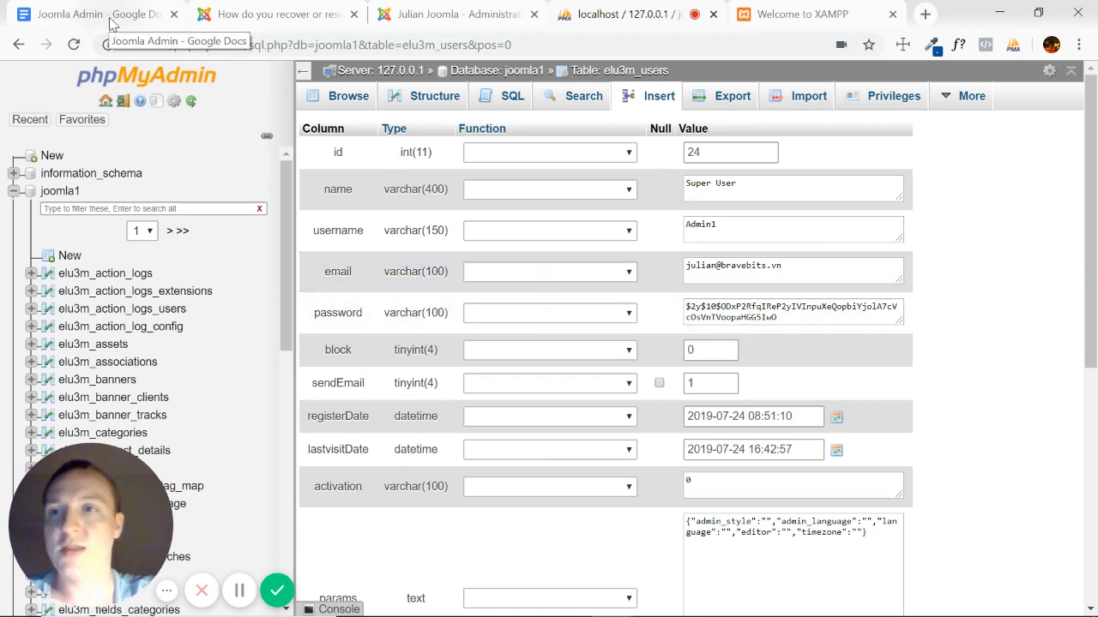
{"action": "left_click", "coordinate": [86, 13]}
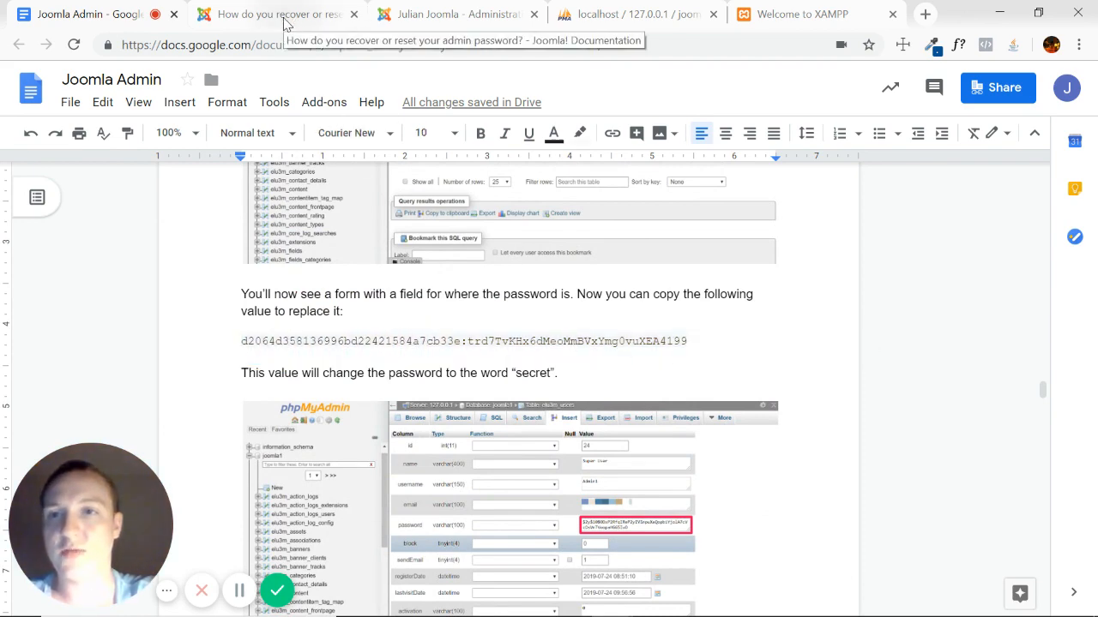
Select and copy the replacement password hash from step 5 of the recovery docs, returning to phpMyAdmin.
{"action": "left_click", "coordinate": [274, 14]}
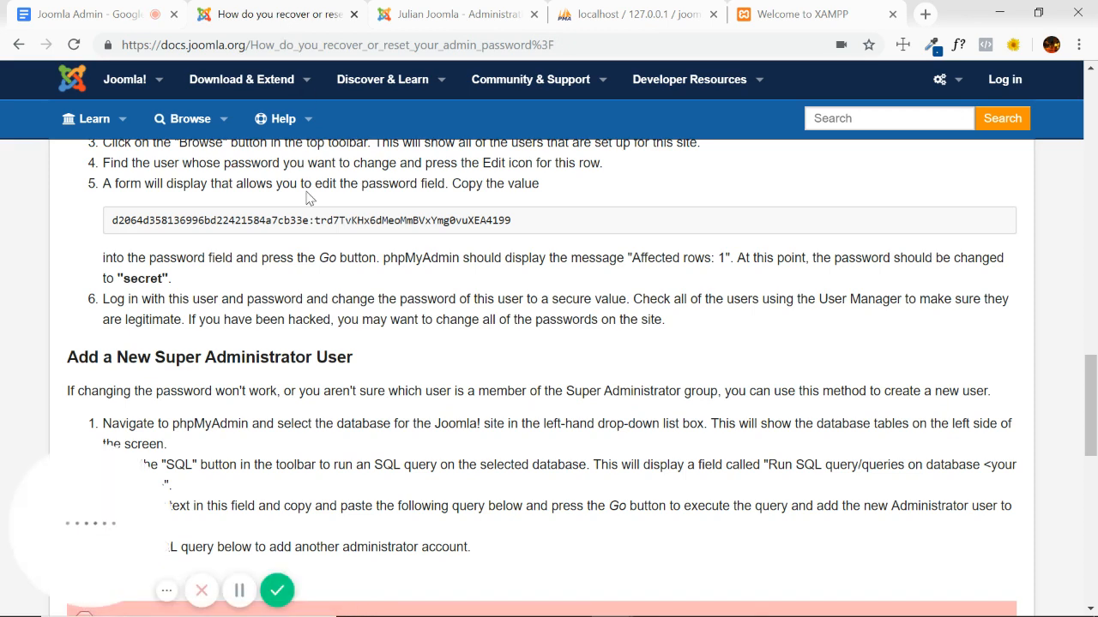
{"action": "scroll", "scroll_direction": "up", "scroll_amount": 3}
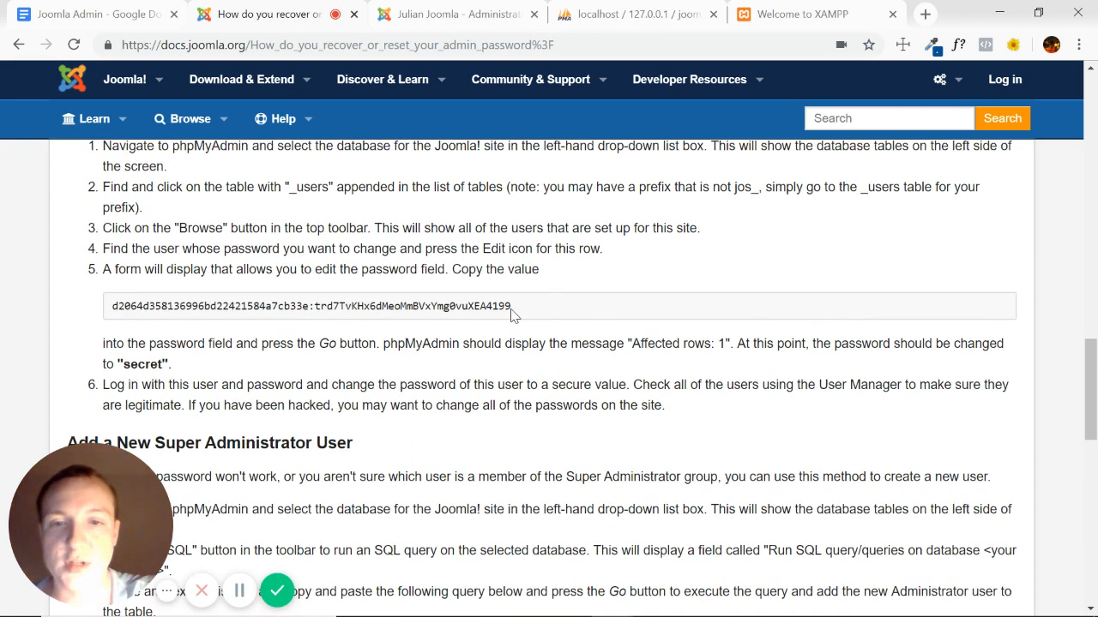
{"action": "left_click_drag", "start_coordinate": [511, 306], "coordinate": [305, 305]}
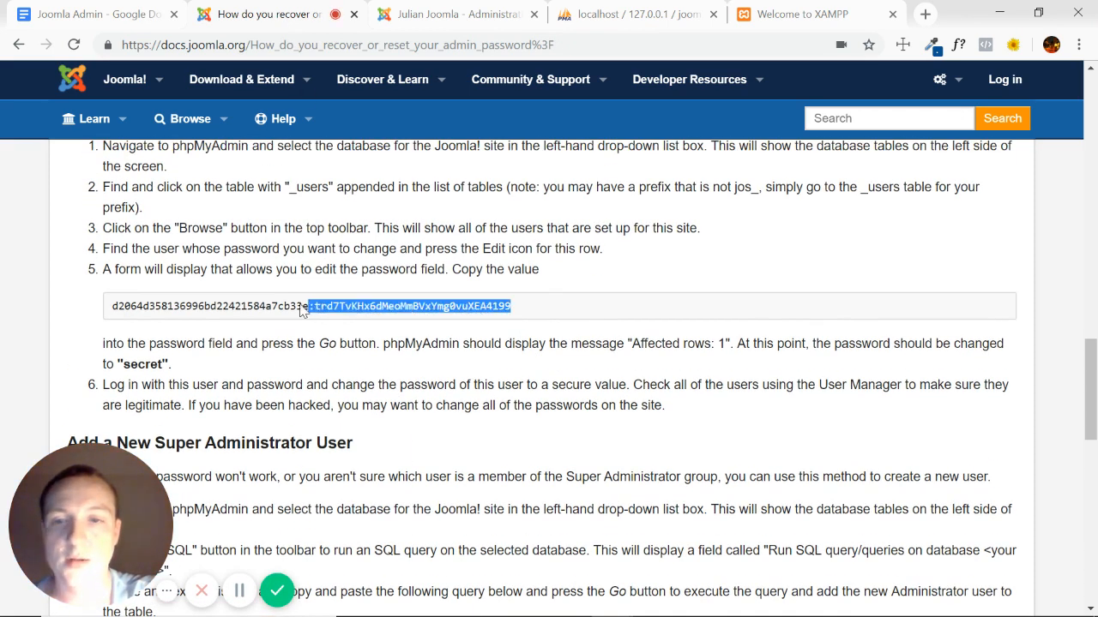
{"action": "triple_click", "coordinate": [309, 305]}
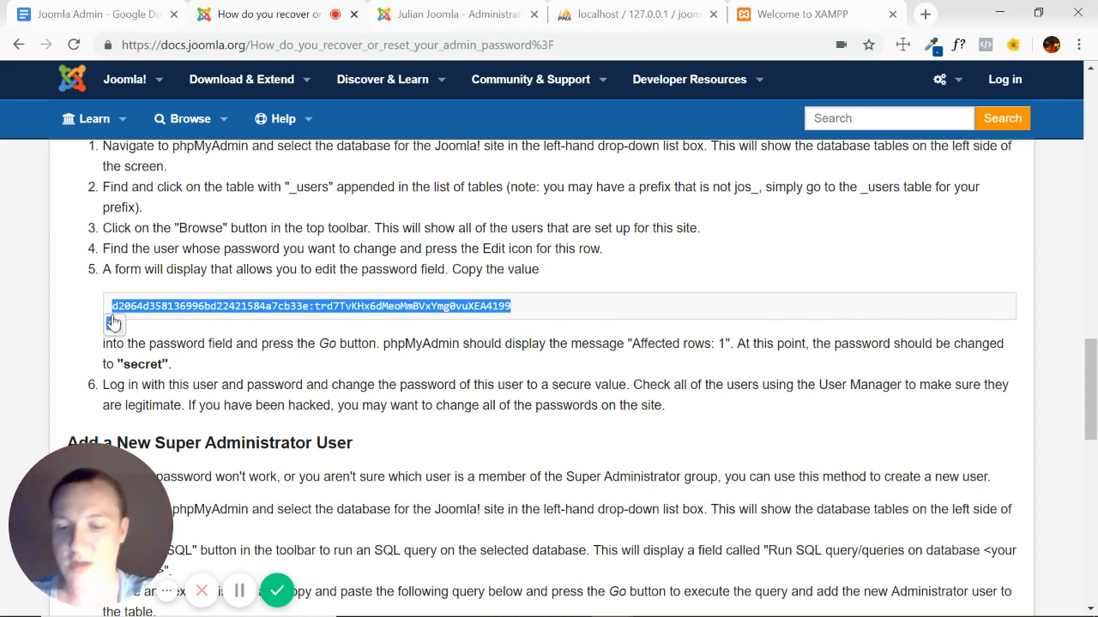
{"action": "left_click", "coordinate": [635, 14]}
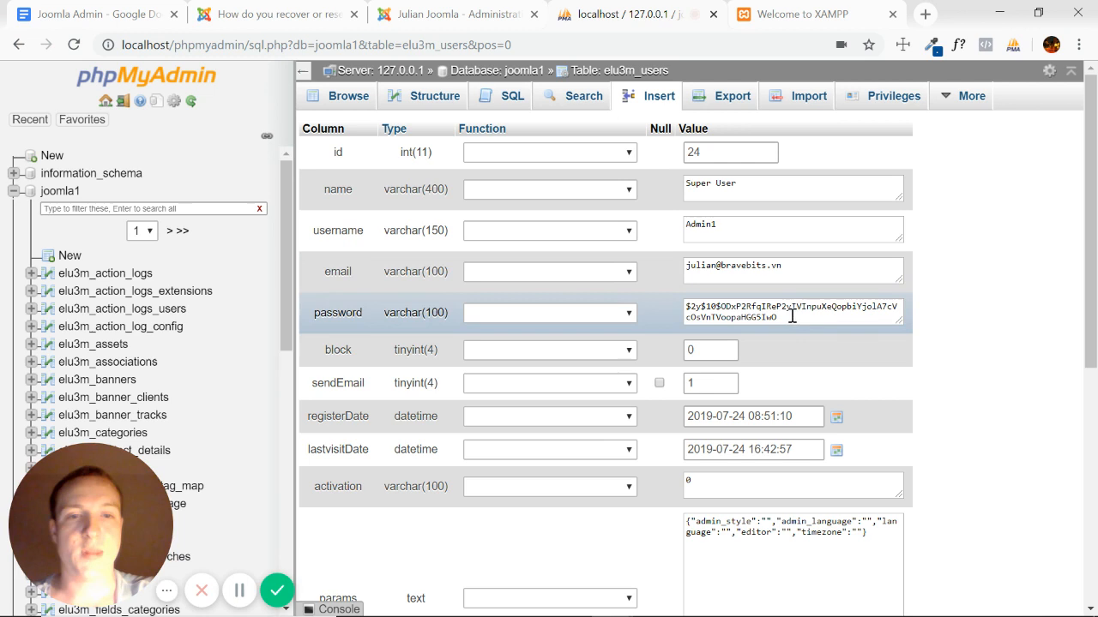
Replace Admin1's stored password value with the copied hash and submit the row update with Go.
{"action": "triple_click", "coordinate": [792, 312]}
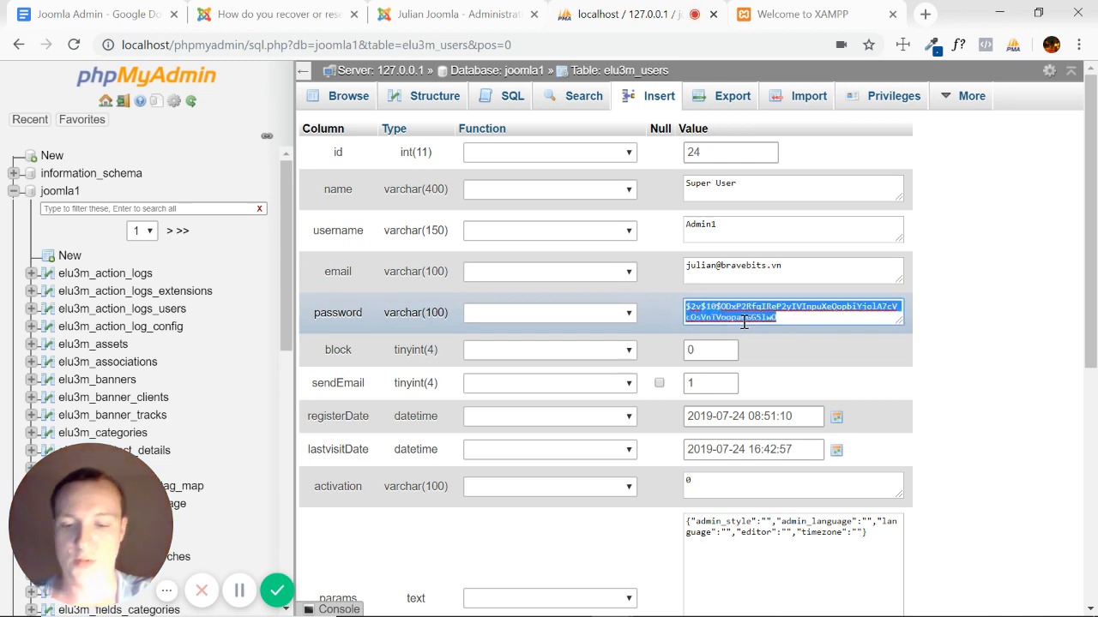
{"action": "key", "text": "Delete"}
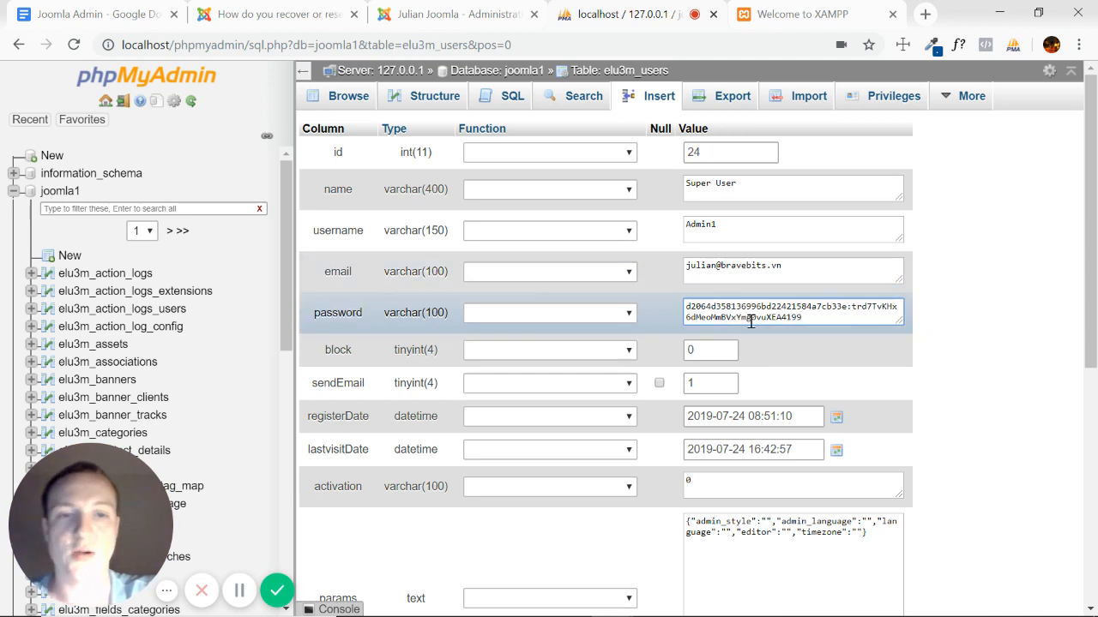
{"action": "scroll", "scroll_direction": "down", "scroll_amount": 3}
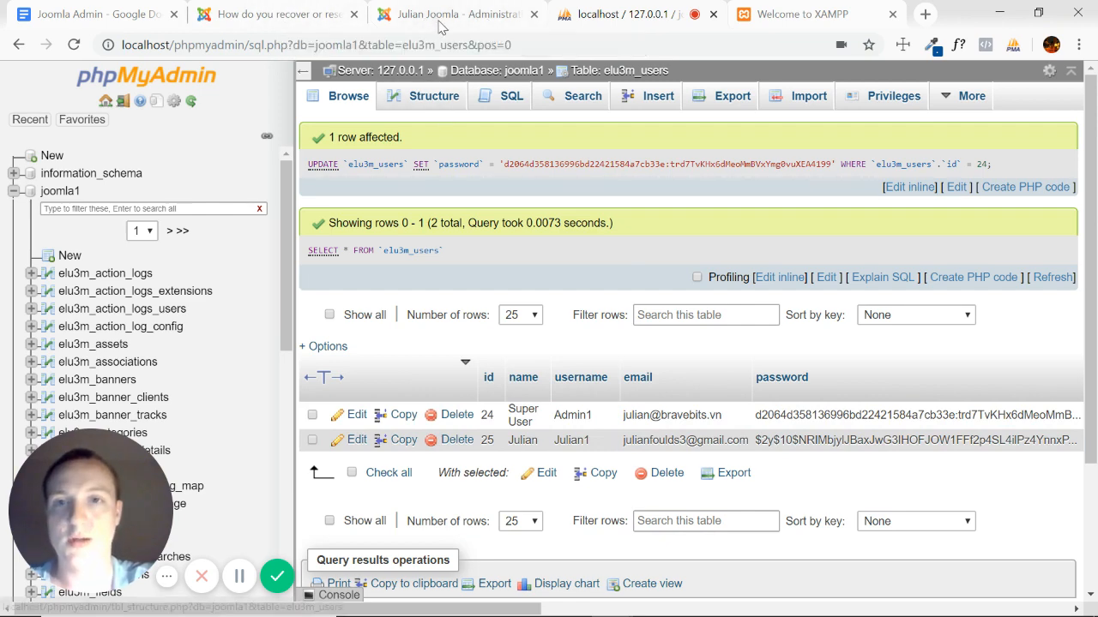
Log in to the Joomla administrator as Admin1 using the reset password.
{"action": "left_click", "coordinate": [460, 14]}
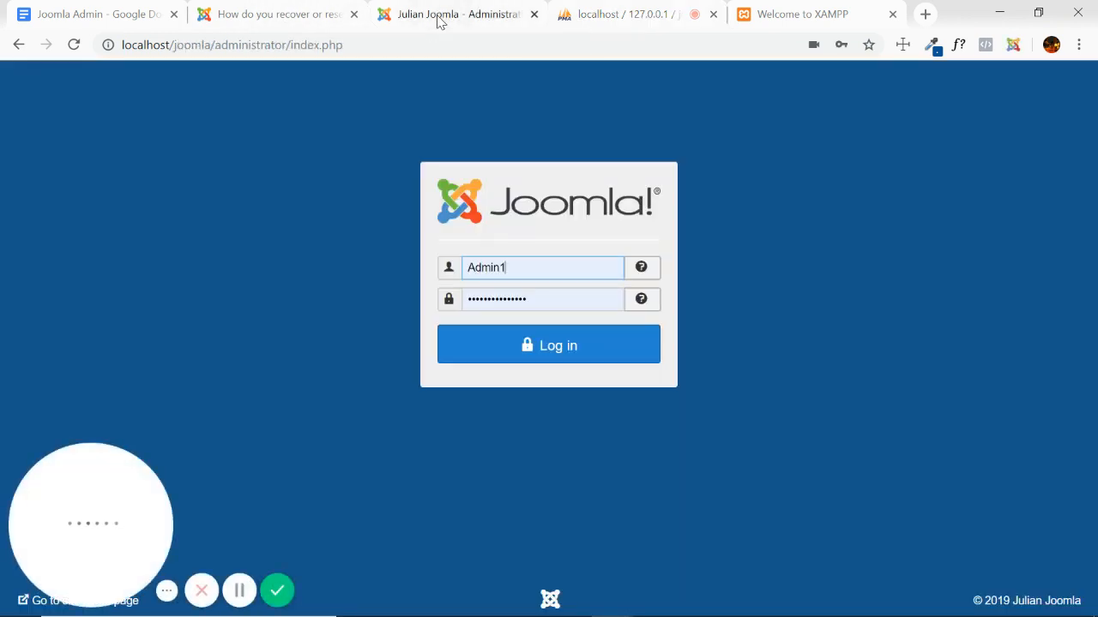
{"action": "left_click", "coordinate": [542, 299]}
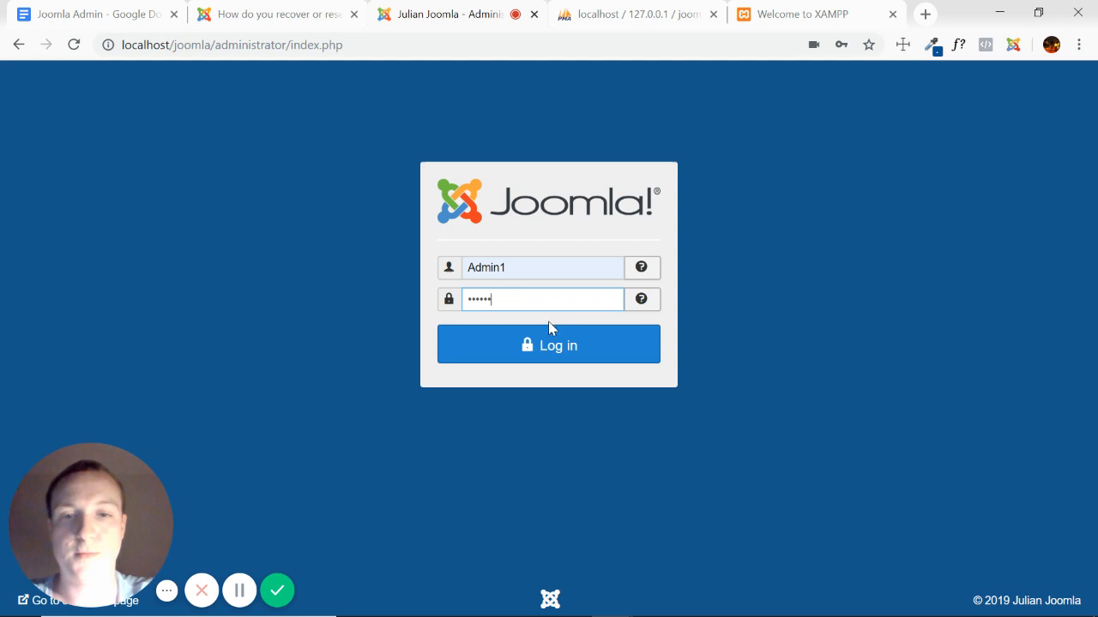
{"action": "left_click", "coordinate": [549, 343]}
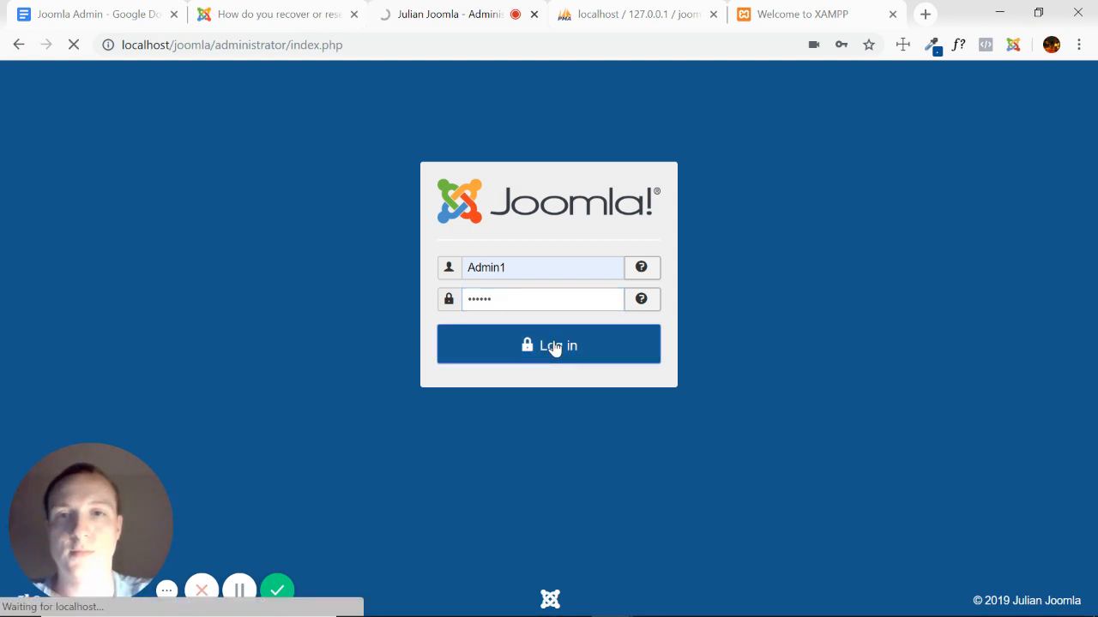
{"action": "left_click", "coordinate": [549, 343]}
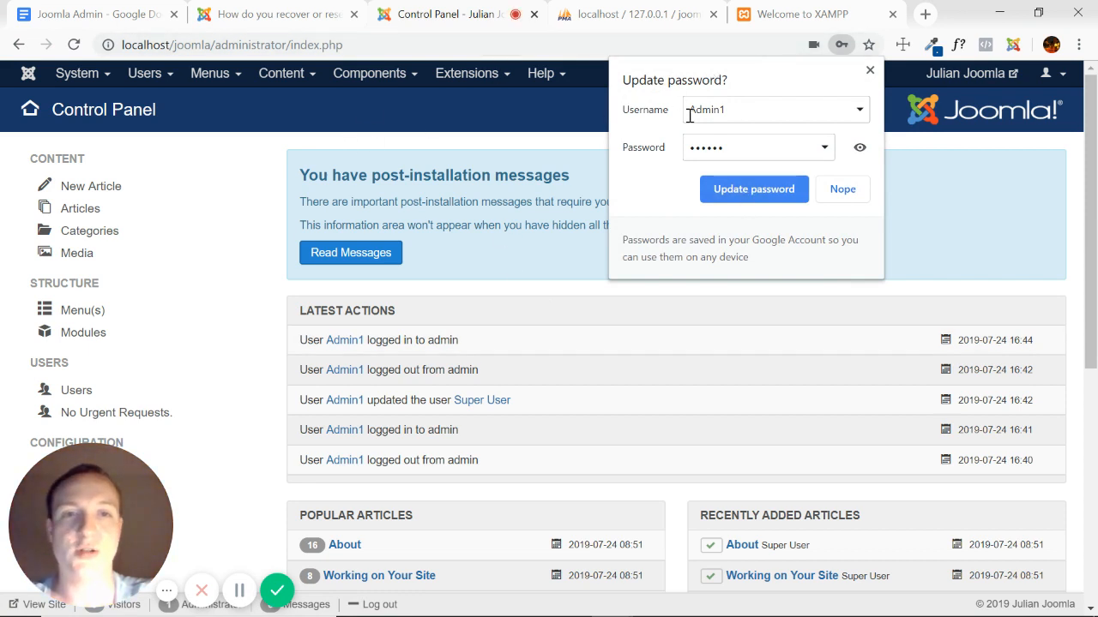
{"action": "mouse_move", "coordinate": [717, 213]}
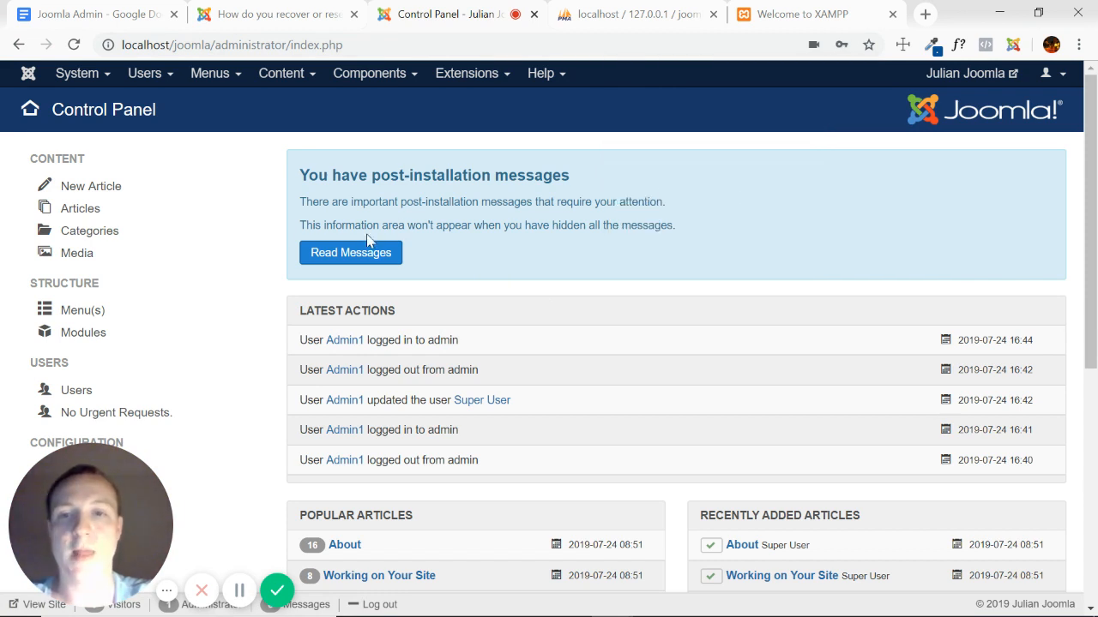
From the Control Panel's Users list, reopen the Super User (Admin1) account in Edit Profile.
{"action": "left_click", "coordinate": [146, 72]}
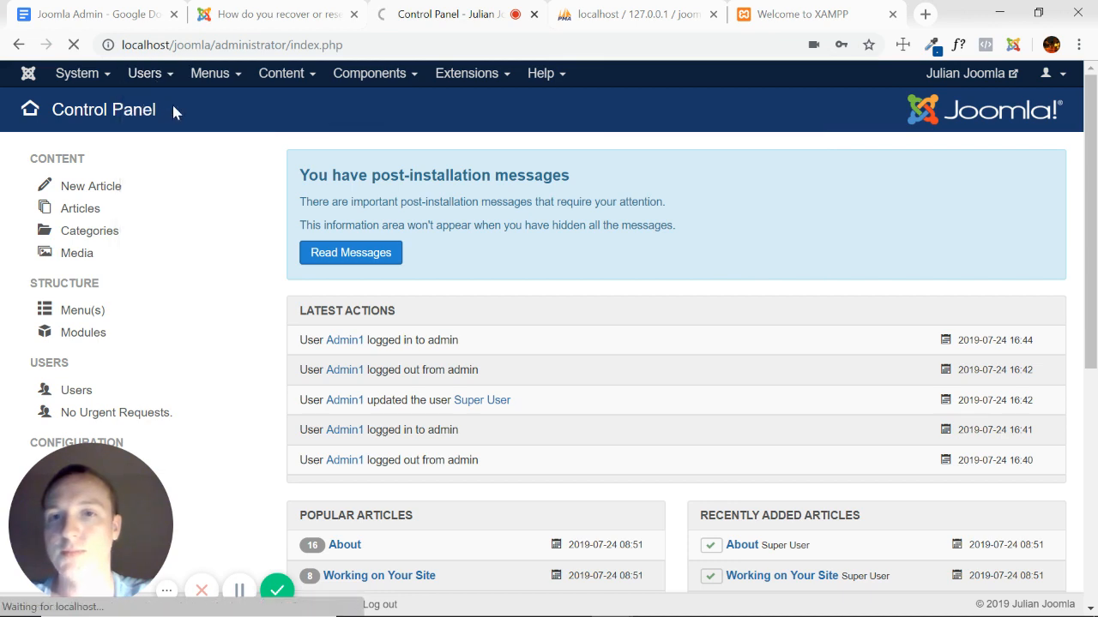
{"action": "left_click", "coordinate": [75, 389]}
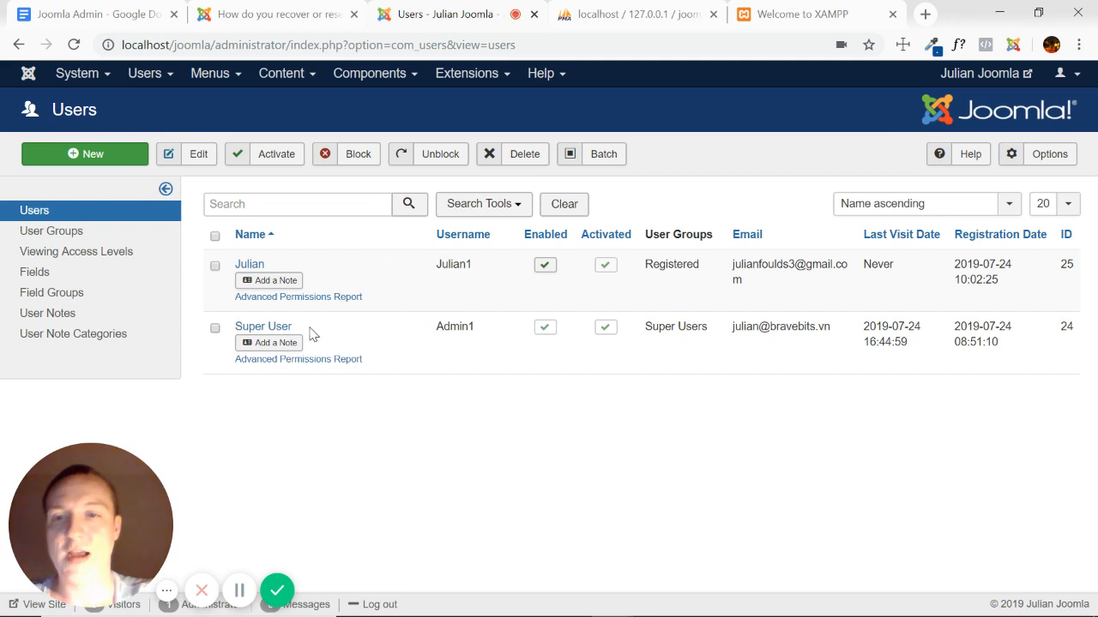
{"action": "left_click", "coordinate": [264, 326]}
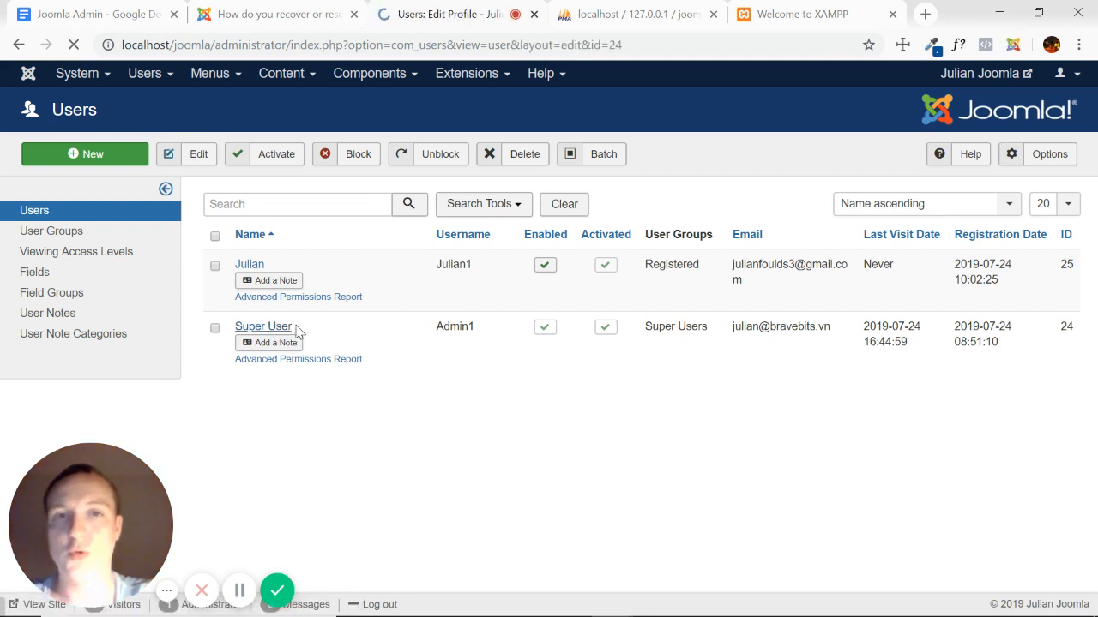
{"action": "left_click", "coordinate": [264, 325]}
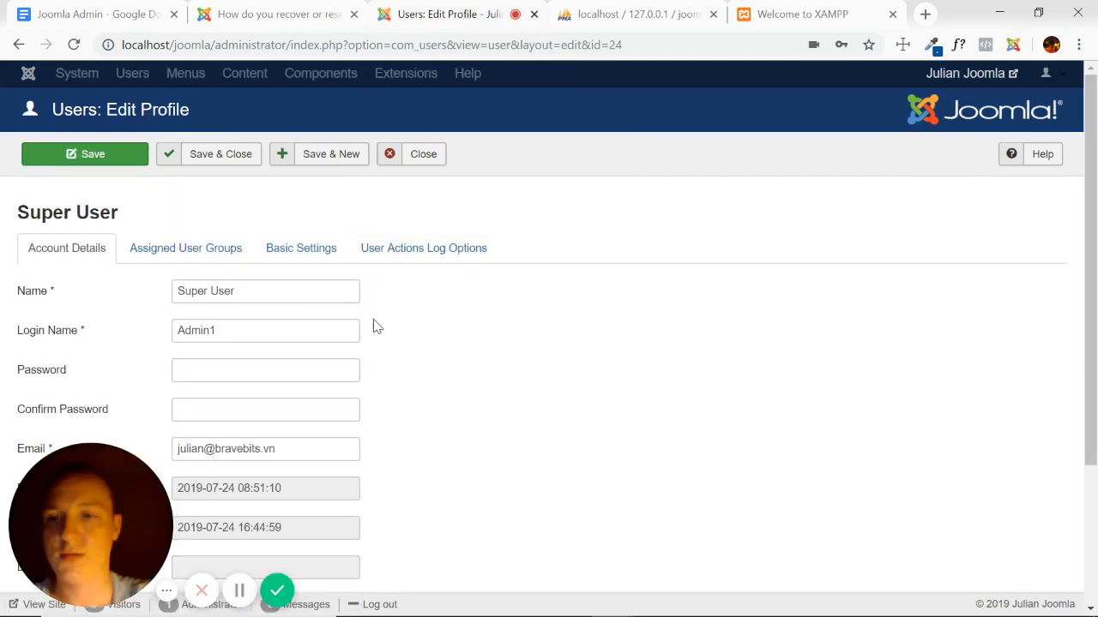
Enter a saved password for Super User and save; Joomla rejects it as a mismatch.
{"action": "left_click", "coordinate": [264, 371]}
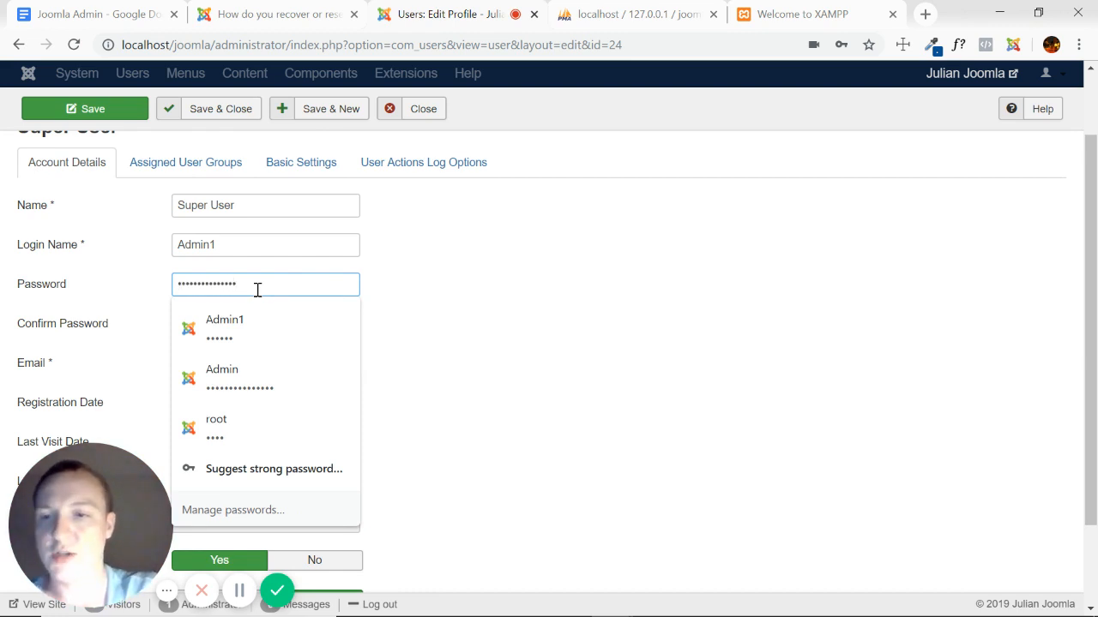
{"action": "mouse_move", "coordinate": [421, 295]}
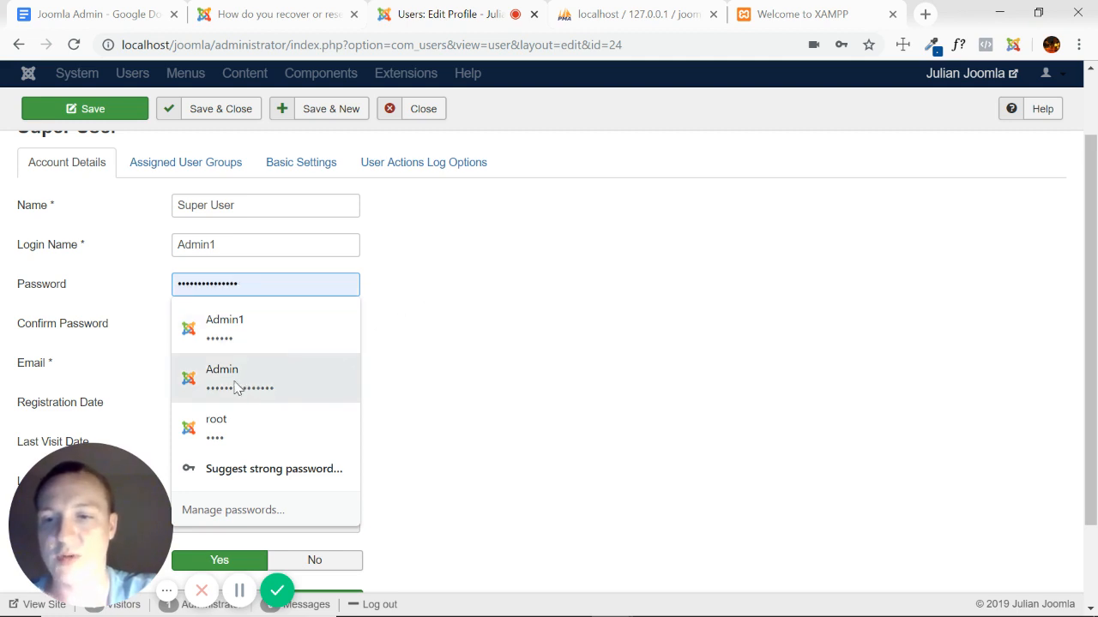
{"action": "left_click", "coordinate": [265, 322]}
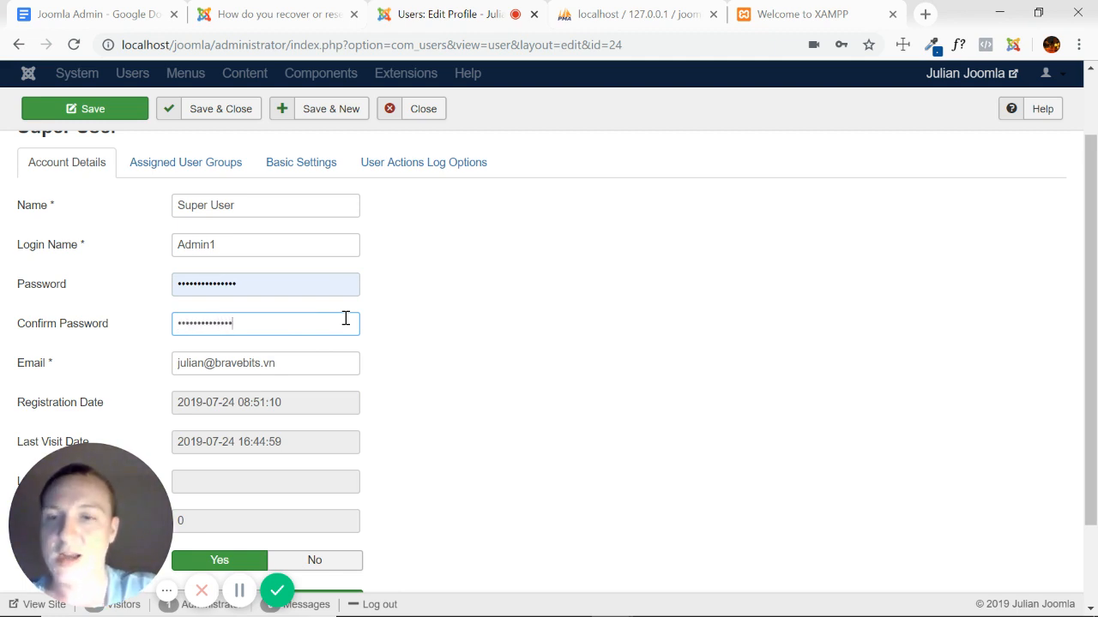
{"action": "mouse_move", "coordinate": [379, 333]}
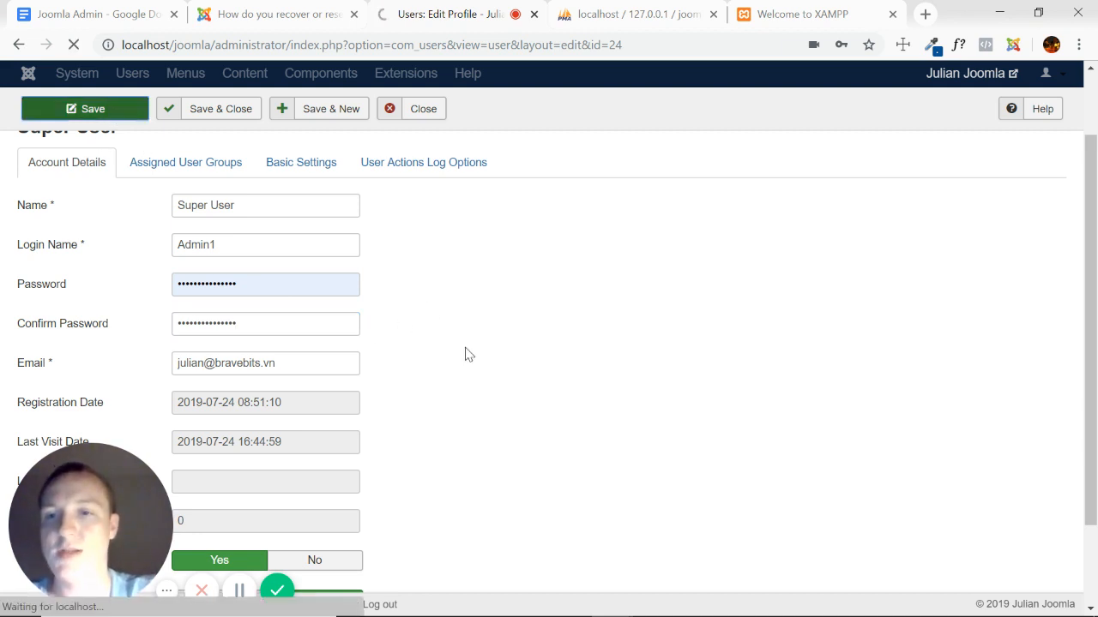
{"action": "left_click", "coordinate": [85, 108]}
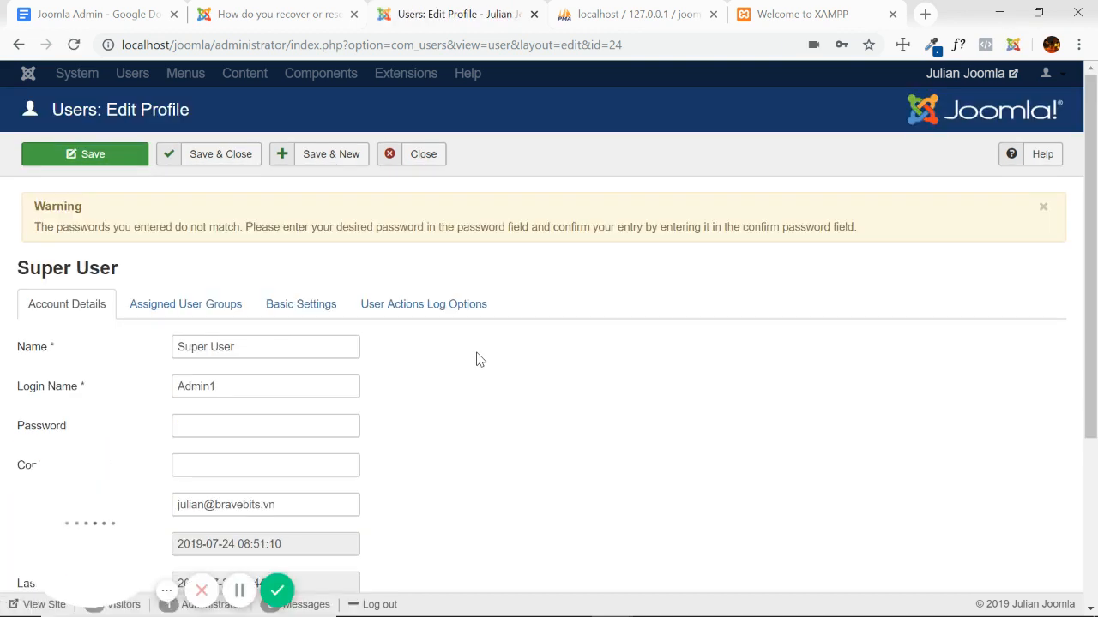
{"action": "scroll", "scroll_direction": "down", "scroll_amount": 3}
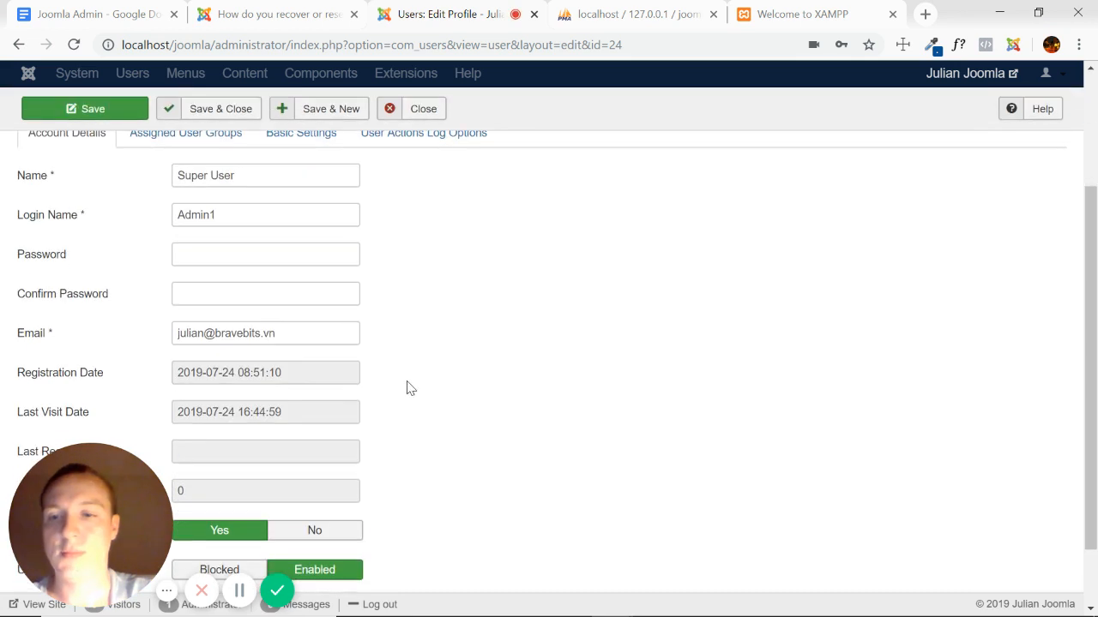
Re-enter and confirm the new Super User password and save the profile successfully.
{"action": "left_click", "coordinate": [264, 254]}
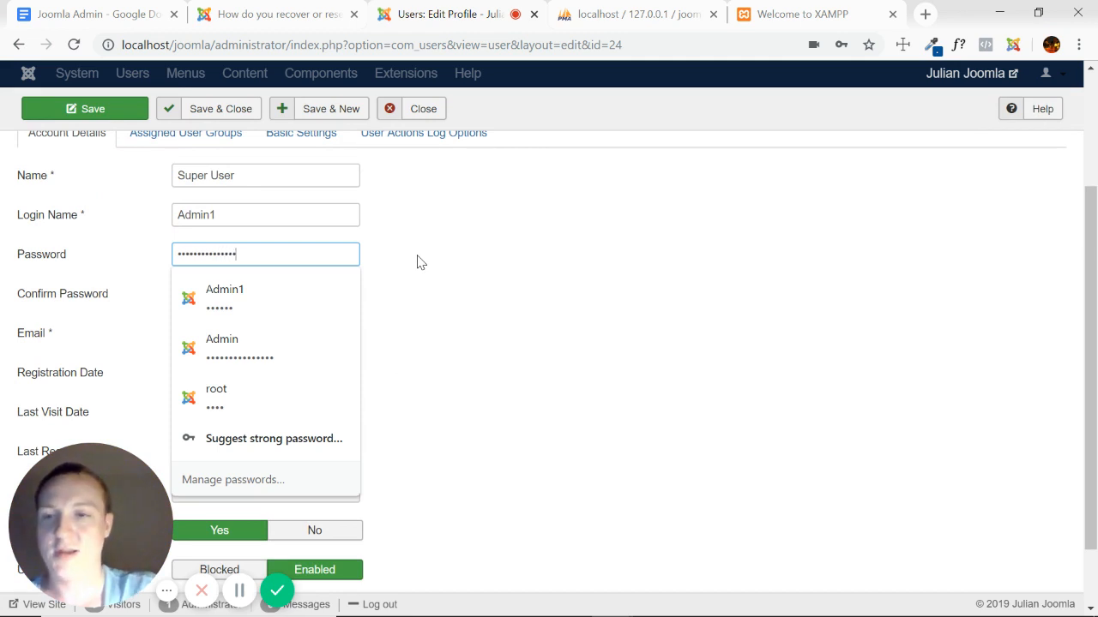
{"action": "left_click", "coordinate": [264, 293]}
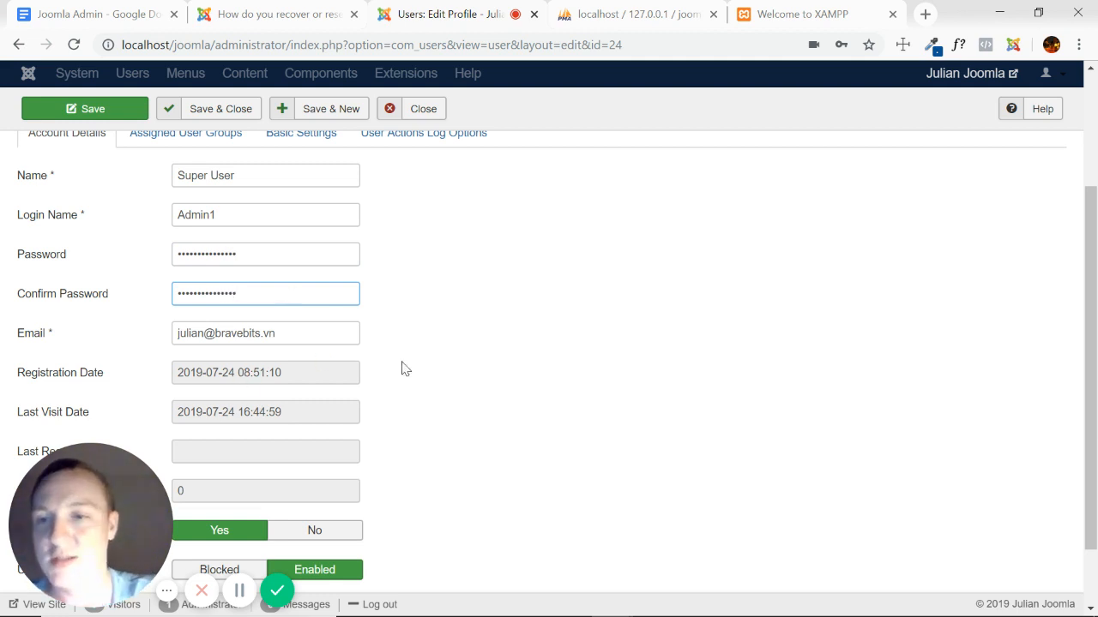
{"action": "scroll", "scroll_direction": "down", "scroll_amount": 3}
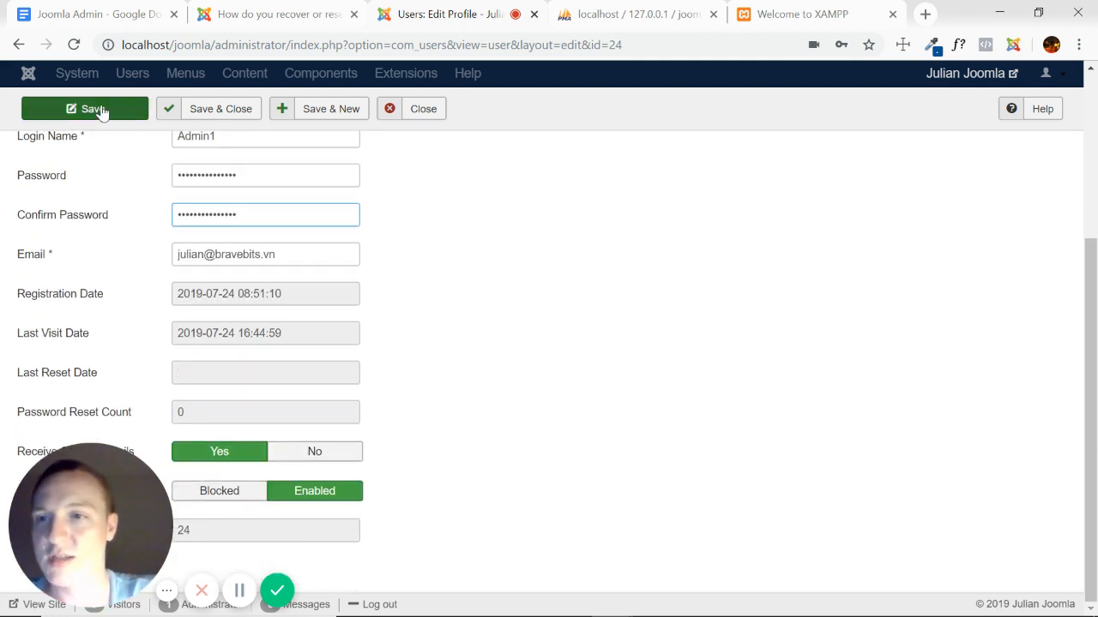
{"action": "left_click", "coordinate": [84, 108]}
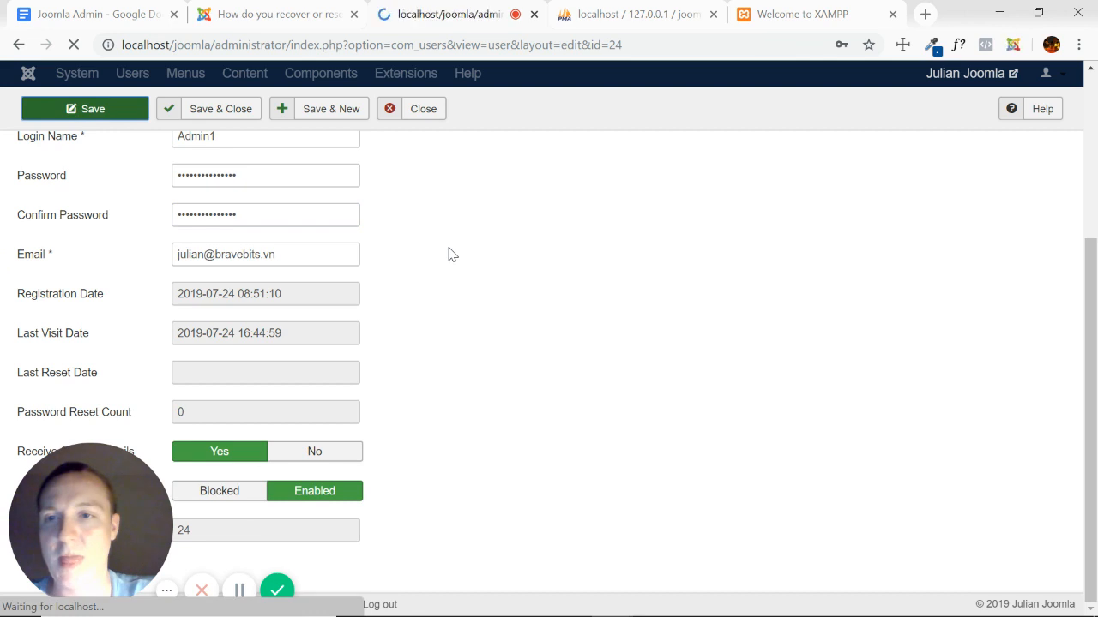
{"action": "left_click", "coordinate": [84, 108]}
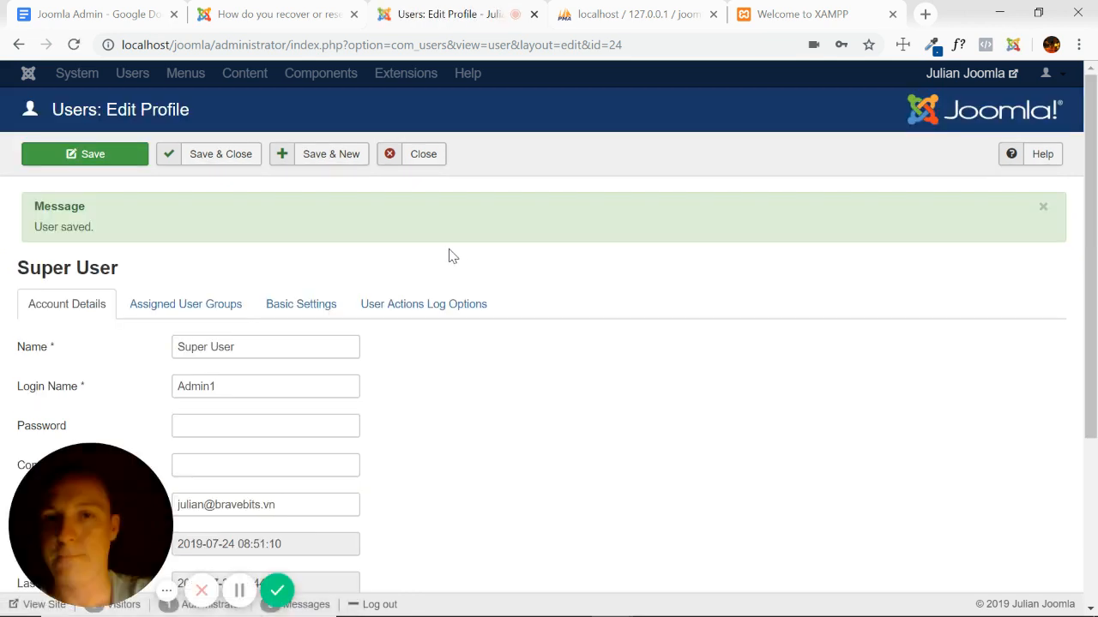
{"action": "mouse_move", "coordinate": [305, 247]}
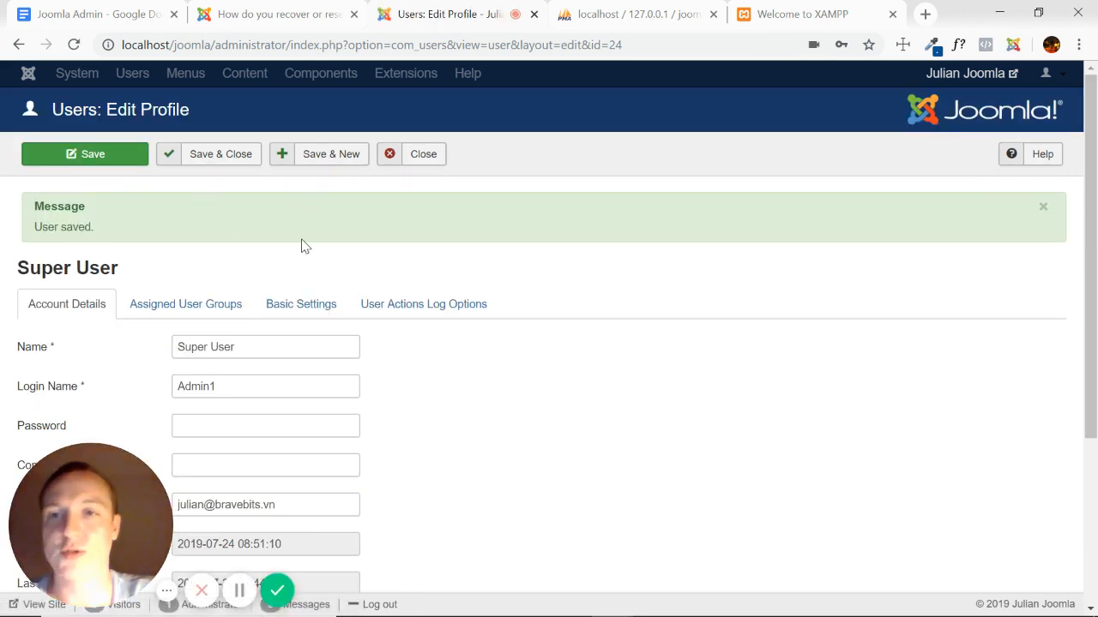
Save & Close the profile to return to the Users list with a confirmation.
{"action": "left_click", "coordinate": [220, 154]}
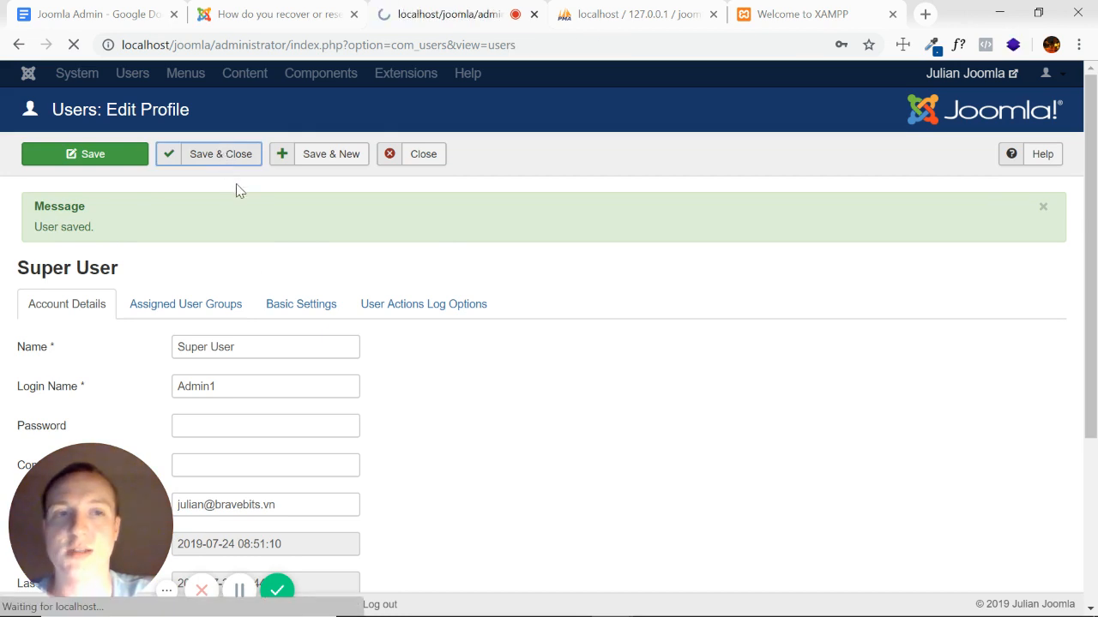
{"action": "left_click", "coordinate": [219, 154]}
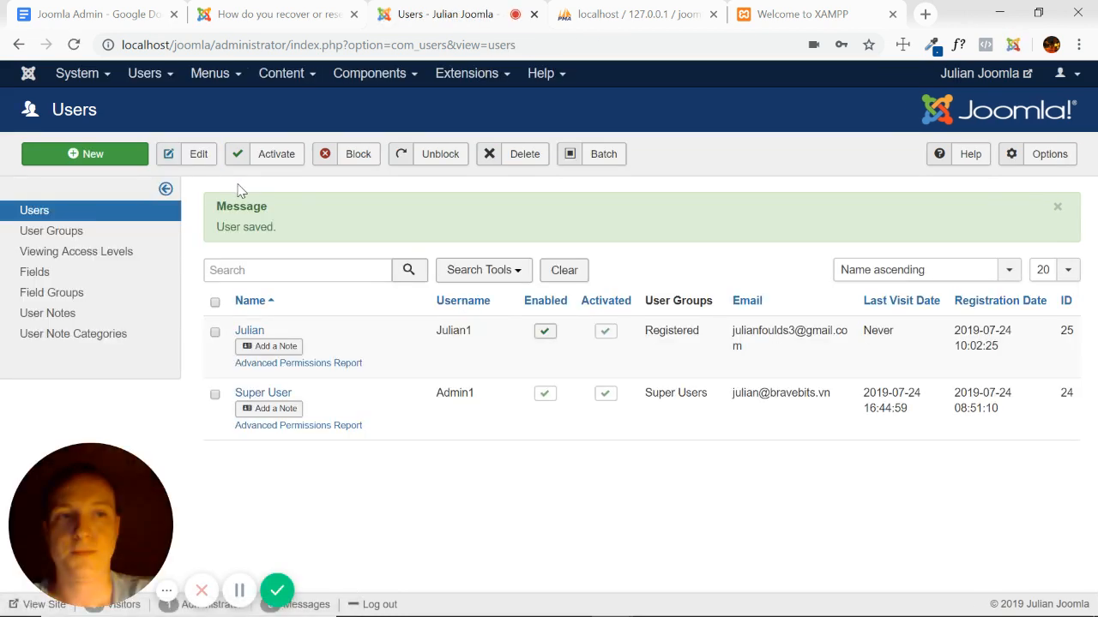
Log out, log back in as Admin1 with the new password, declining Chrome's update-password offer.
{"action": "left_click", "coordinate": [1067, 72]}
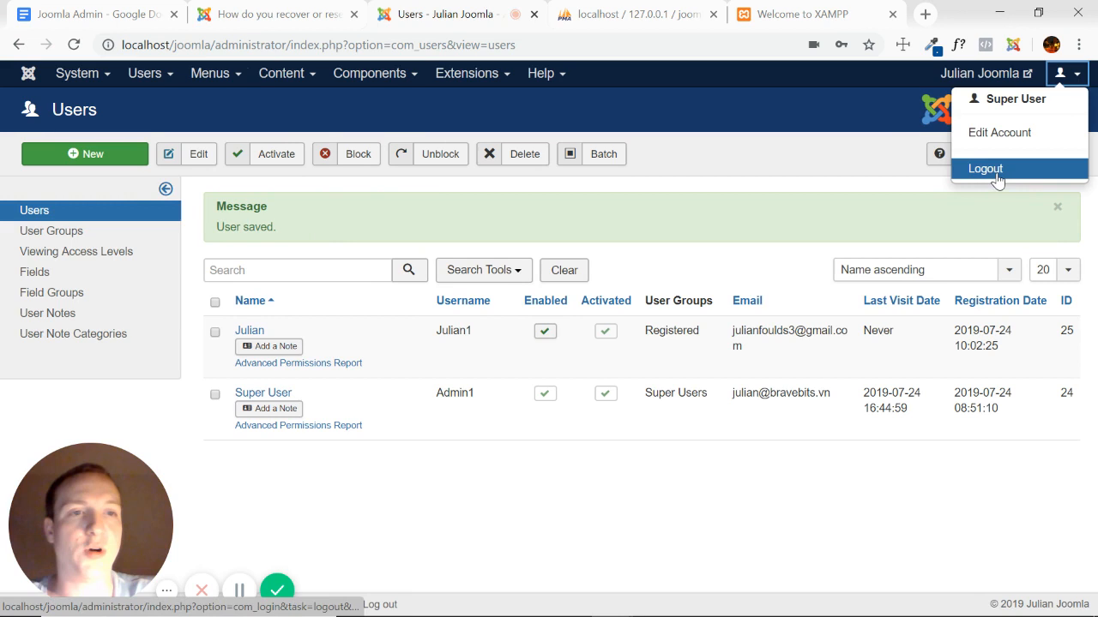
{"action": "left_click", "coordinate": [984, 168]}
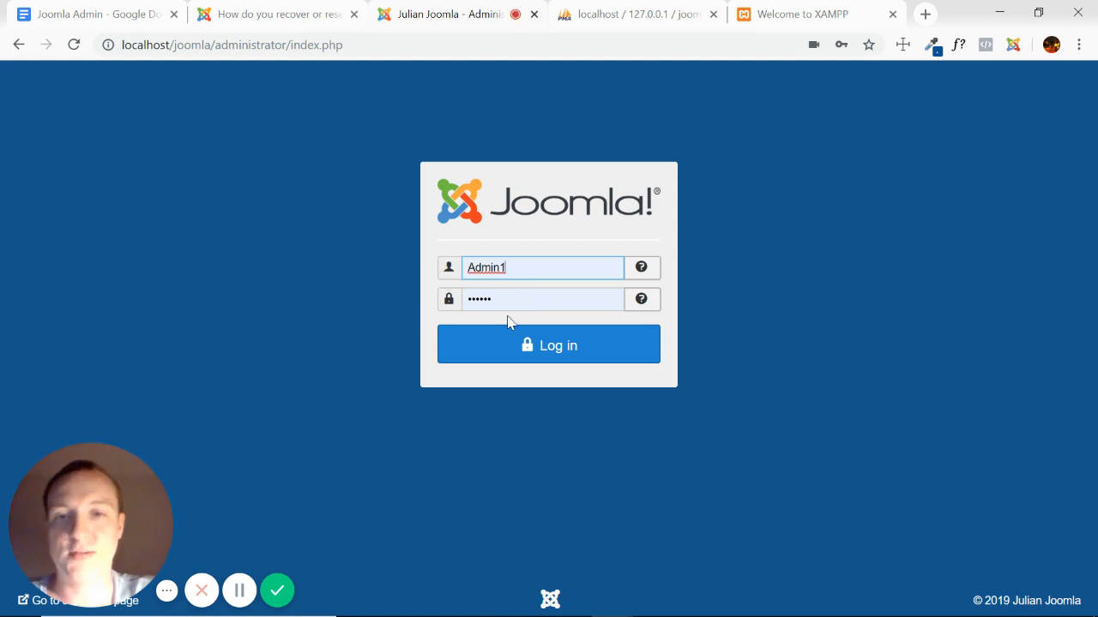
{"action": "left_click", "coordinate": [542, 299]}
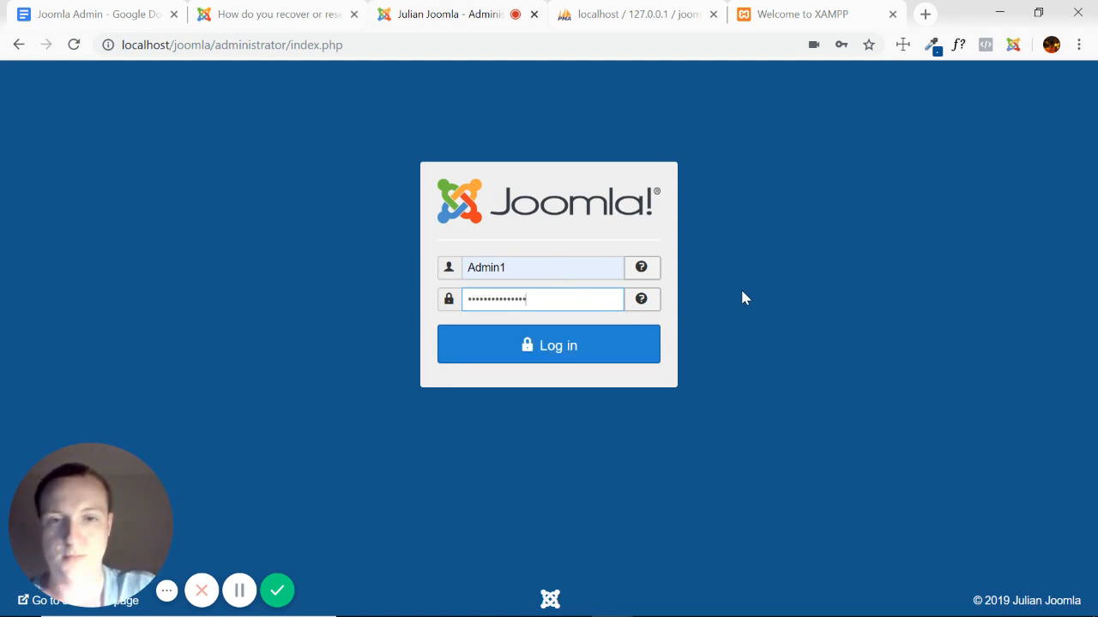
{"action": "left_click", "coordinate": [549, 345]}
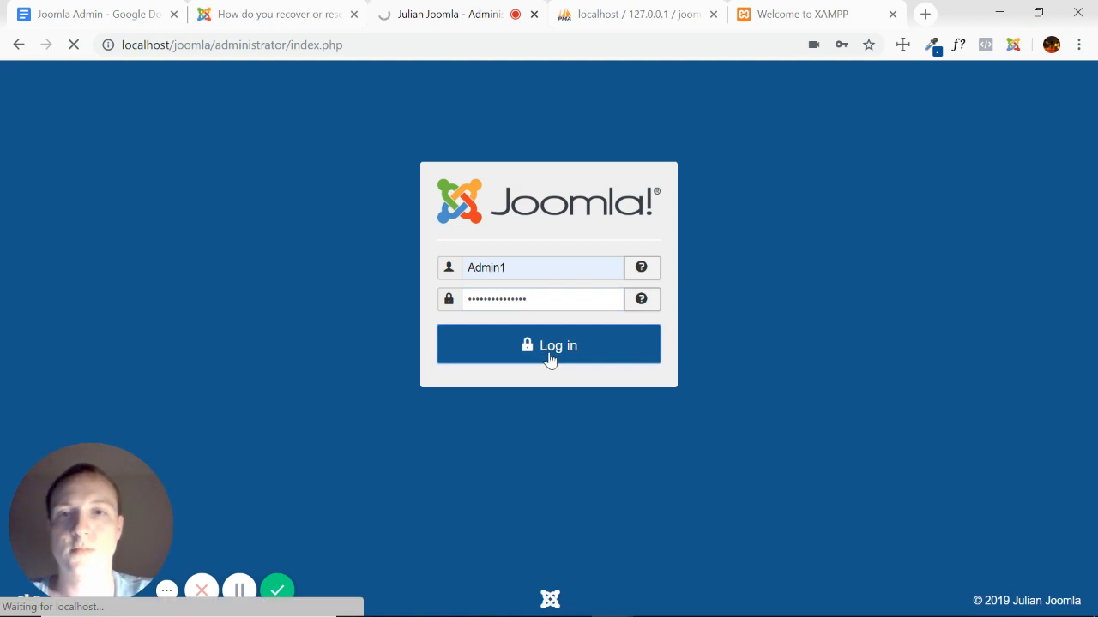
{"action": "left_click", "coordinate": [549, 343]}
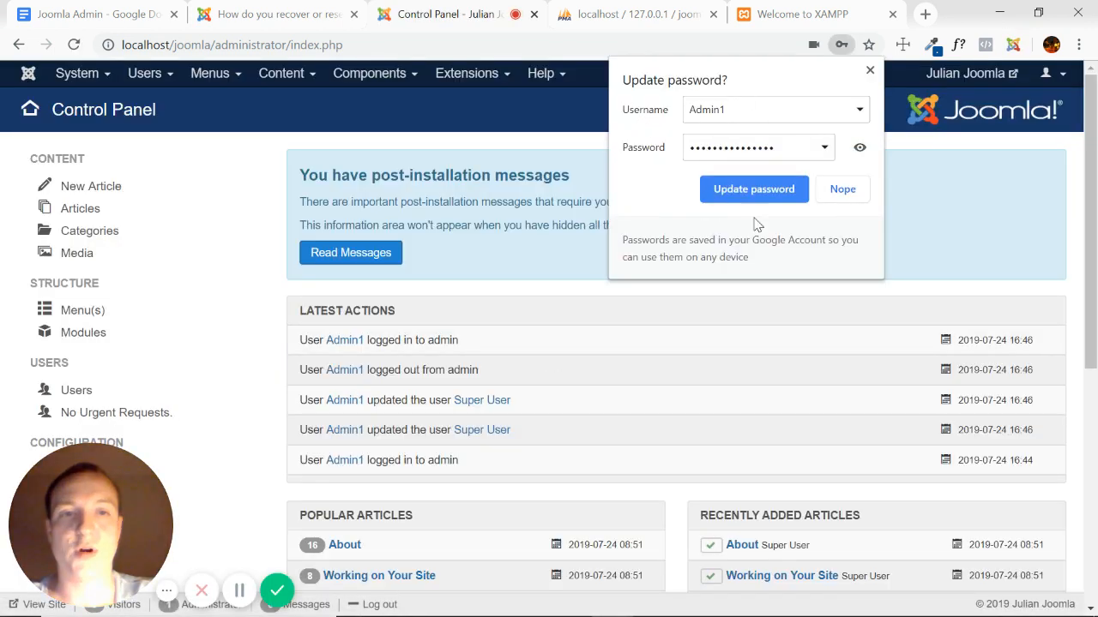
{"action": "left_click", "coordinate": [842, 189]}
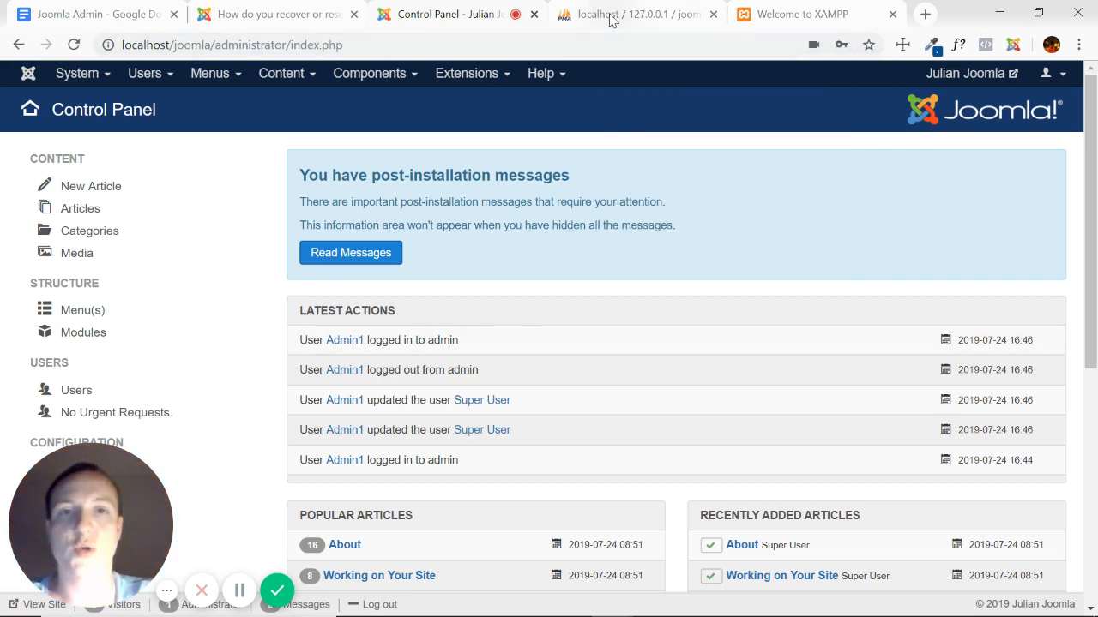
Browse joomla1's elu3m_users in phpMyAdmin to see Admin1's new $2y$10$ hash, then return to Joomla.
{"action": "left_click", "coordinate": [633, 14]}
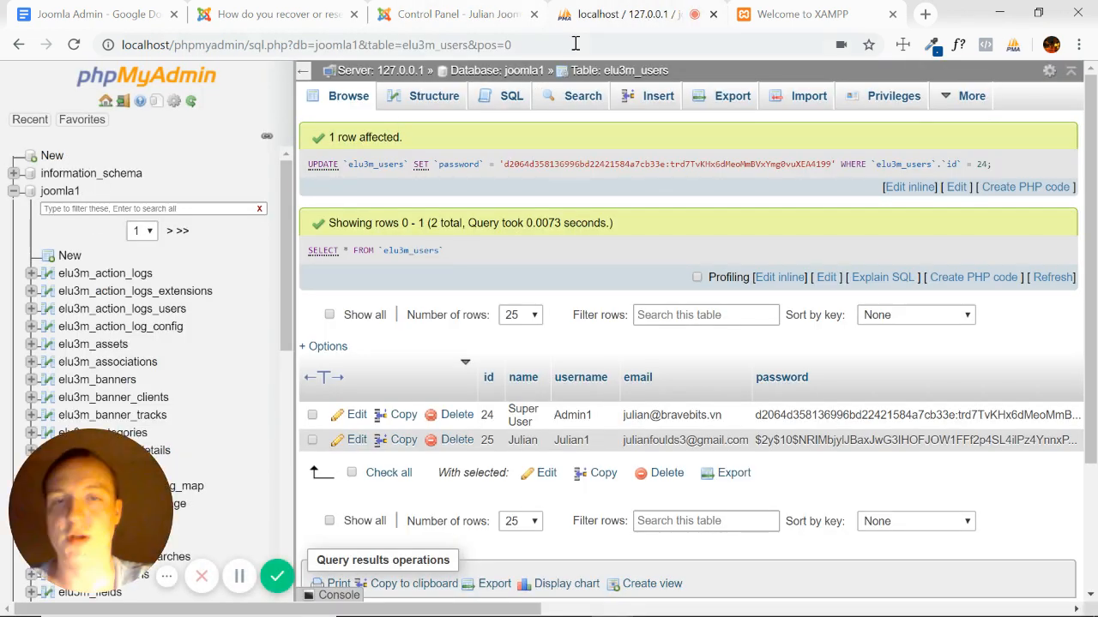
{"action": "mouse_move", "coordinate": [67, 202]}
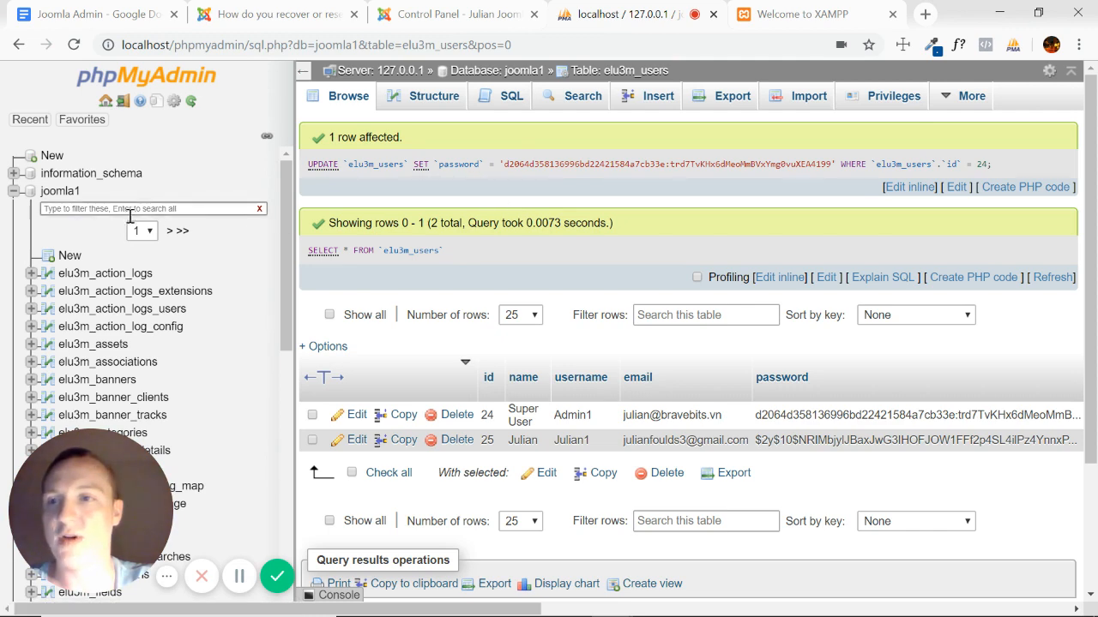
{"action": "left_click", "coordinate": [60, 190]}
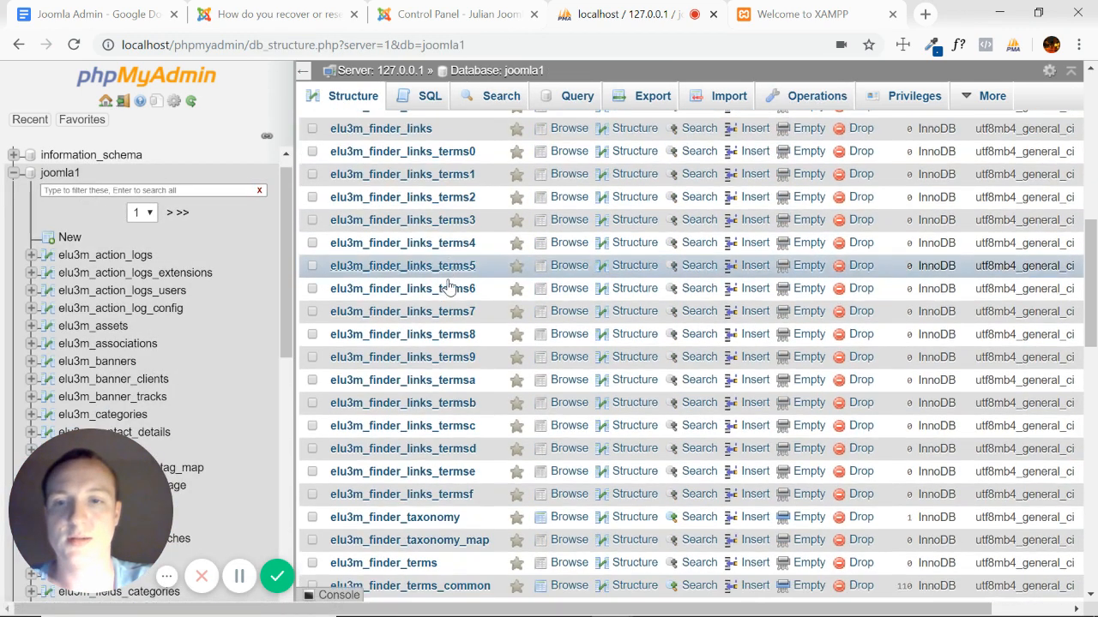
{"action": "scroll", "scroll_direction": "down", "scroll_amount": 3}
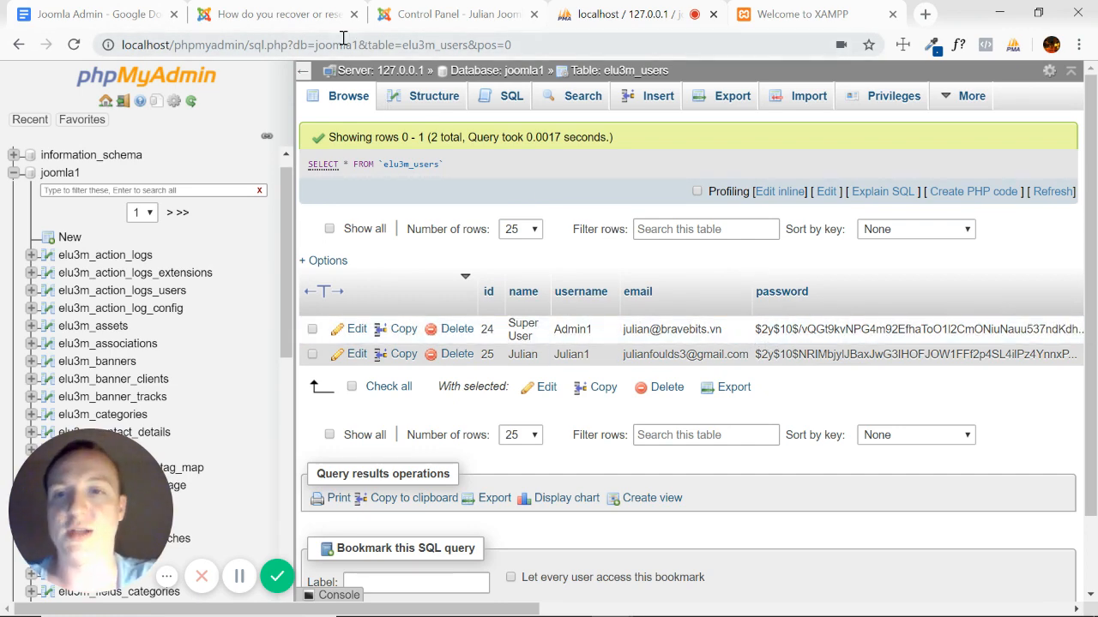
{"action": "mouse_move", "coordinate": [454, 14]}
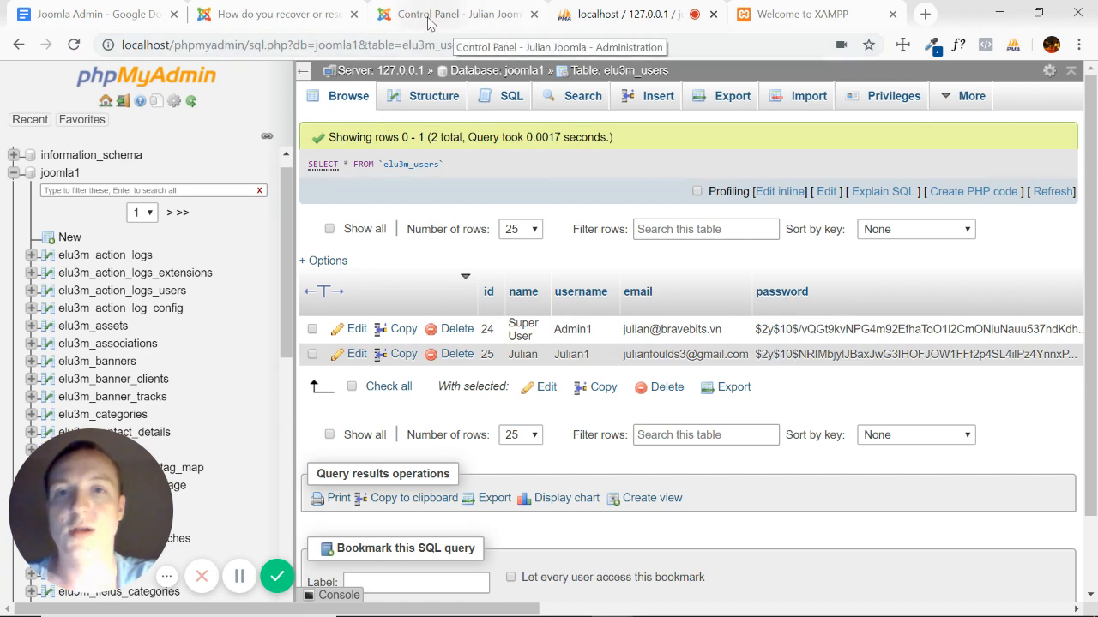
{"action": "left_click", "coordinate": [449, 14]}
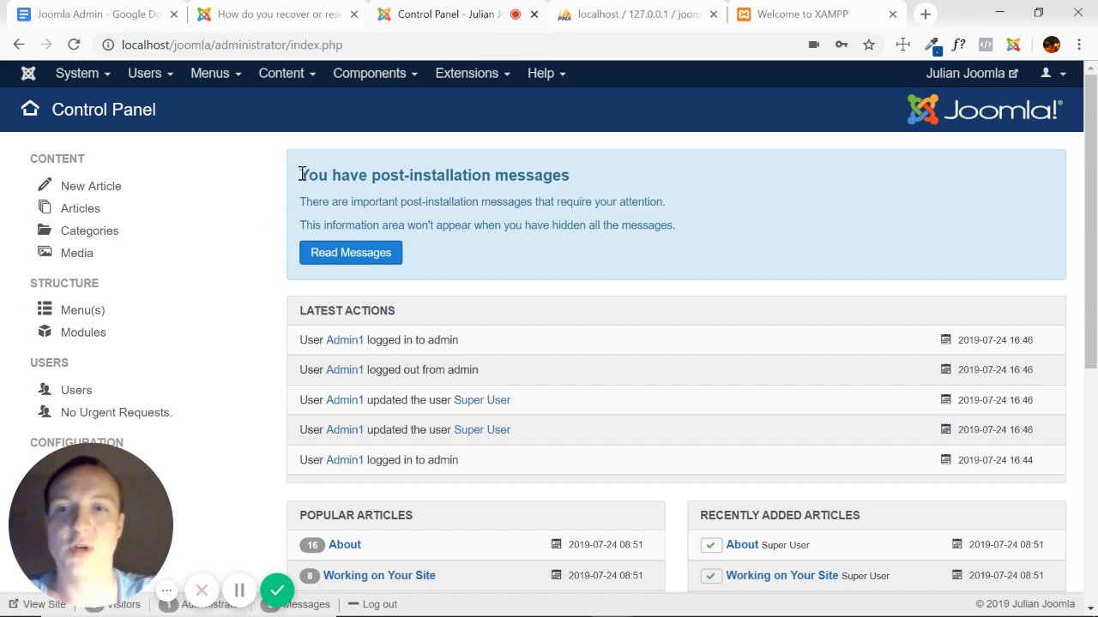
{"action": "mouse_move", "coordinate": [144, 72]}
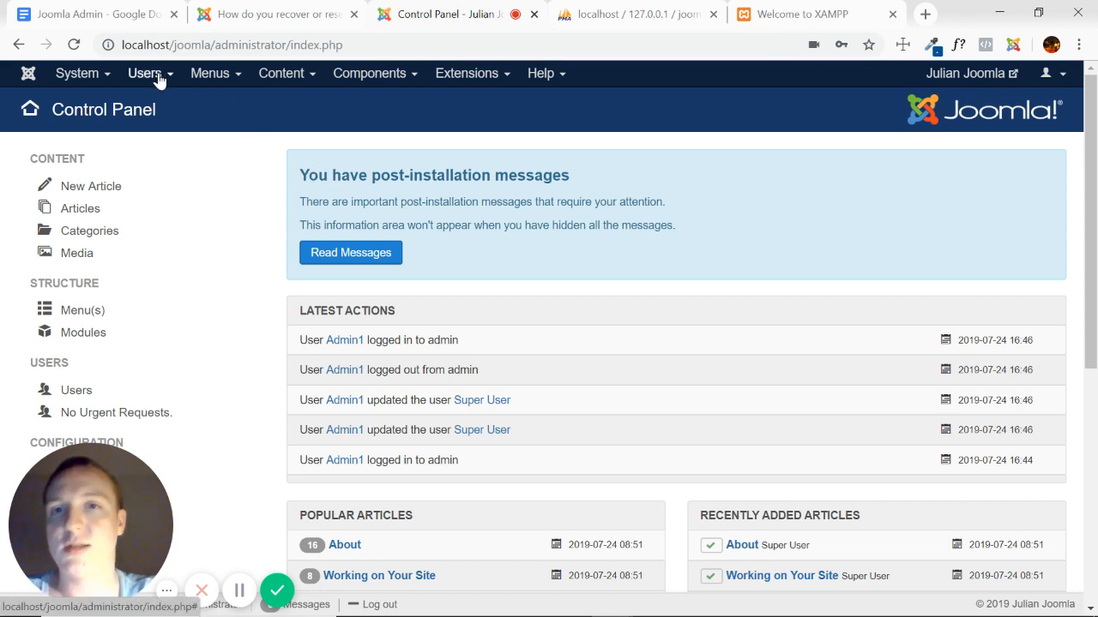
{"action": "mouse_move", "coordinate": [383, 594]}
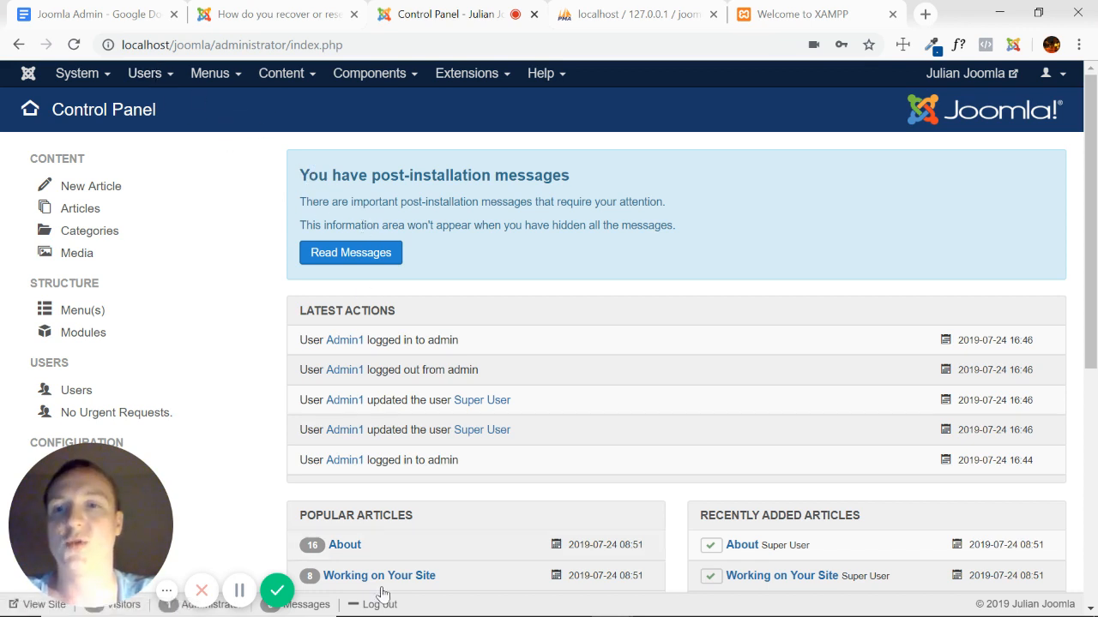
{"action": "mouse_move", "coordinate": [412, 261]}
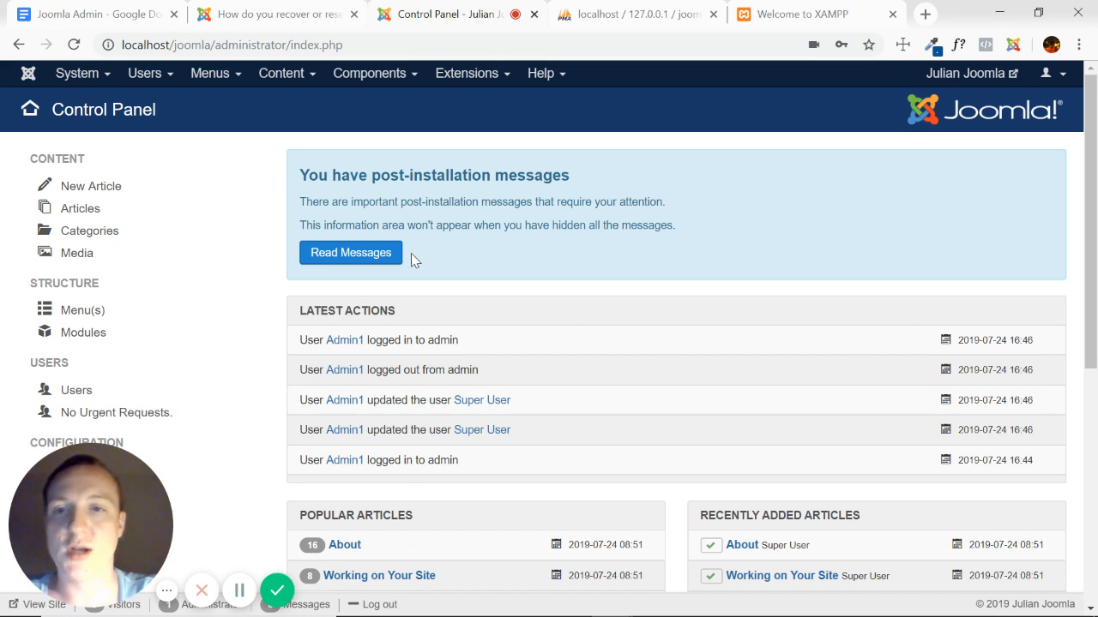
{"action": "mouse_move", "coordinate": [394, 177]}
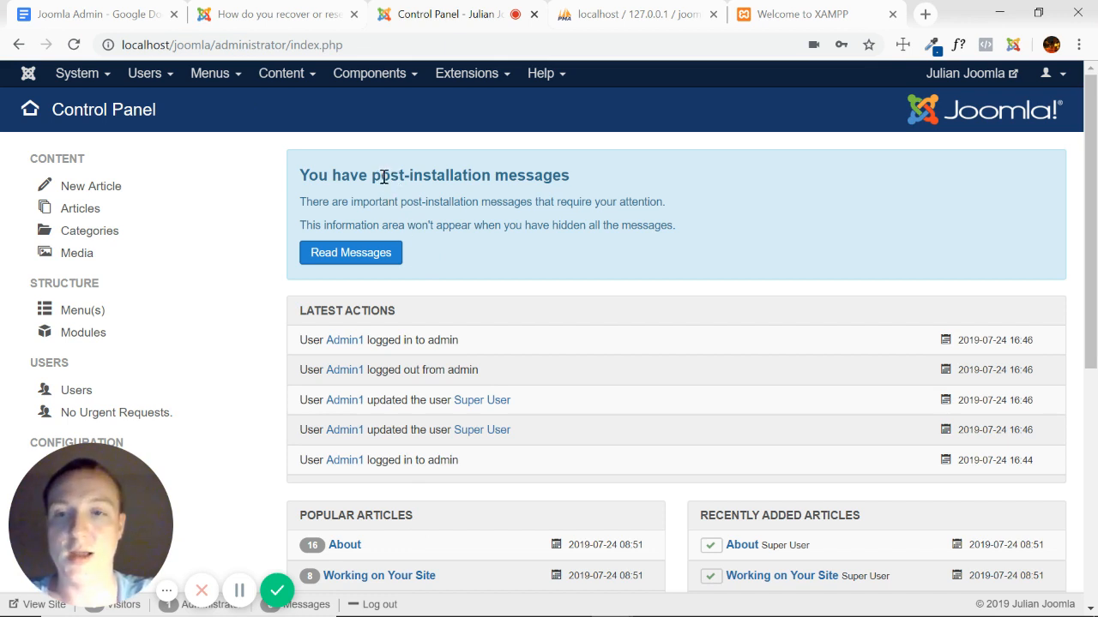
{"action": "mouse_move", "coordinate": [253, 113]}
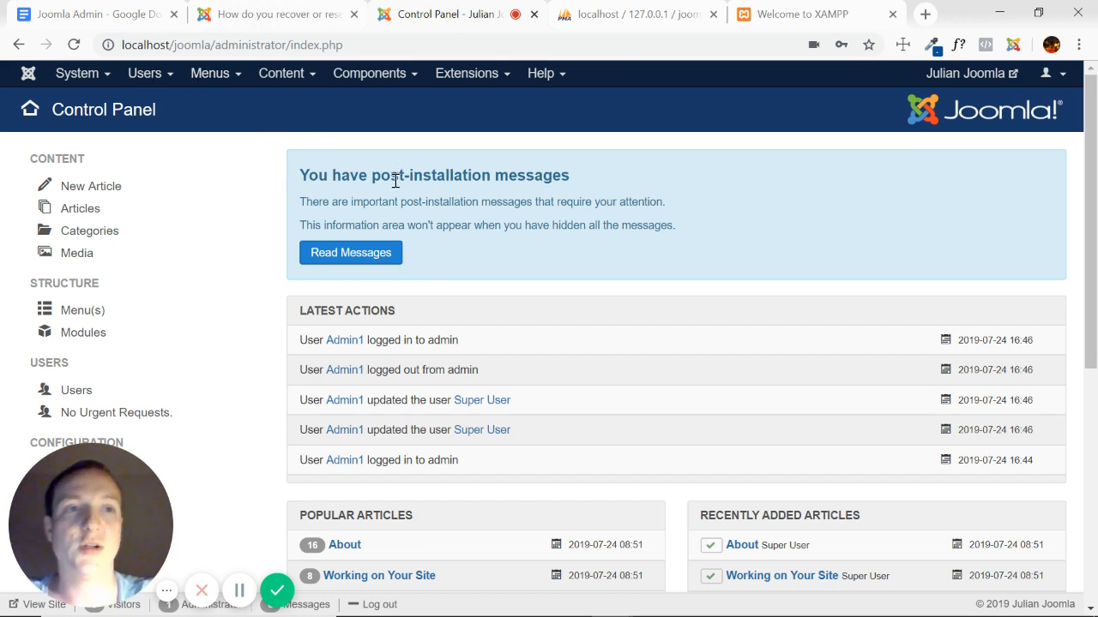
{"action": "mouse_move", "coordinate": [210, 72]}
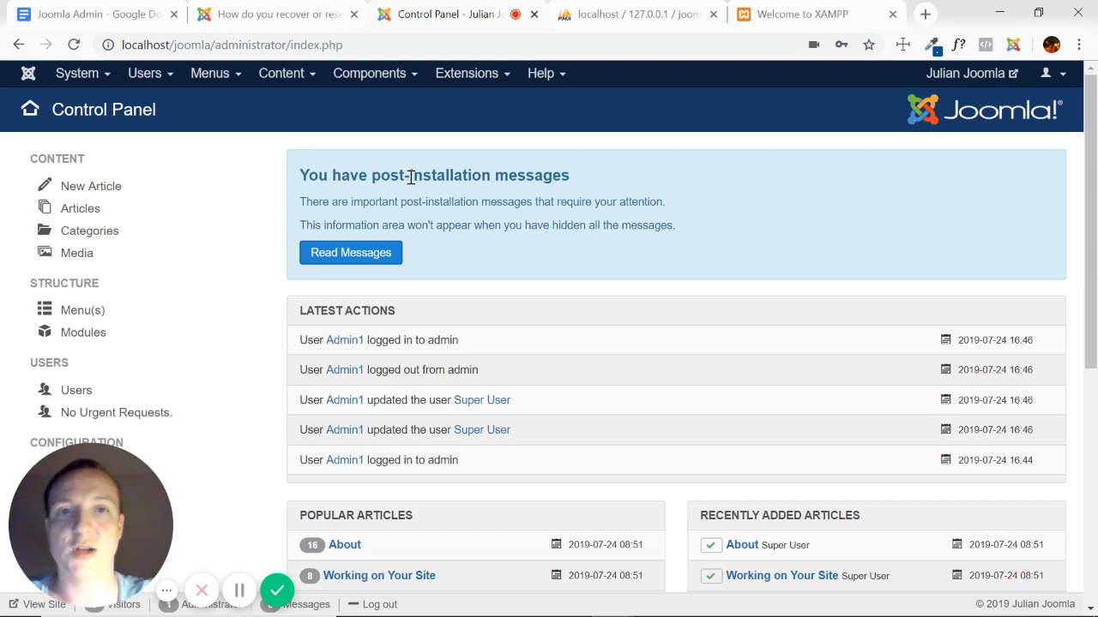
{"action": "mouse_move", "coordinate": [277, 590]}
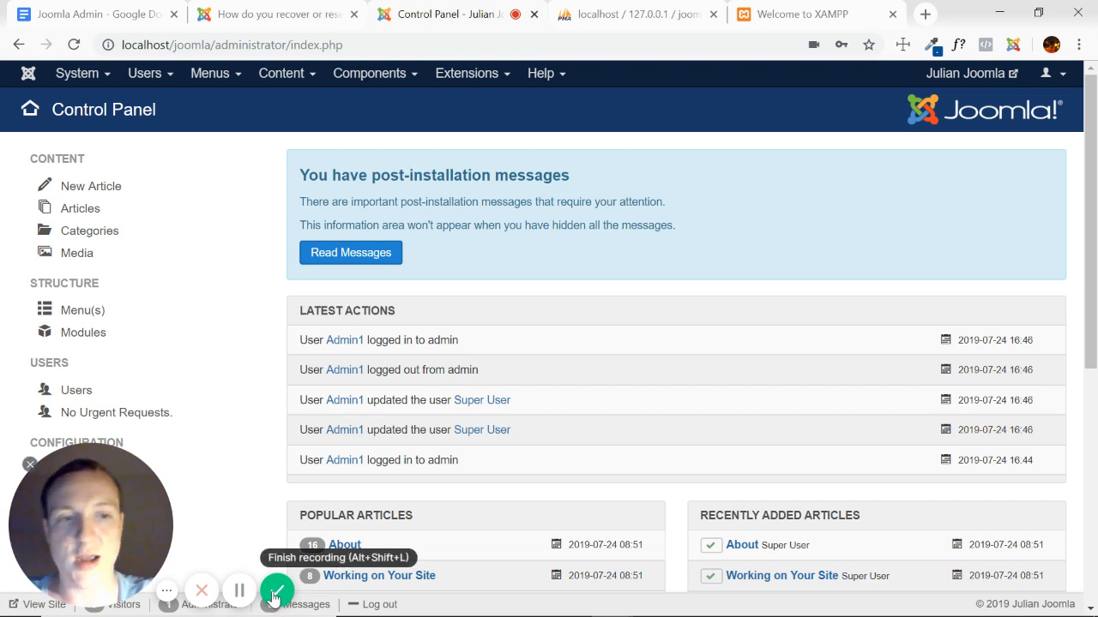